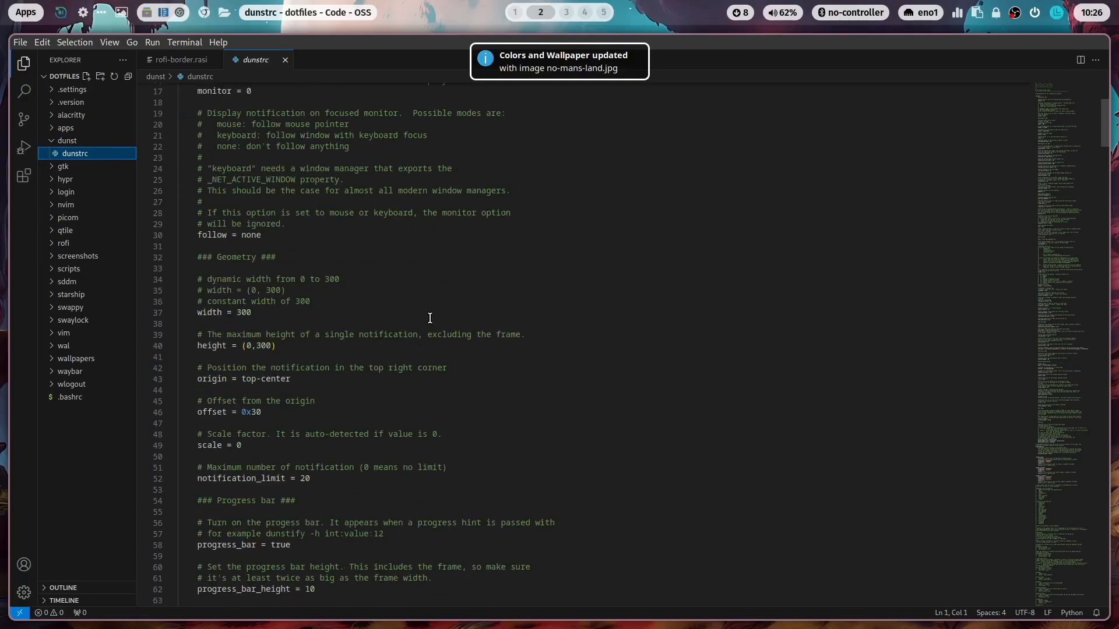
# Step: Expand the gtk folder to reveal gtk-3.0, gtk-4.0 and xsettingsd
pyautogui.click(63, 153)
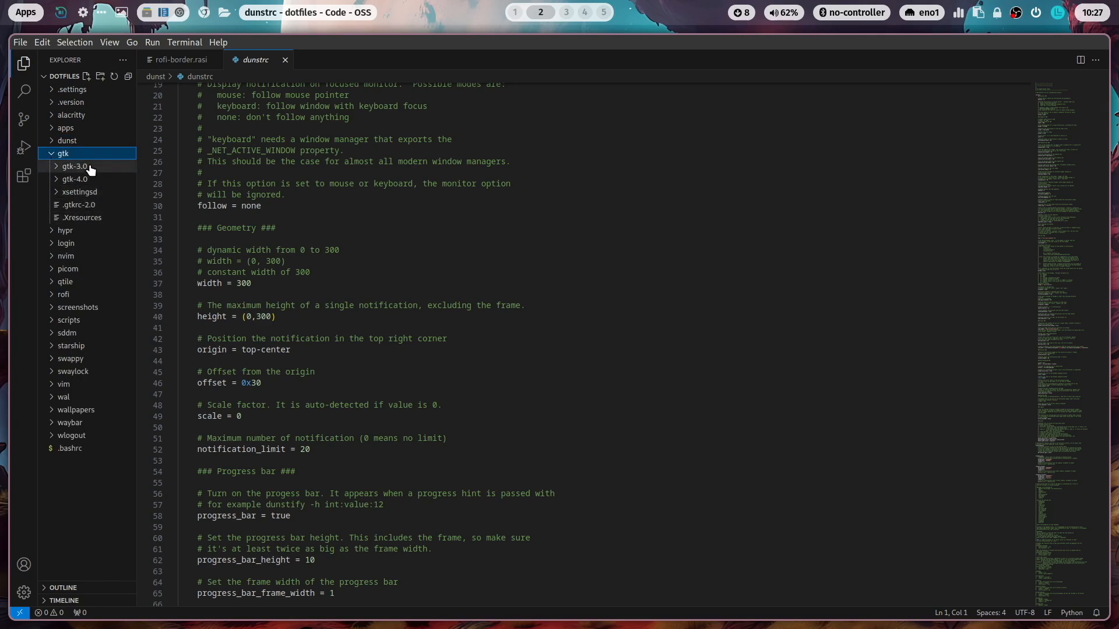
pyautogui.click(84, 217)
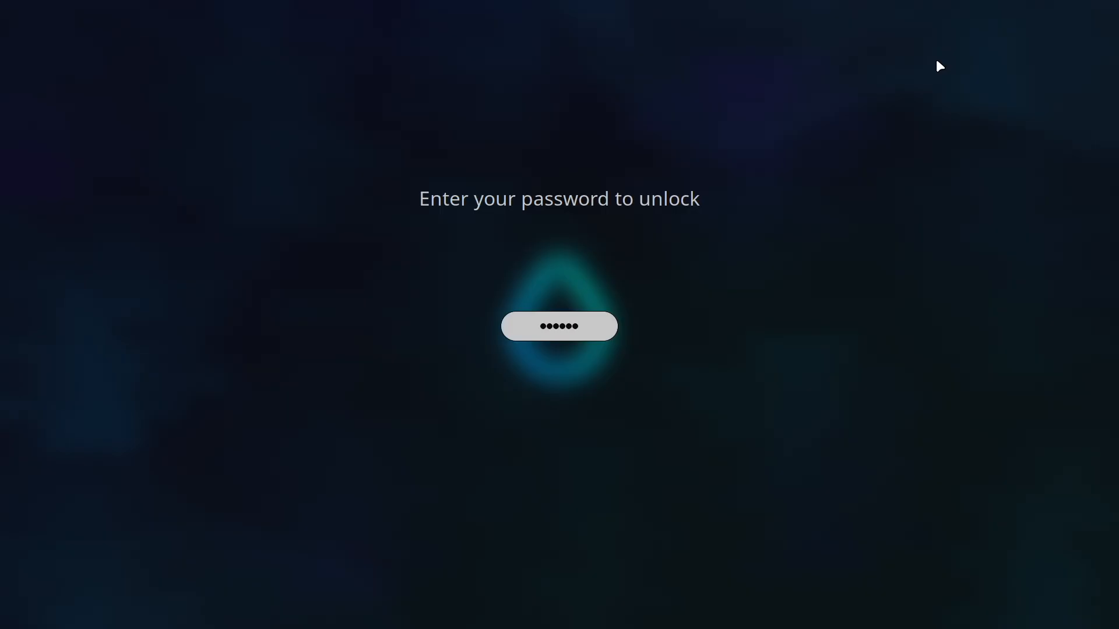
# Step: Submit the password in hyprlock to unlock the session
pyautogui.press('Return')
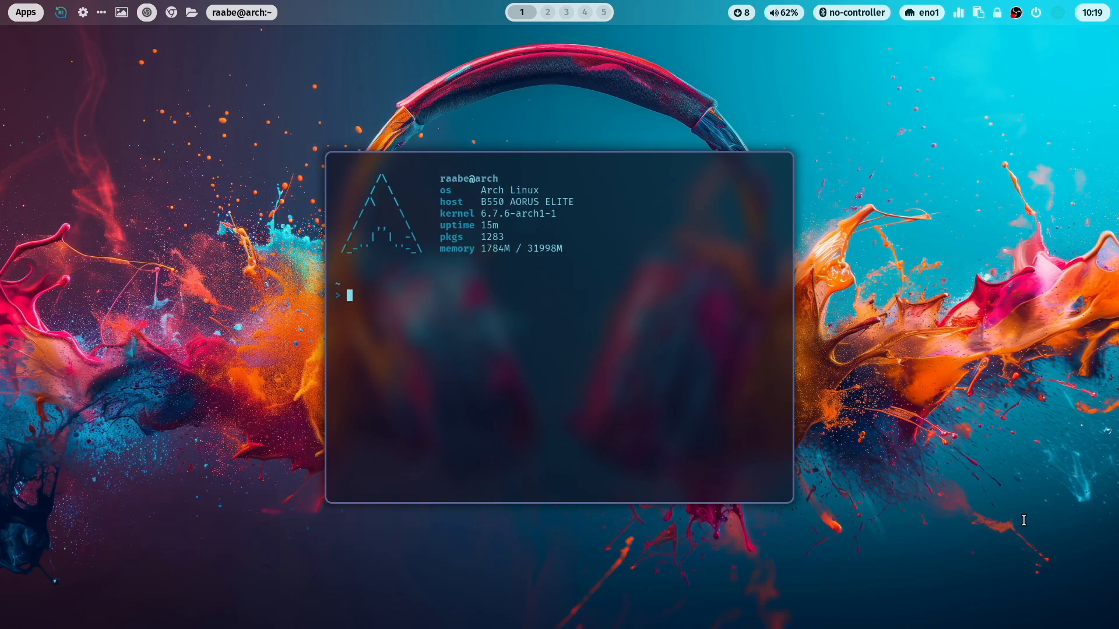
# Step: List the dotfiles folder and ~/.config/hypr in the terminal, then move to workspace 2
pyautogui.write('cd dotfiles')
pyautogui.write('ls')
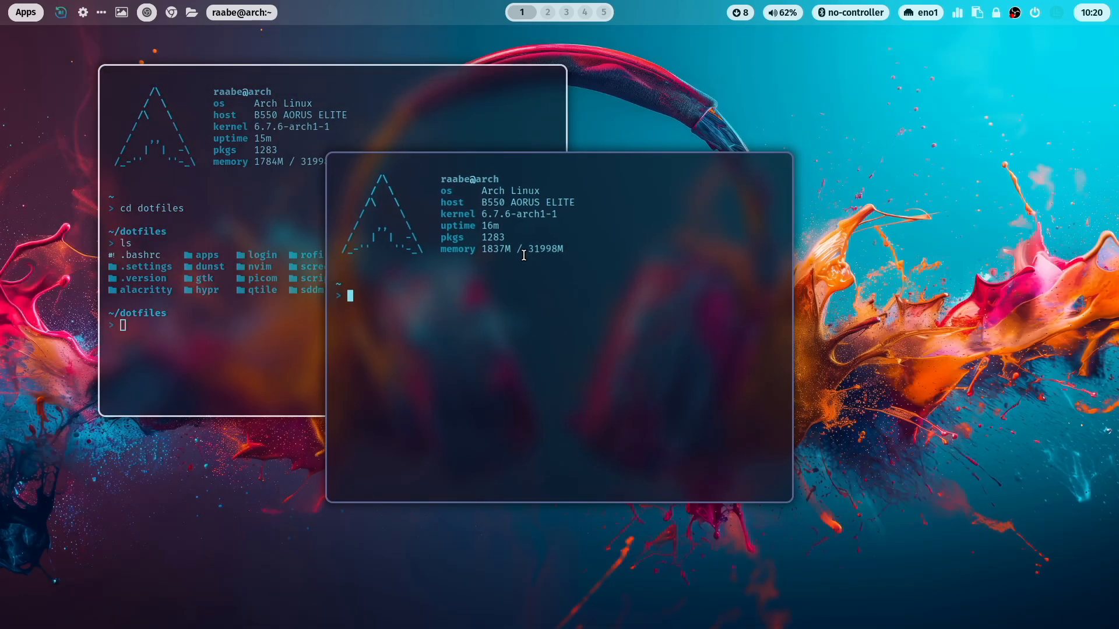
pyautogui.write('cd .c')
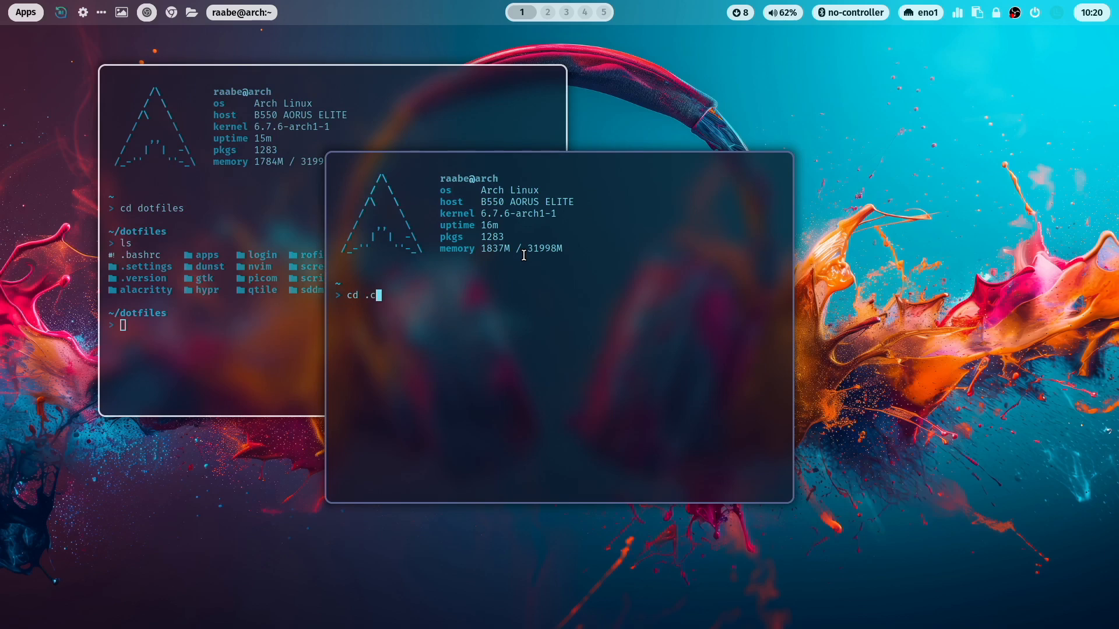
pyautogui.write('ong')
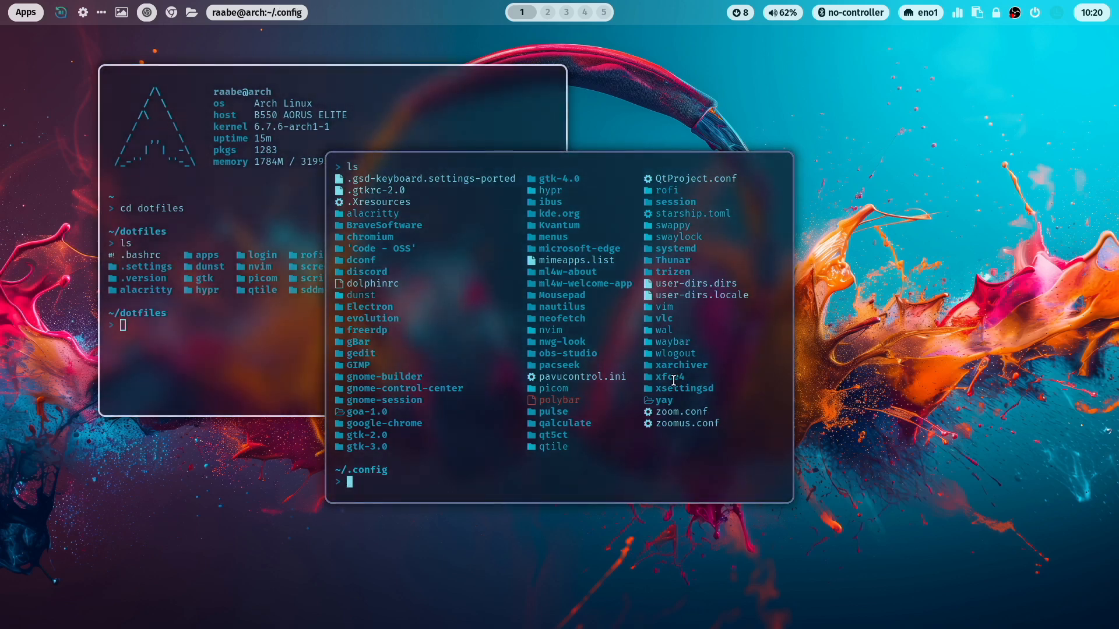
pyautogui.moveTo(538, 466)
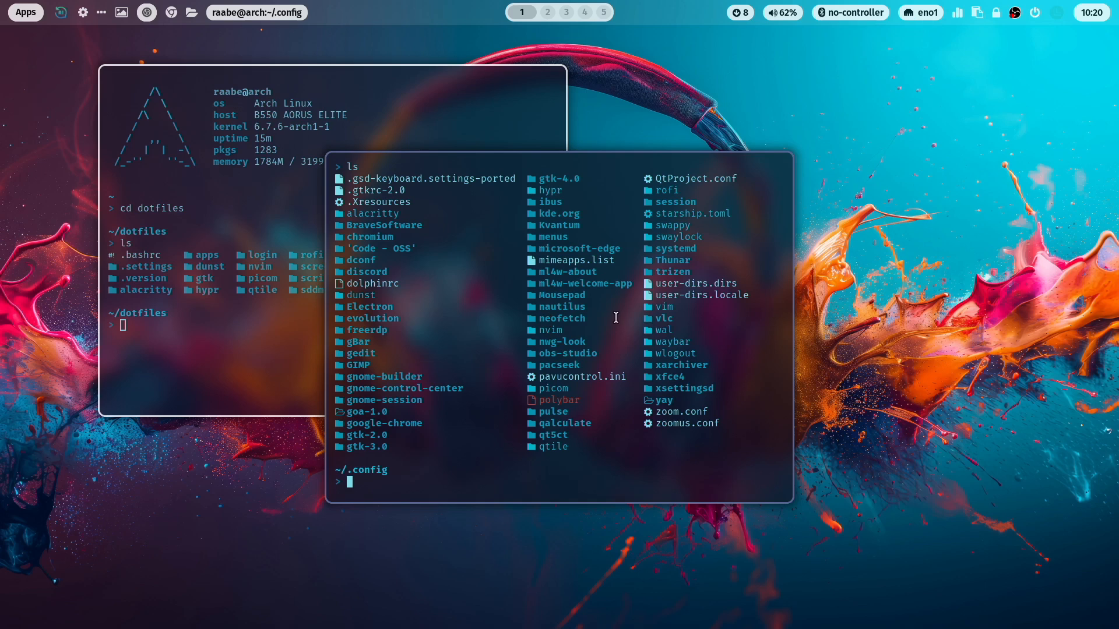
pyautogui.write('cd hypr')
pyautogui.write('ls')
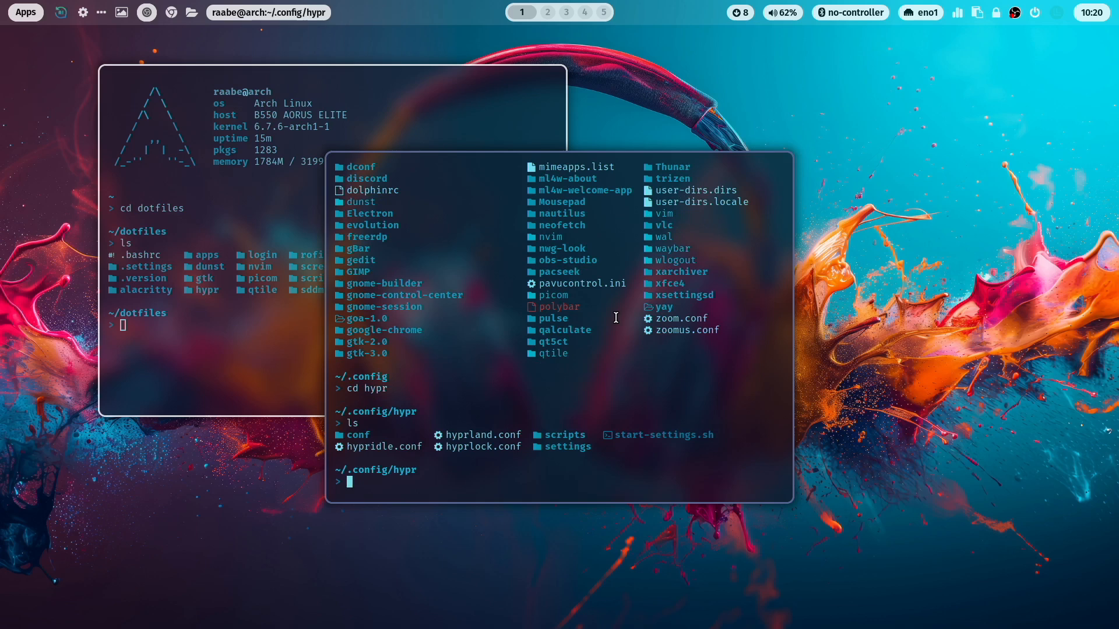
pyautogui.click(189, 292)
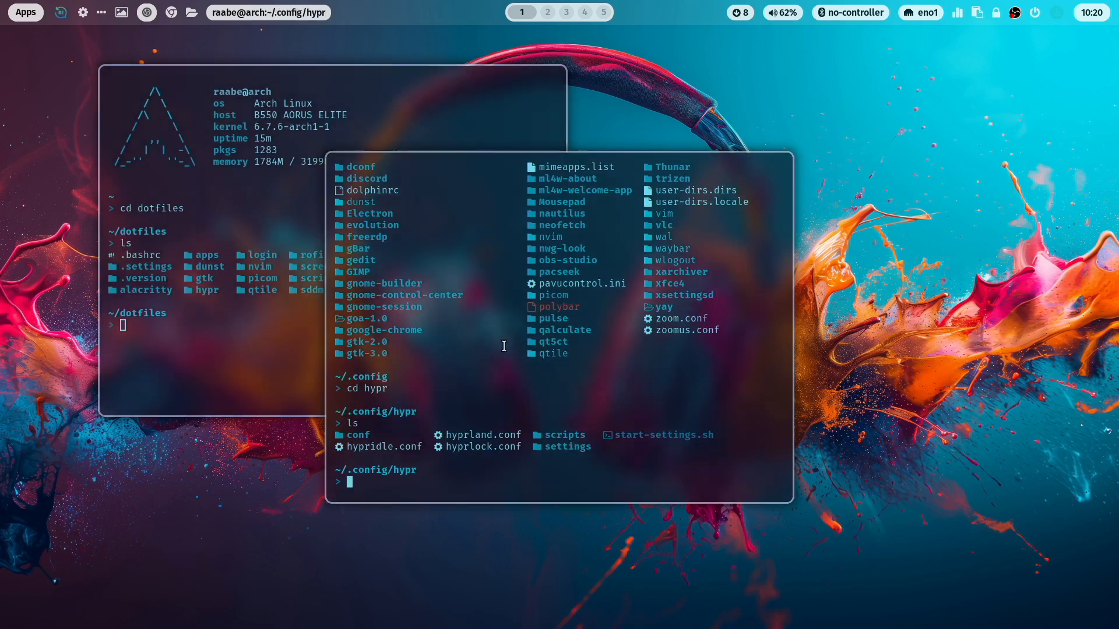
pyautogui.moveTo(487, 335)
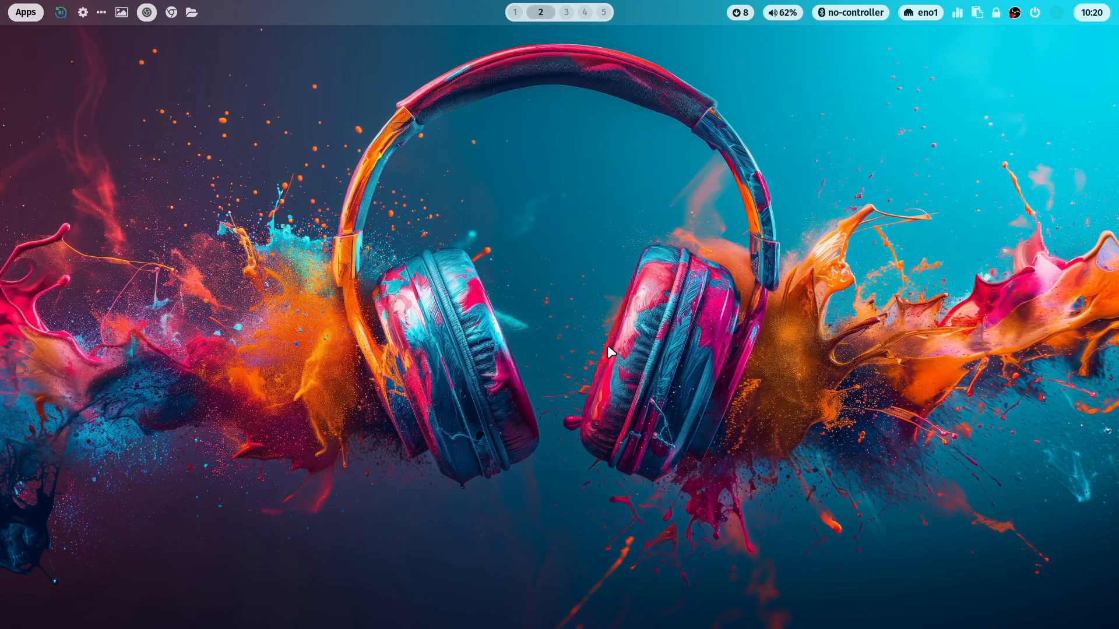
# Step: Launch Code - OSS on the dotfiles project and expand the .settings folder
pyautogui.click(24, 11)
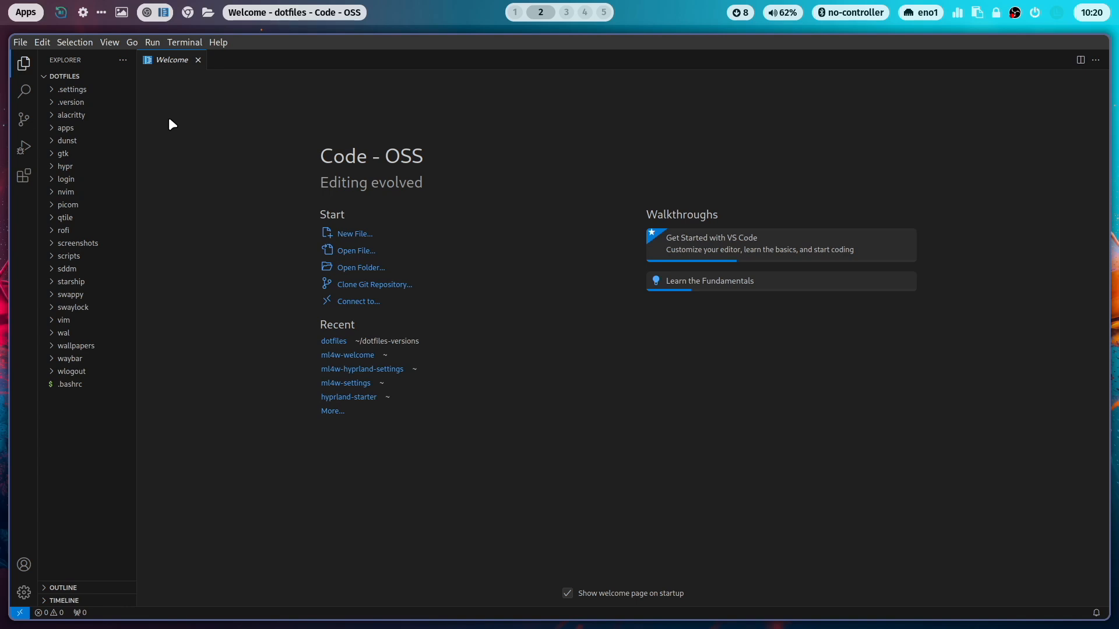
pyautogui.moveTo(85, 417)
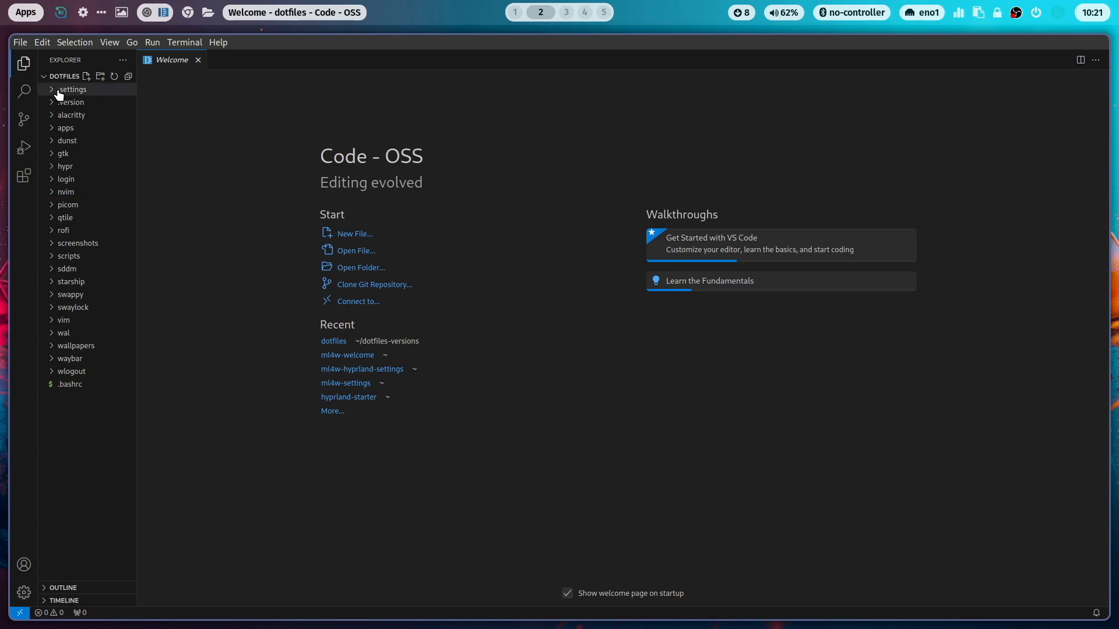
pyautogui.click(73, 90)
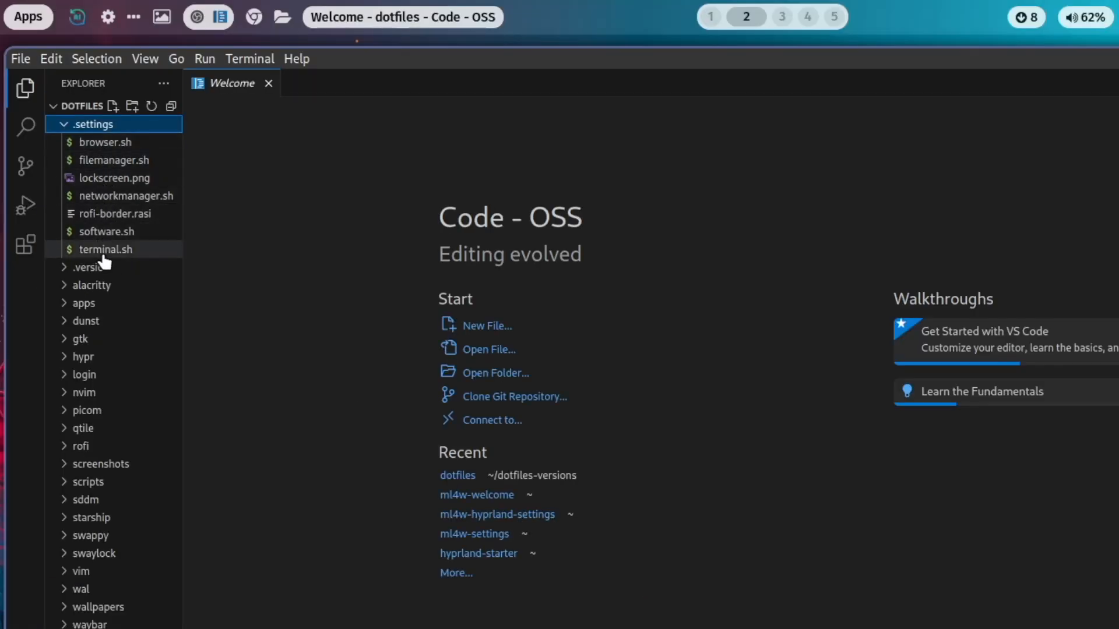
pyautogui.moveTo(103, 143)
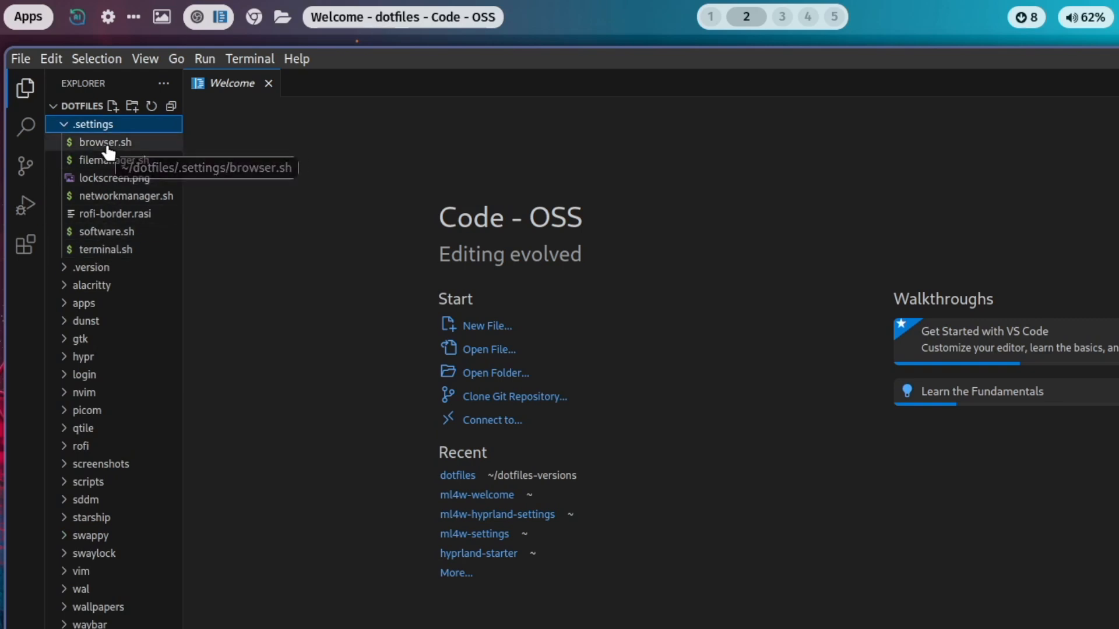
# Step: View browser.sh, filemanager.sh, networkmanager.sh, software.sh and terminal.sh in turn
pyautogui.doubleClick(104, 142)
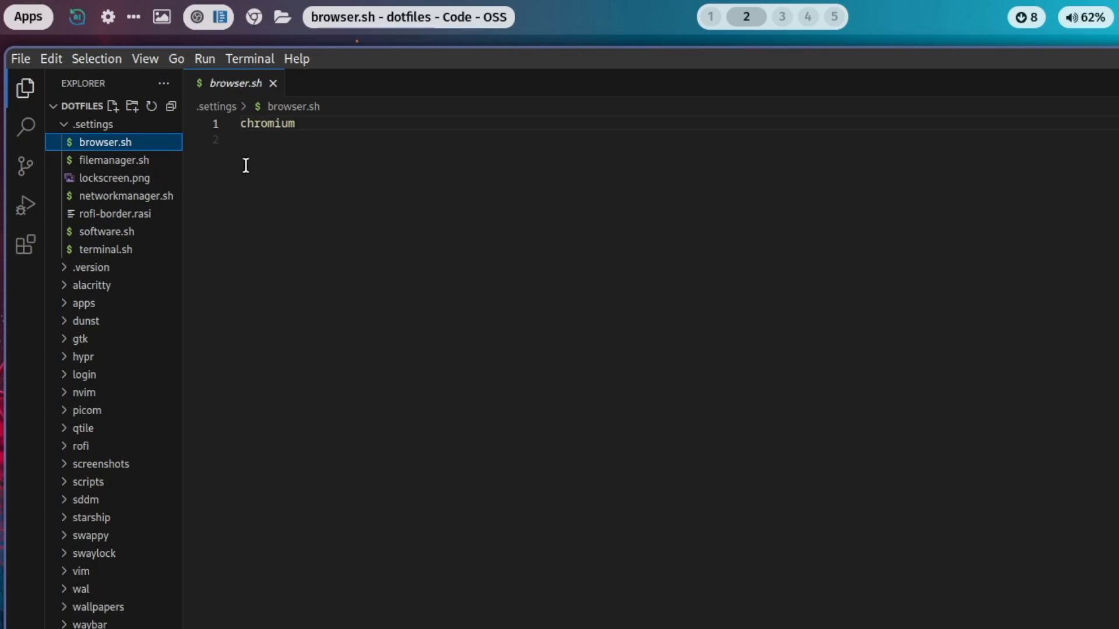
pyautogui.moveTo(616, 21)
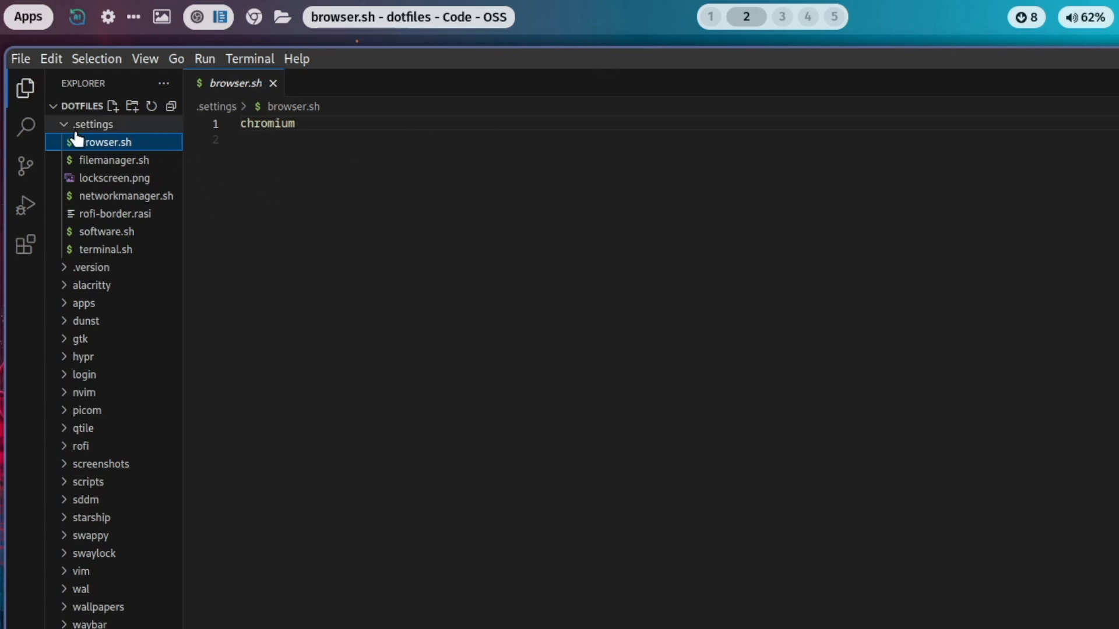
pyautogui.moveTo(132, 182)
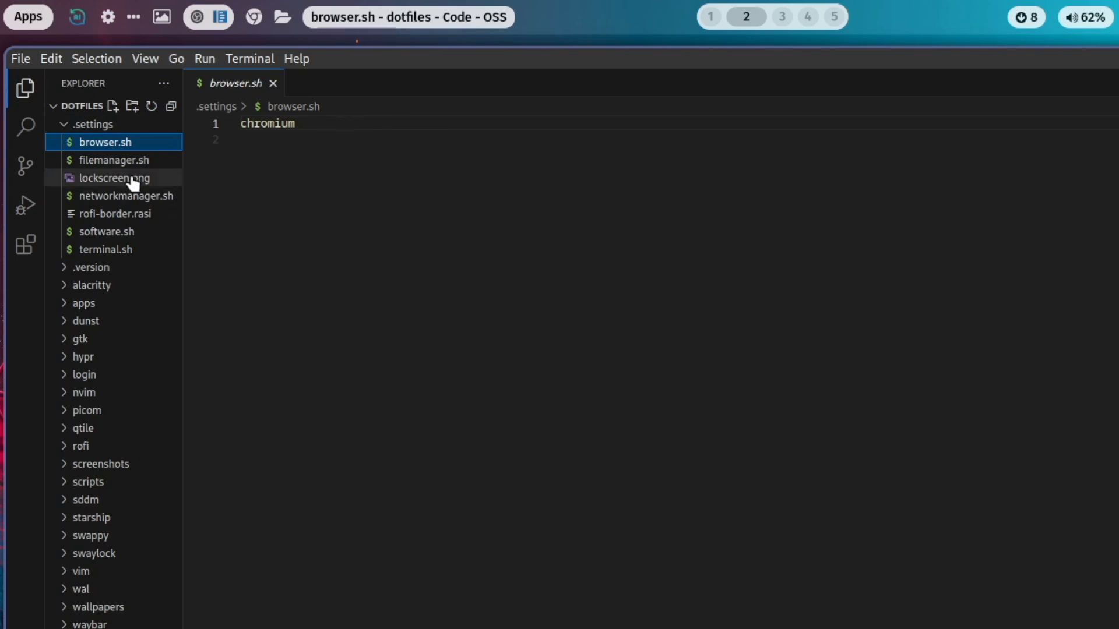
pyautogui.click(114, 160)
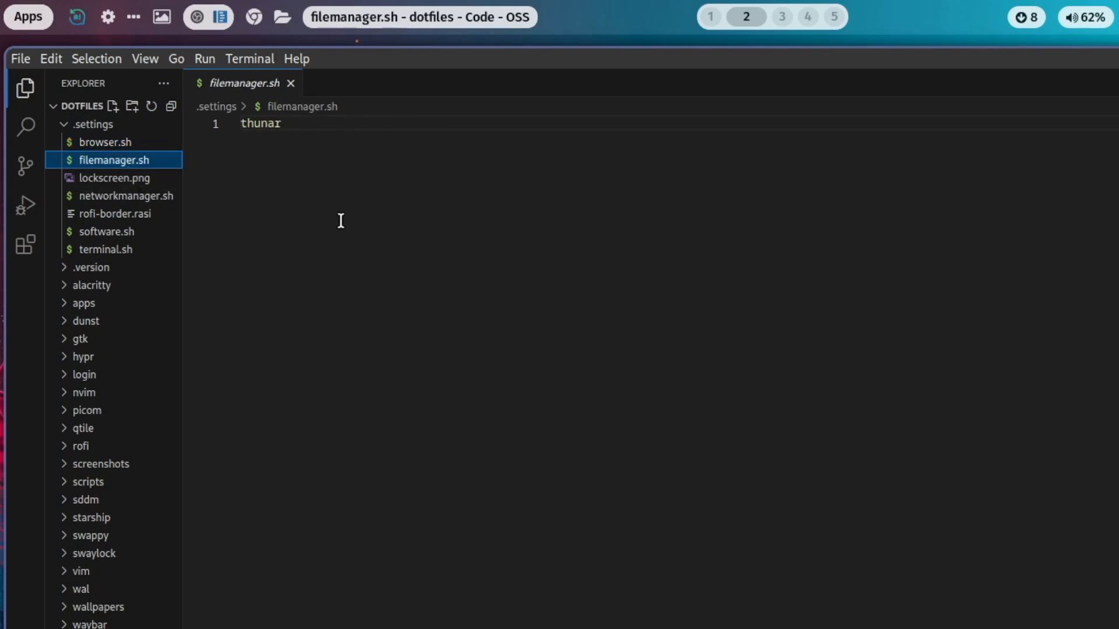
pyautogui.click(126, 196)
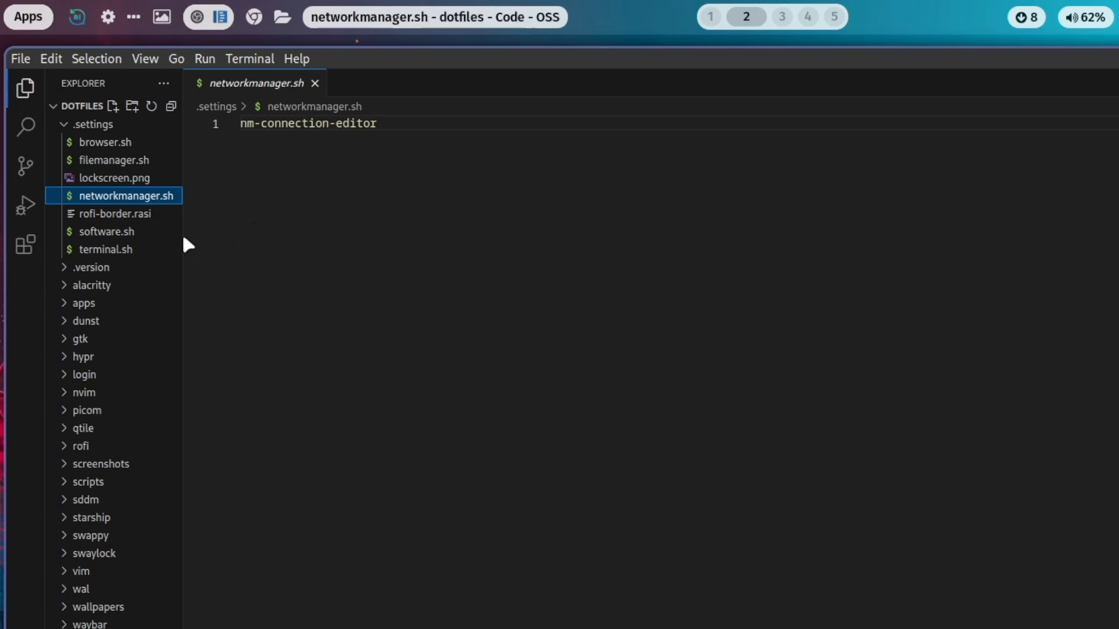
pyautogui.click(106, 231)
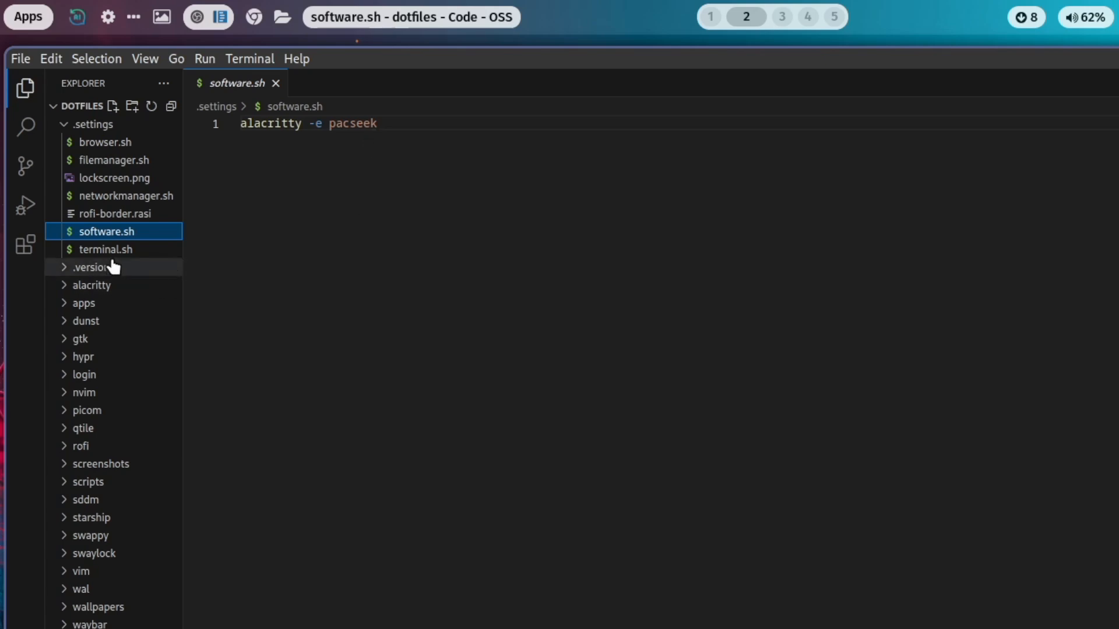
pyautogui.click(106, 249)
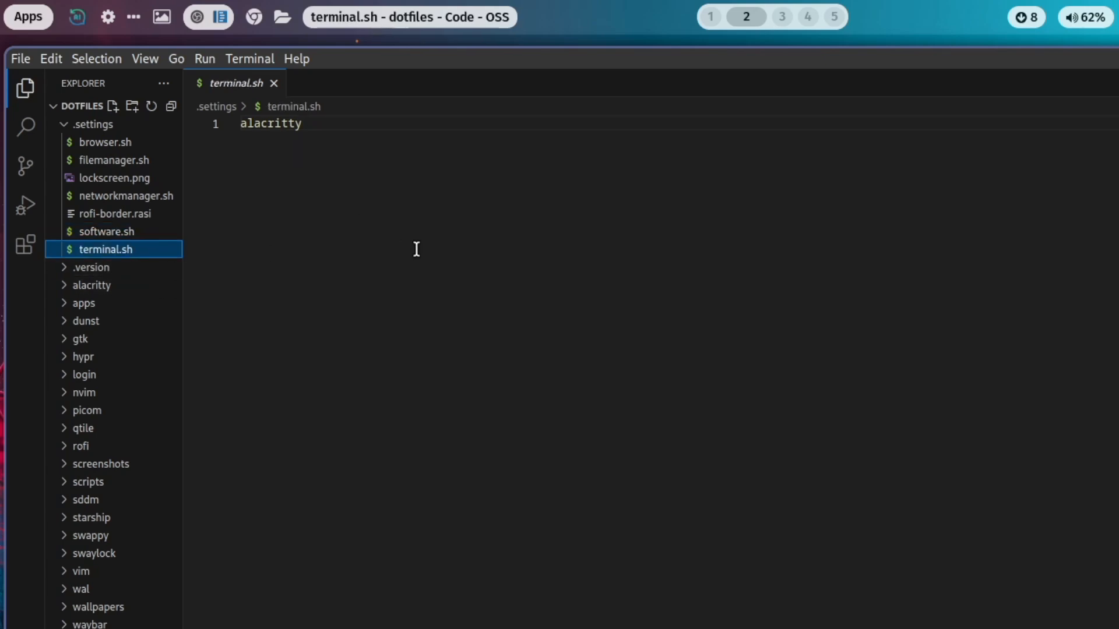
pyautogui.moveTo(278, 207)
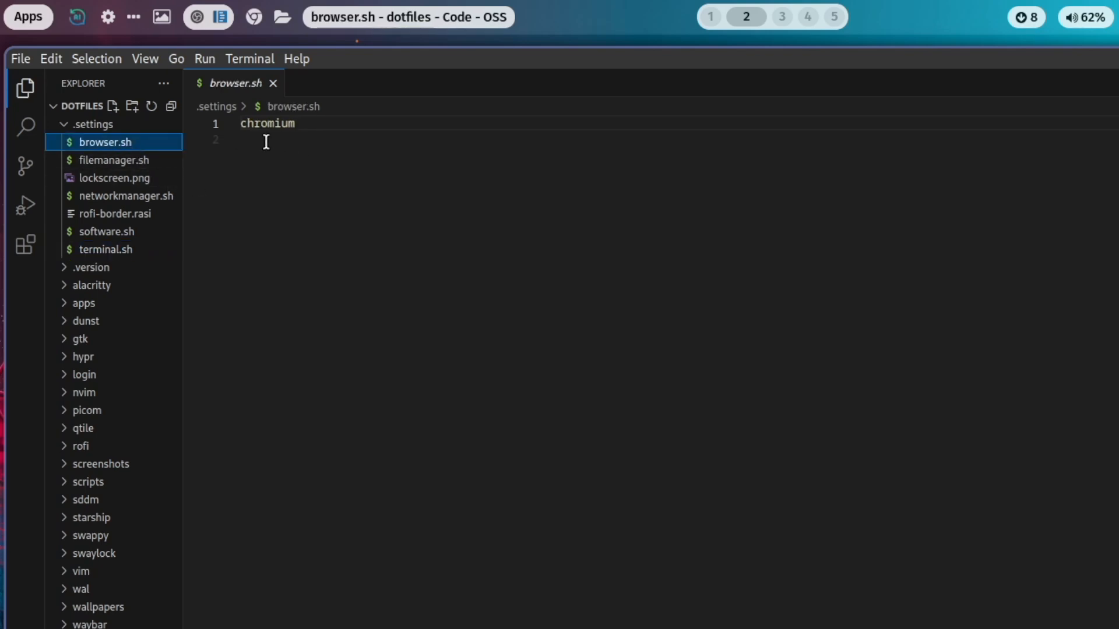
pyautogui.moveTo(287, 186)
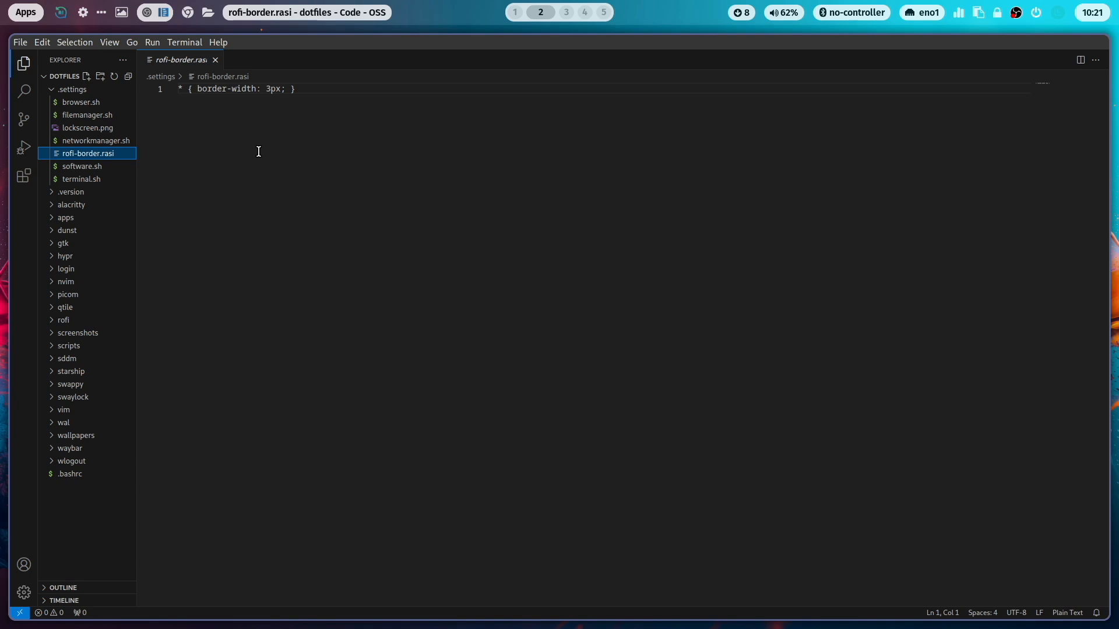
pyautogui.moveTo(281, 92)
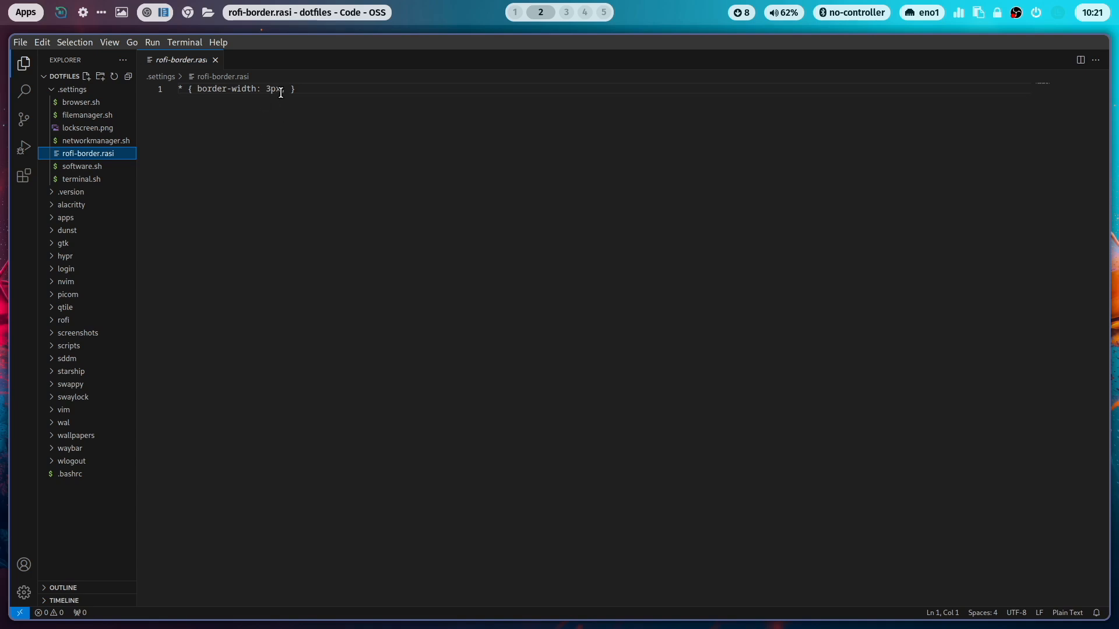
# Step: Edit rofi-border.rasi so border-width reads 1px instead of 3px
pyautogui.write(';')
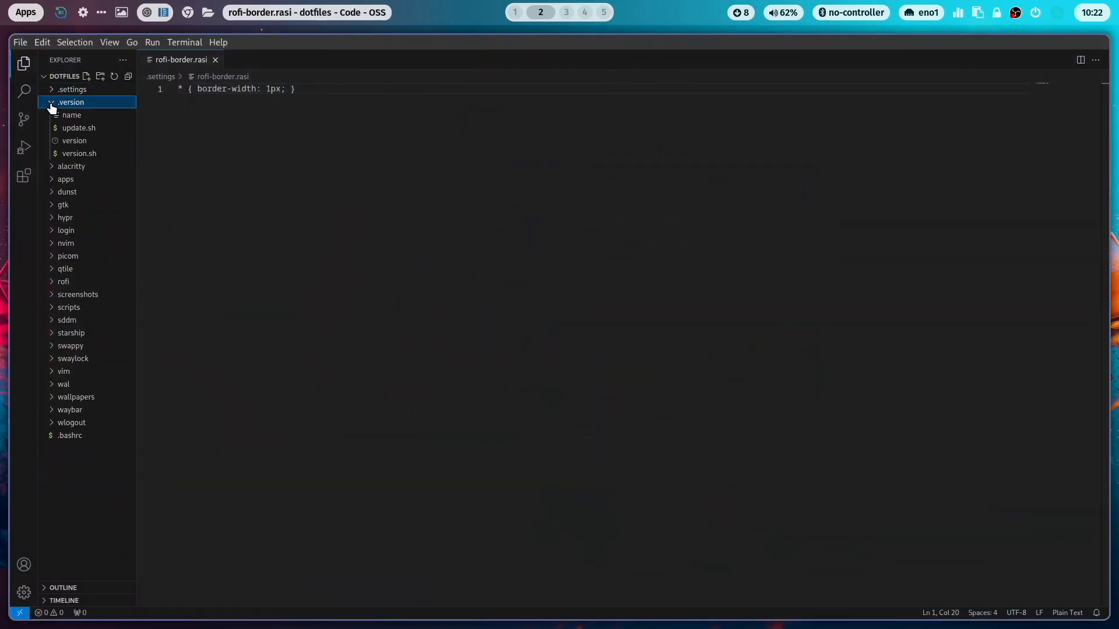
# Step: Expand .version and view the name file reading 2.8.1RC3
pyautogui.click(78, 154)
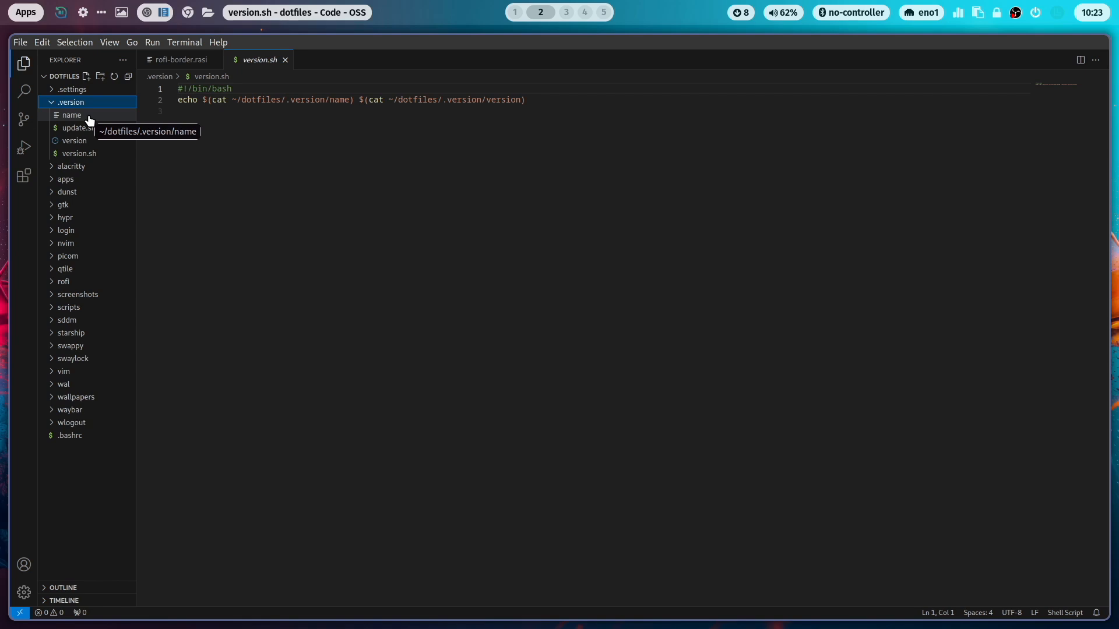
pyautogui.click(71, 115)
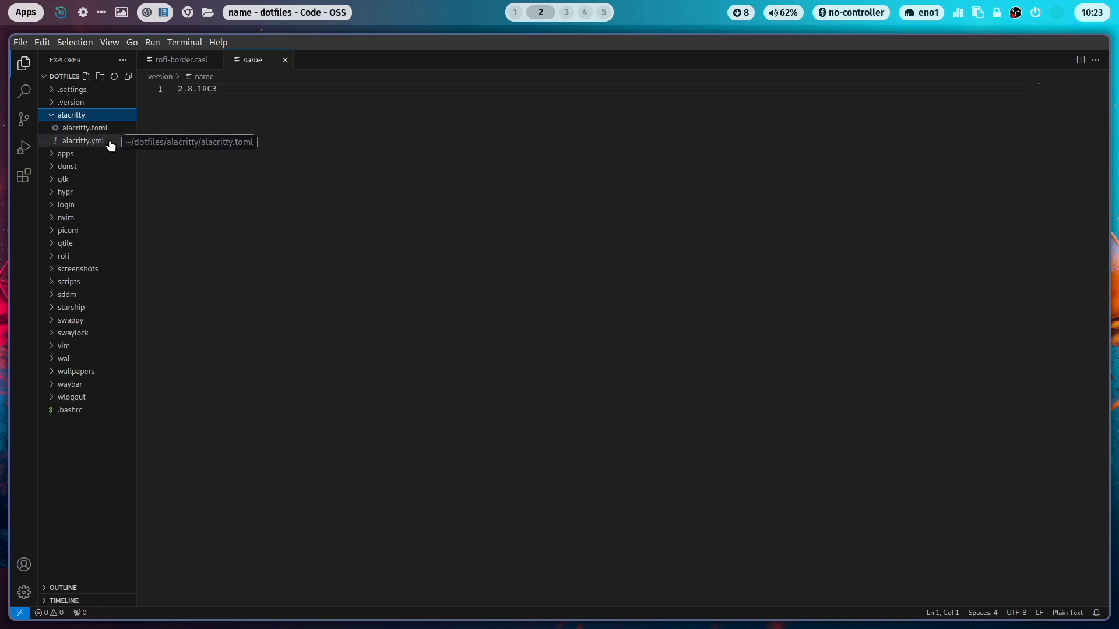
pyautogui.moveTo(83, 128)
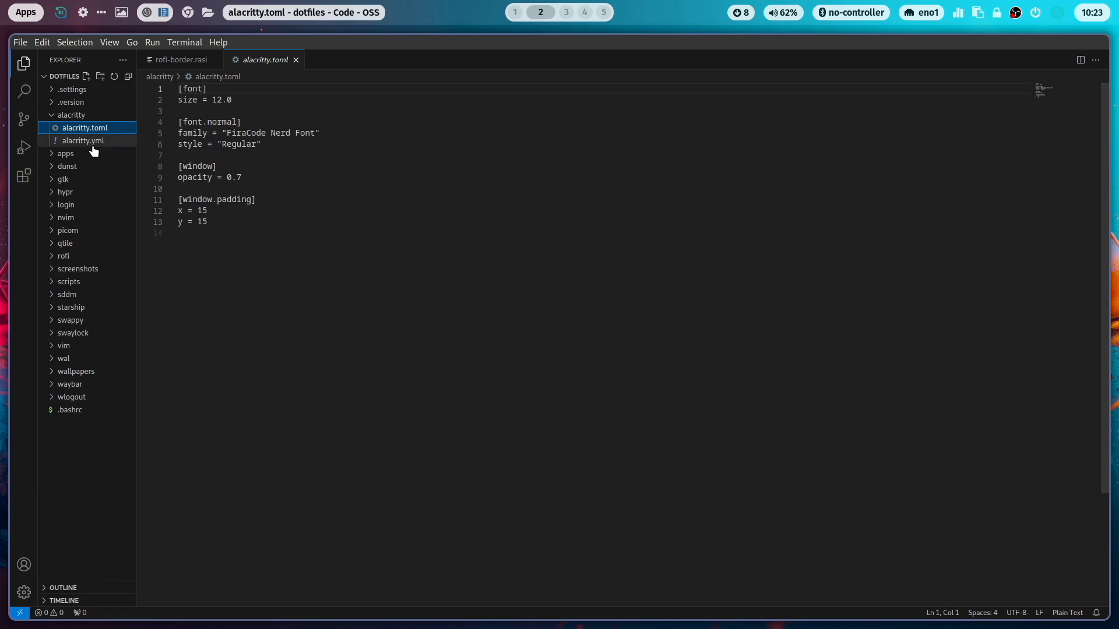
# Step: View alacritty.toml's font, opacity and padding settings, then expand the apps folder
pyautogui.click(82, 141)
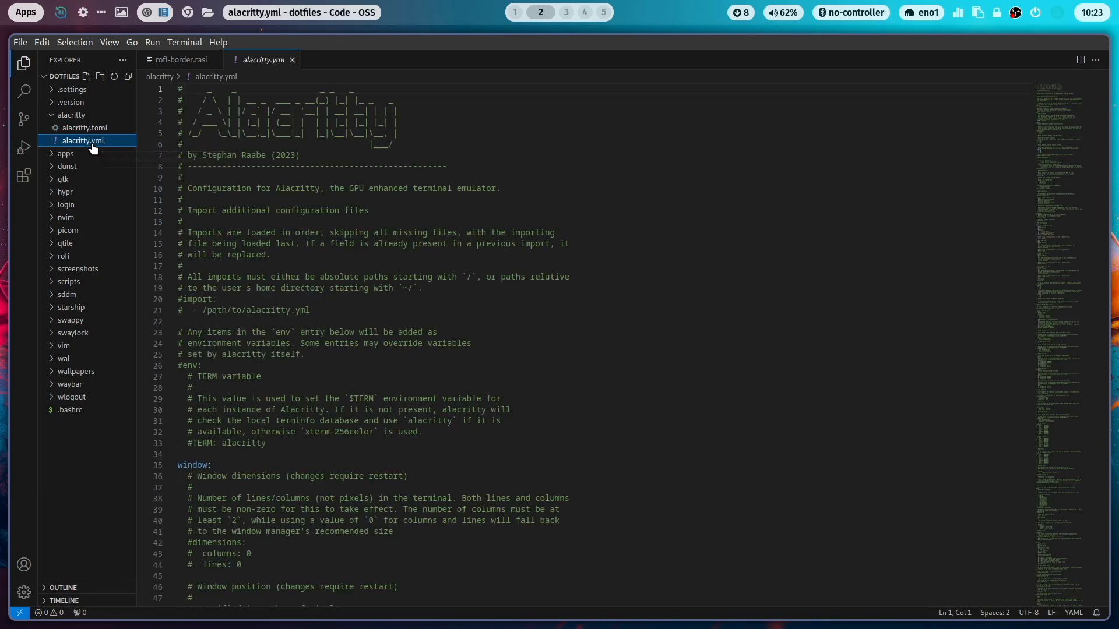
pyautogui.scroll(-3)
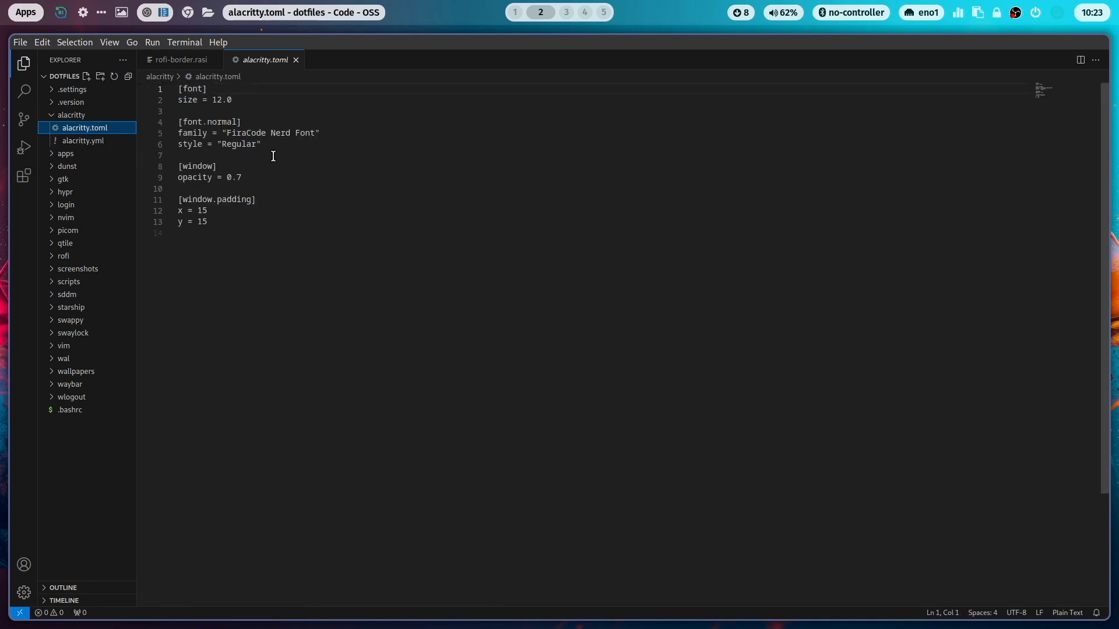
pyautogui.click(71, 116)
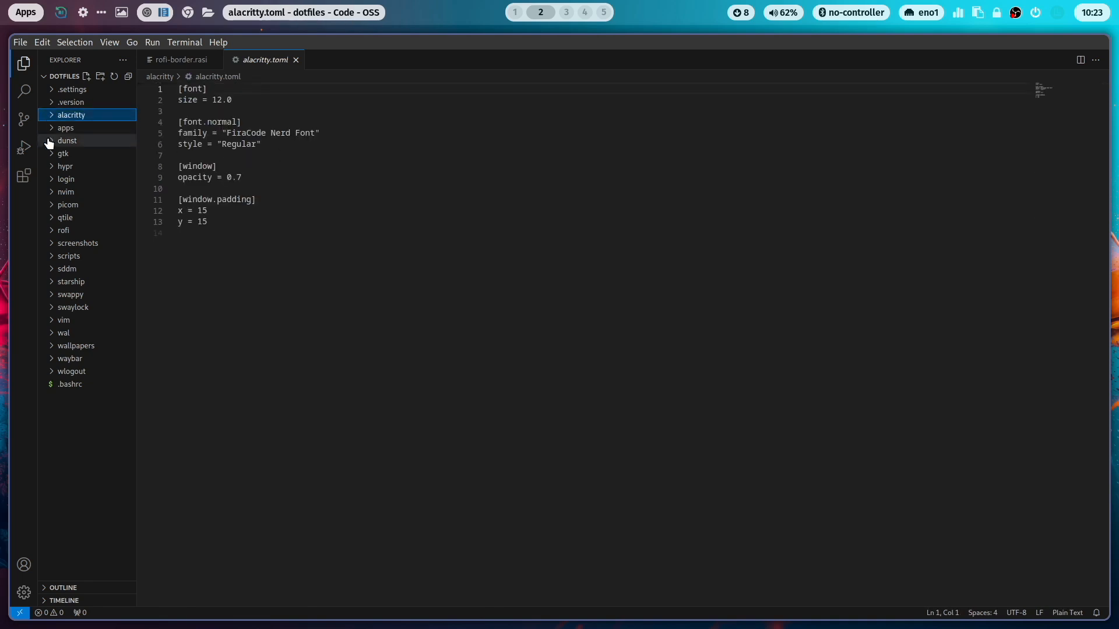
pyautogui.click(65, 129)
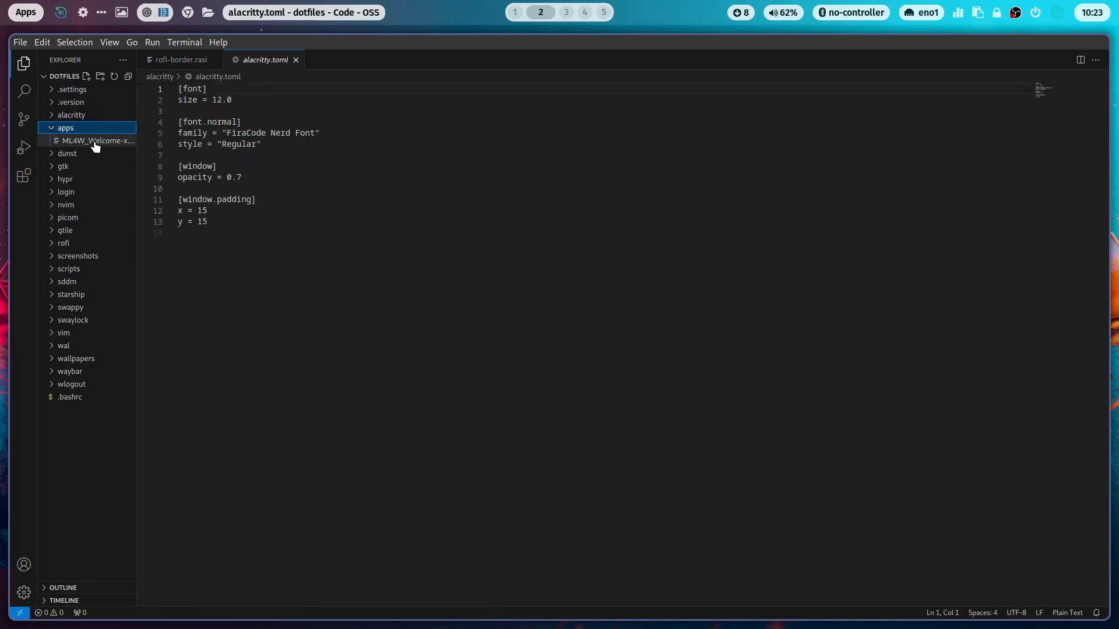
pyautogui.moveTo(98, 141)
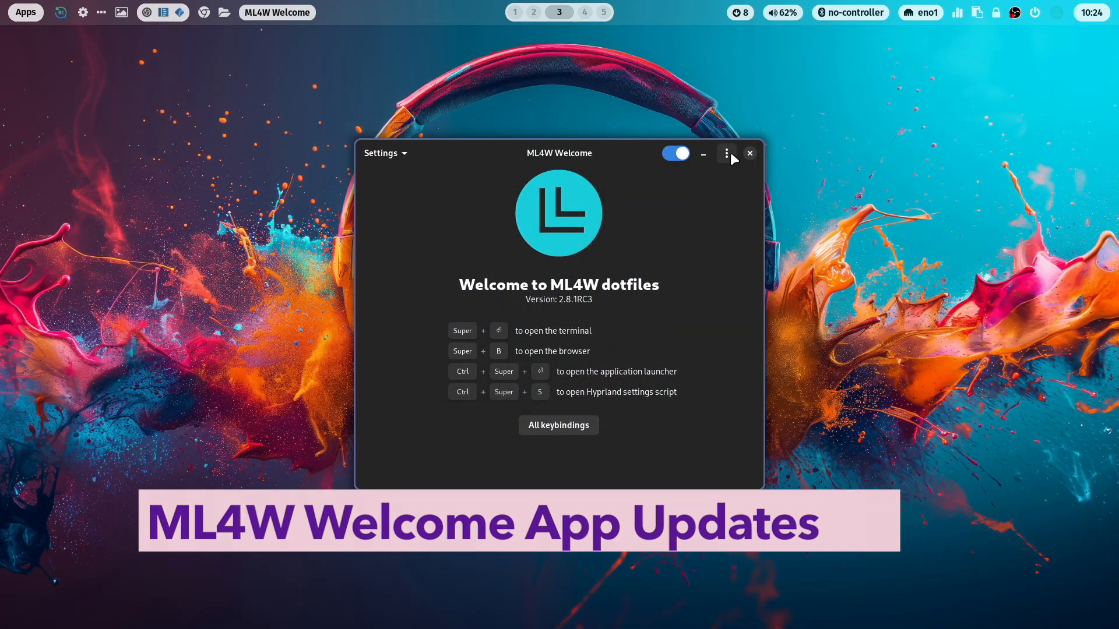
# Step: Show the System Info report from the ML4W Welcome ⋮ menu
pyautogui.click(726, 153)
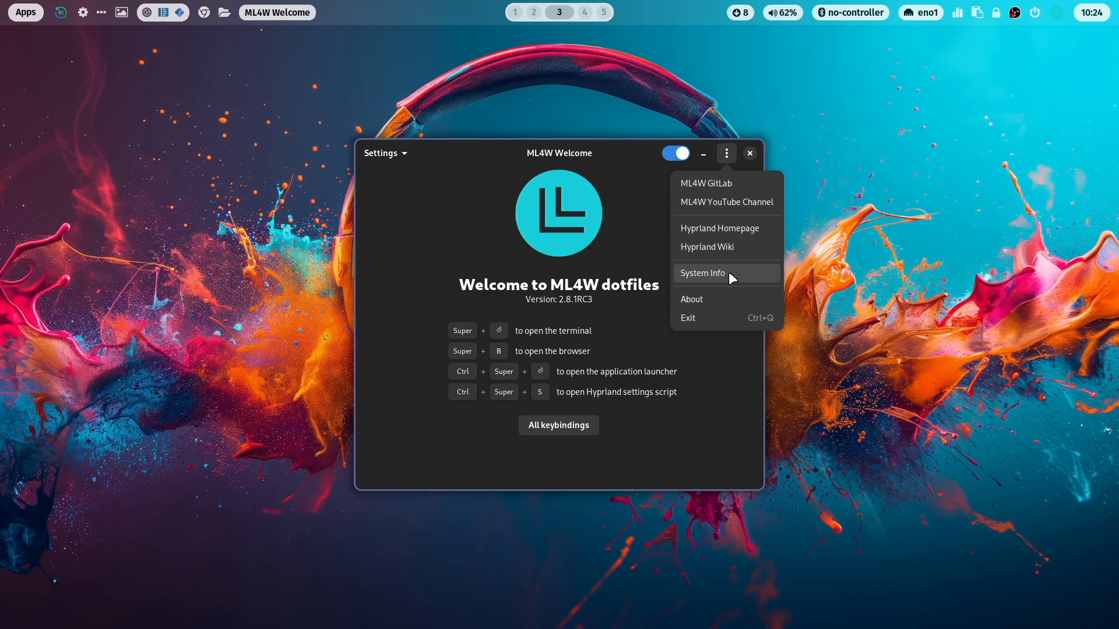
pyautogui.click(702, 272)
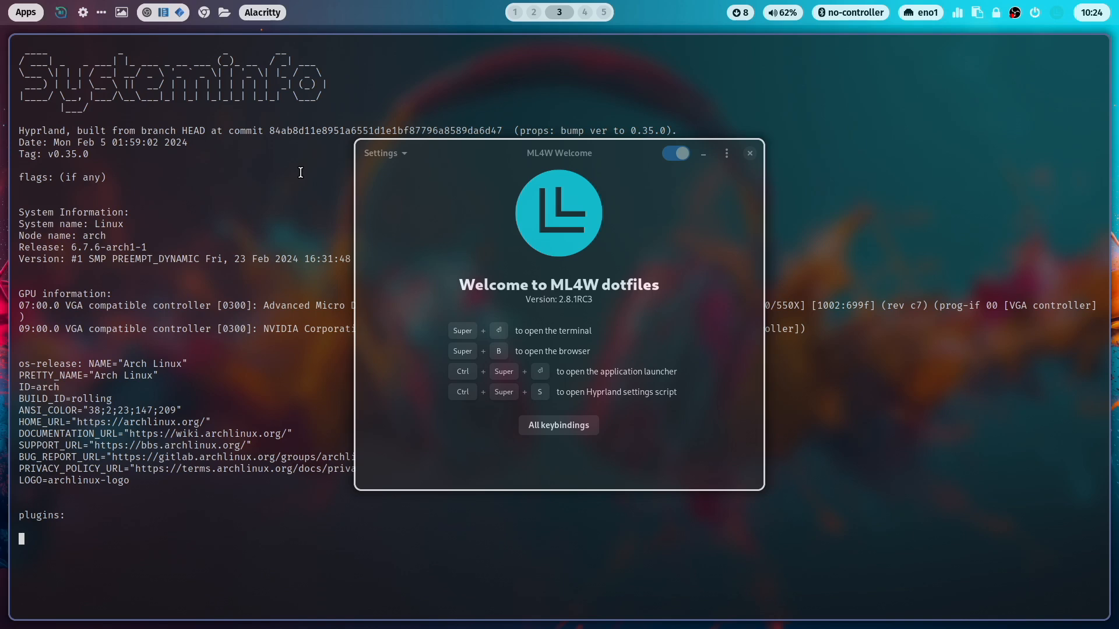
pyautogui.moveTo(185, 239)
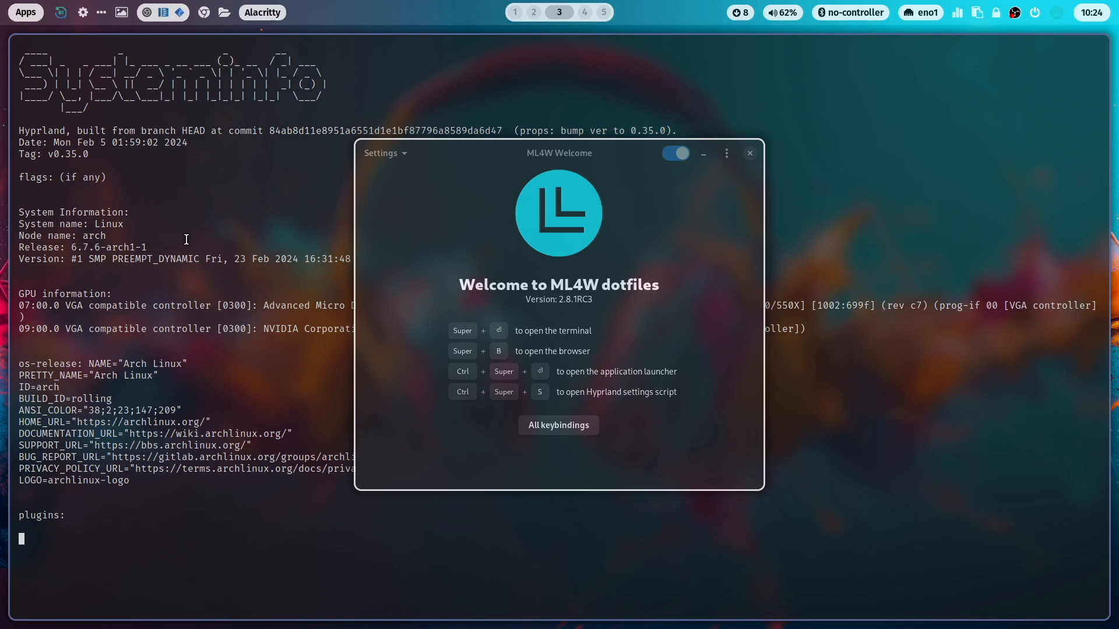
# Step: Browse the Settings SDDM and System submenus and run Set Thunar Terminal
pyautogui.click(383, 153)
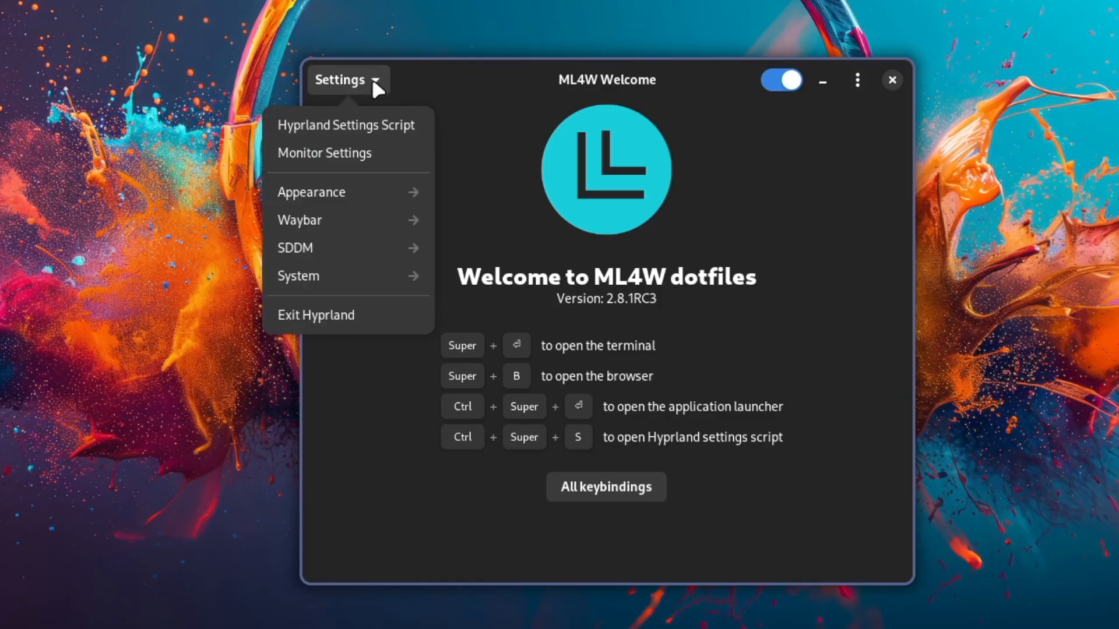
pyautogui.moveTo(358, 180)
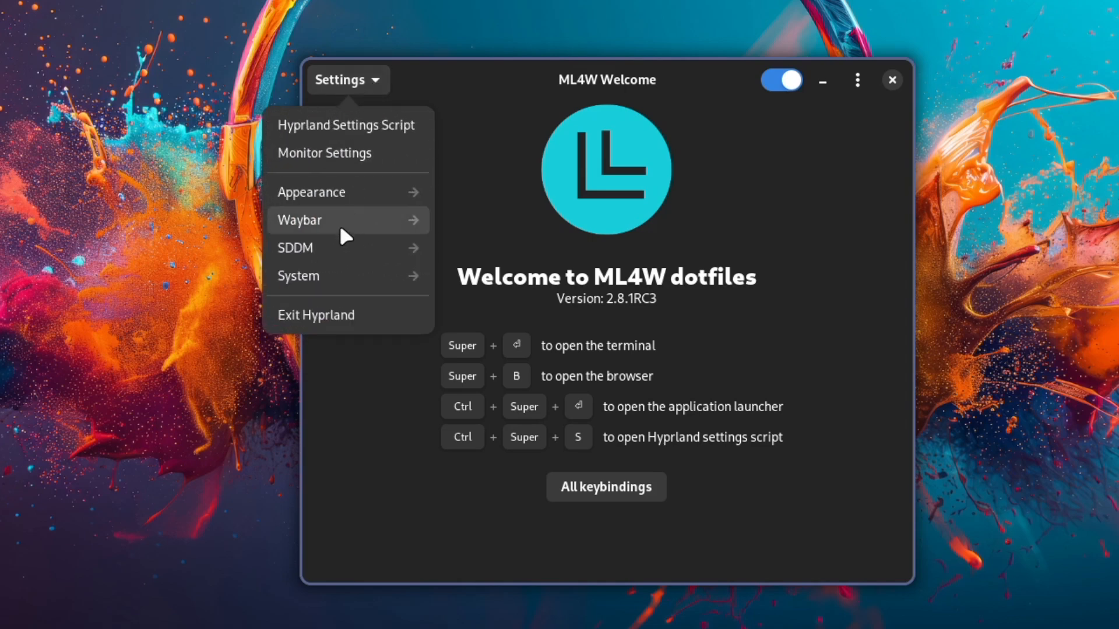
pyautogui.moveTo(363, 139)
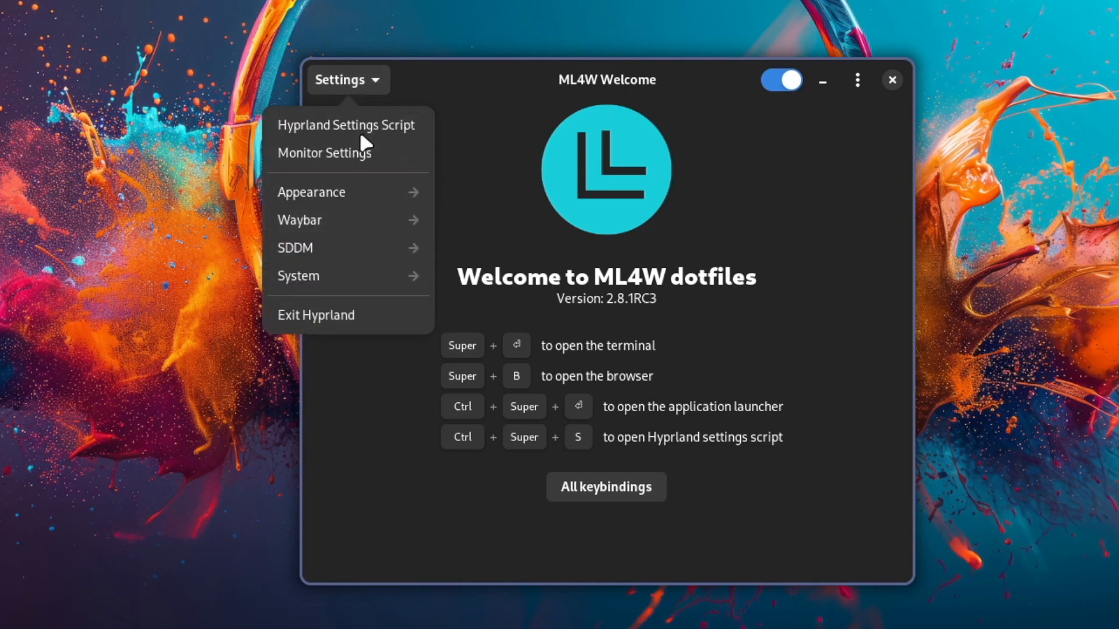
pyautogui.click(295, 247)
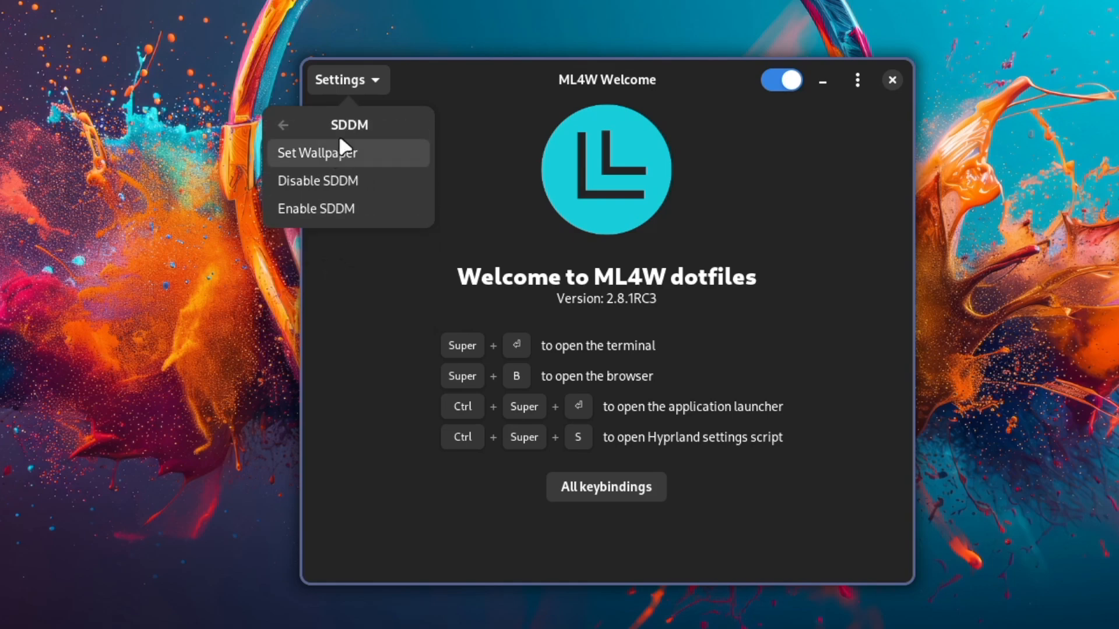
pyautogui.click(282, 125)
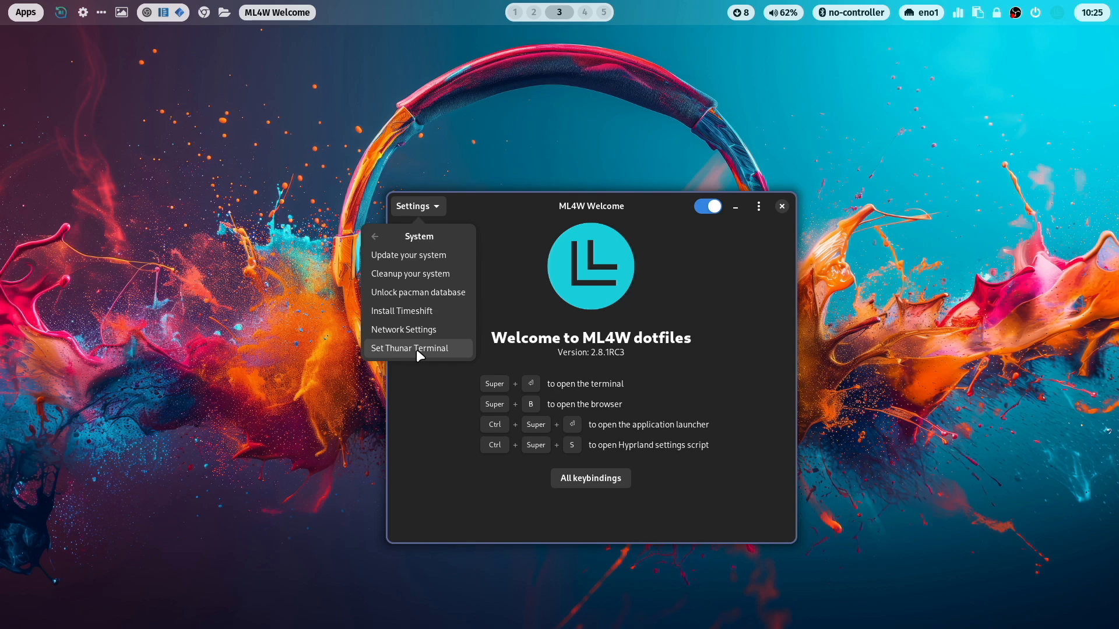
pyautogui.moveTo(433, 348)
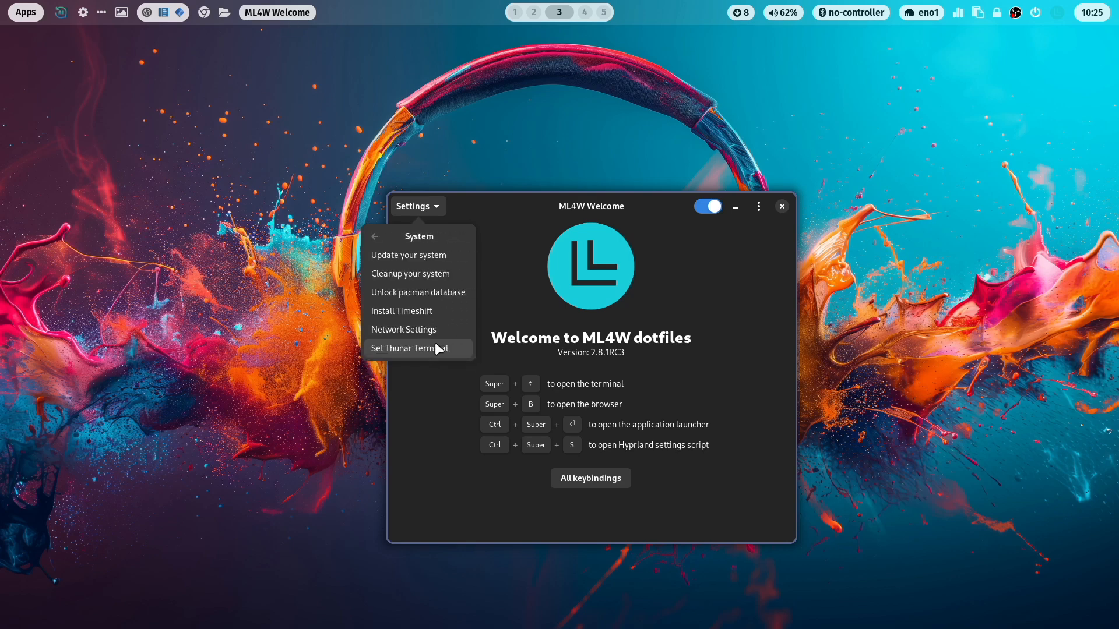
pyautogui.click(409, 348)
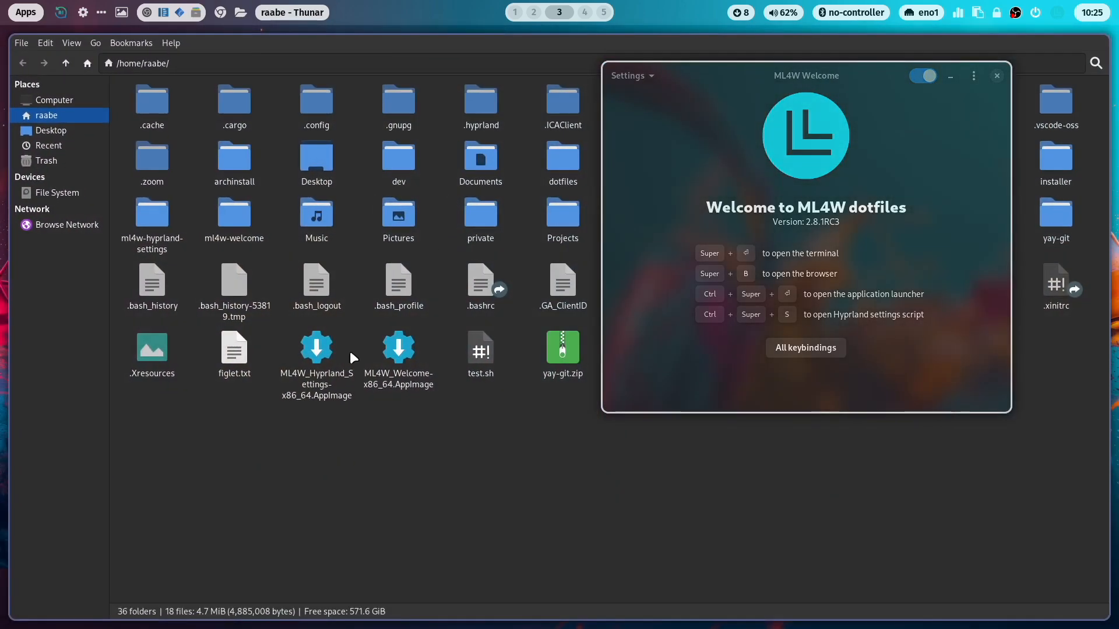
pyautogui.moveTo(562, 214)
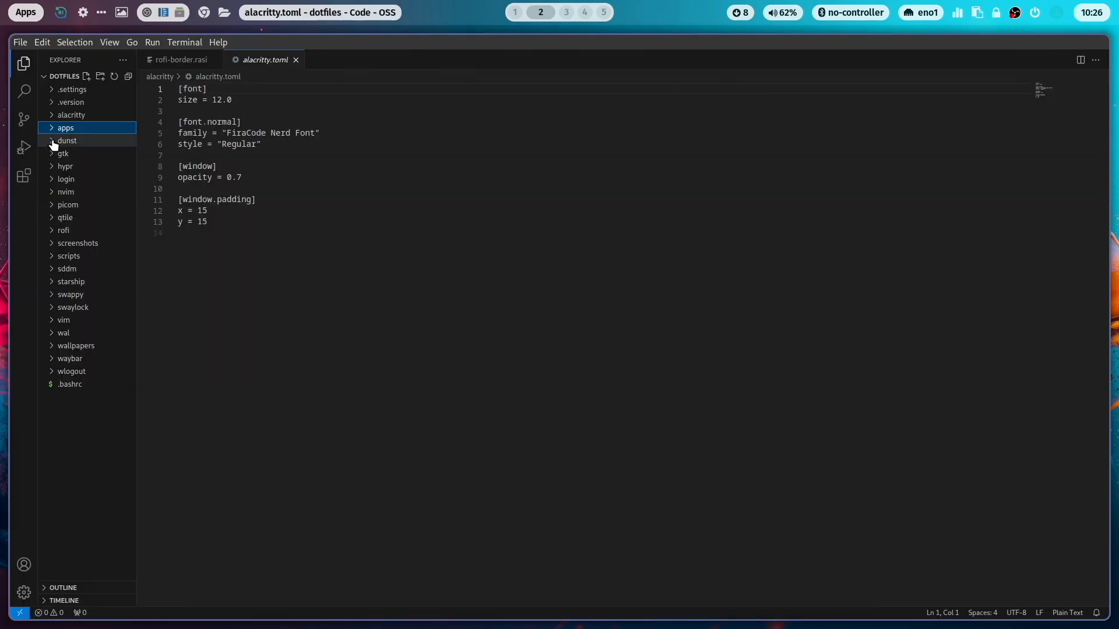
# Step: View dunstrc from the dunst folder, then collapse the dunst and gtk folders
pyautogui.click(68, 141)
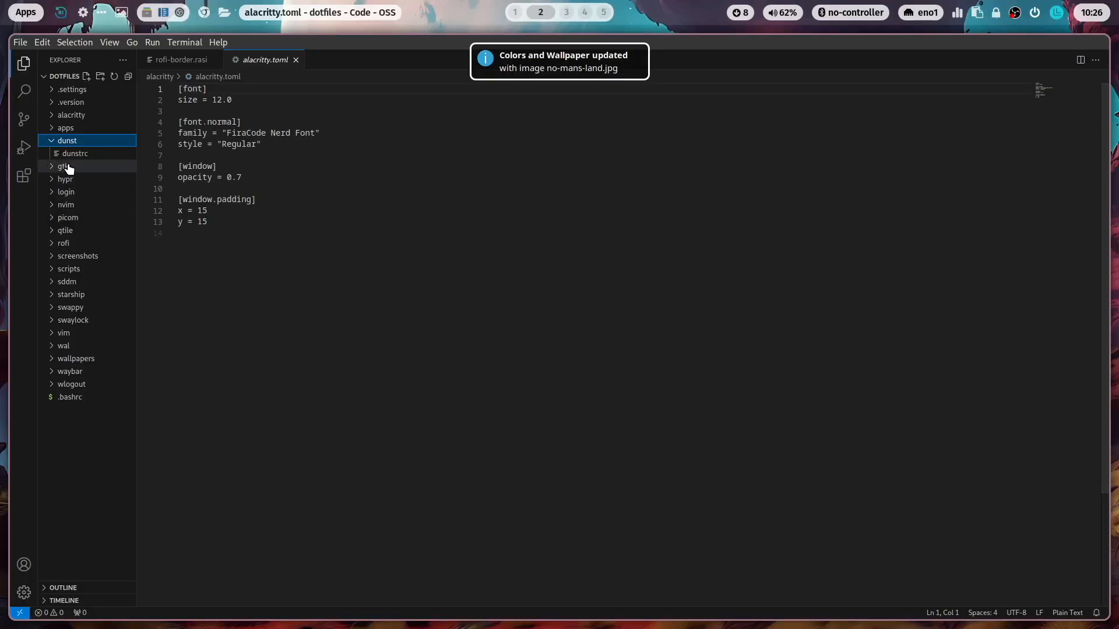
pyautogui.click(74, 153)
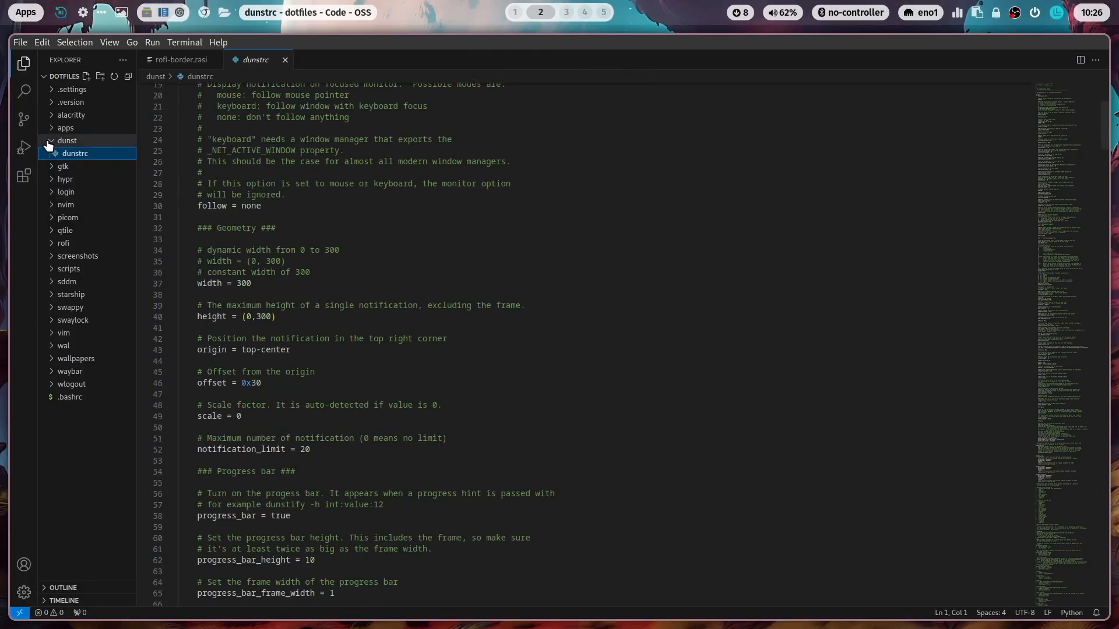
pyautogui.click(63, 154)
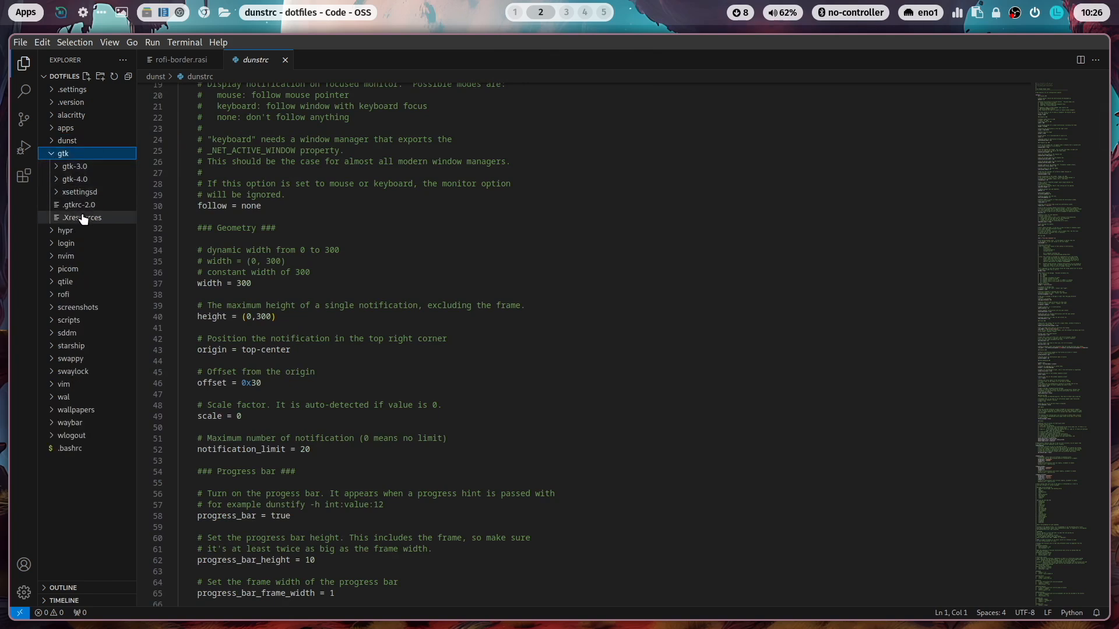
pyautogui.moveTo(88, 228)
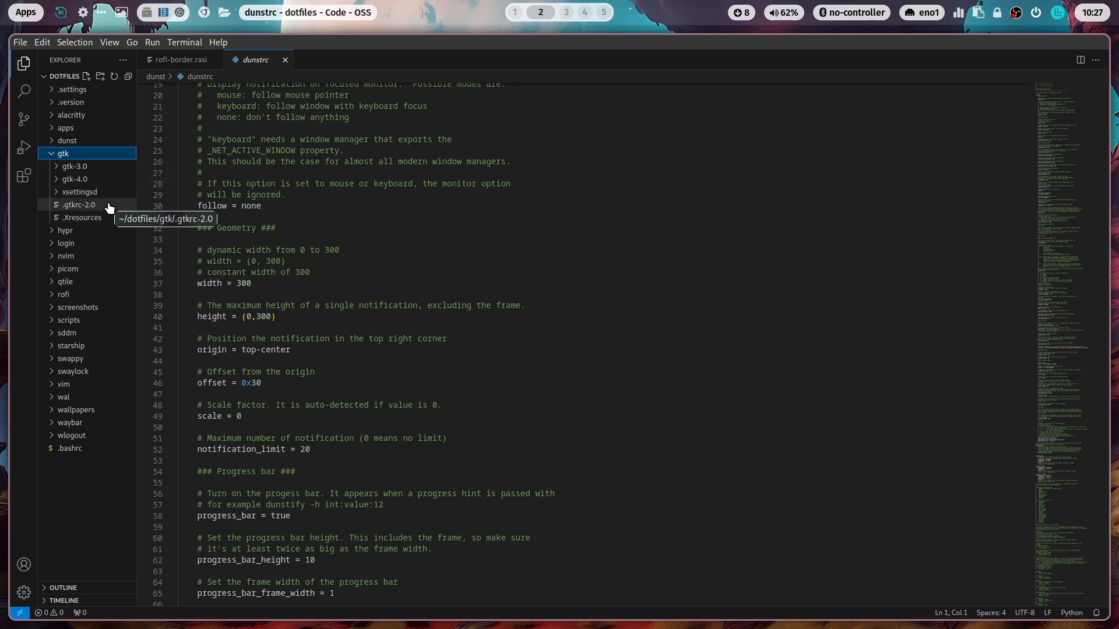
pyautogui.click(62, 153)
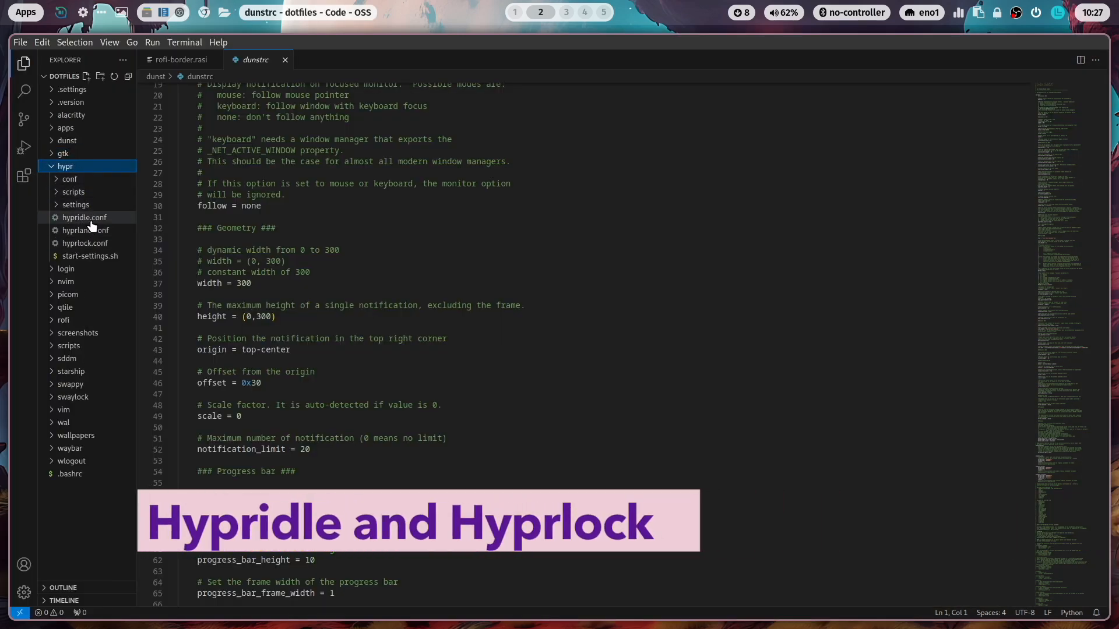
# Step: View hypridle.conf with its screenlock and suspend listener timeouts
pyautogui.click(84, 217)
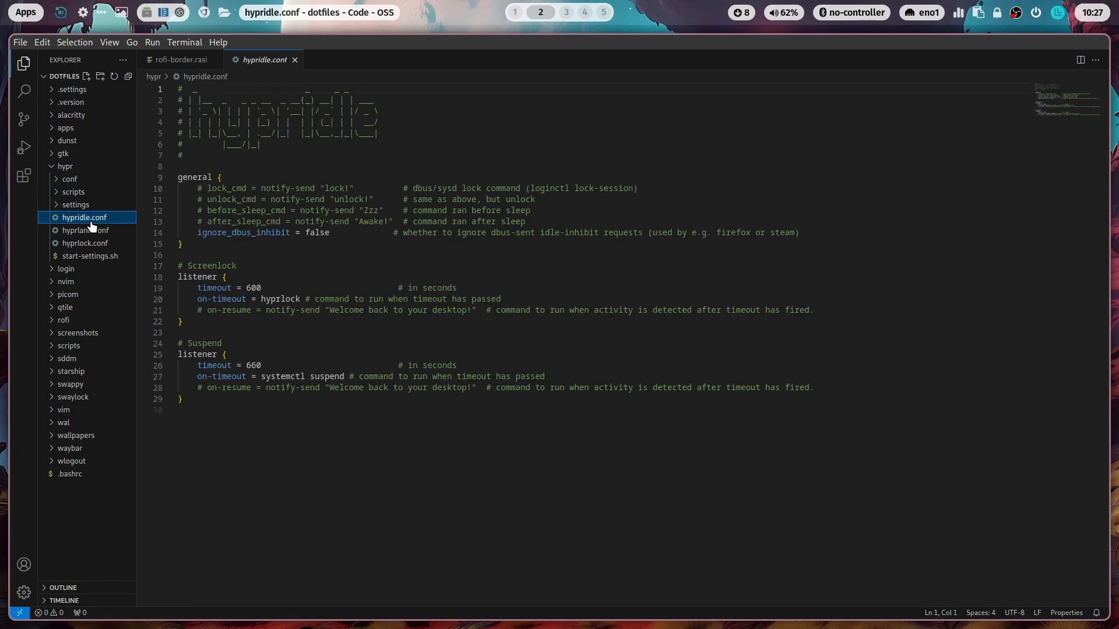
pyautogui.moveTo(84, 218)
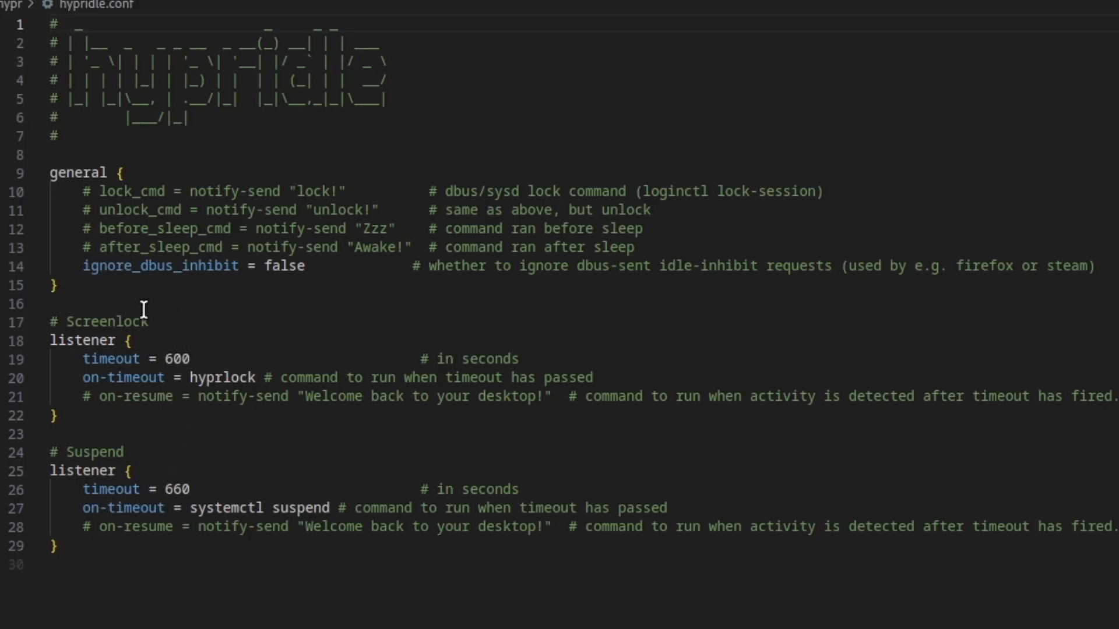
pyautogui.moveTo(126, 370)
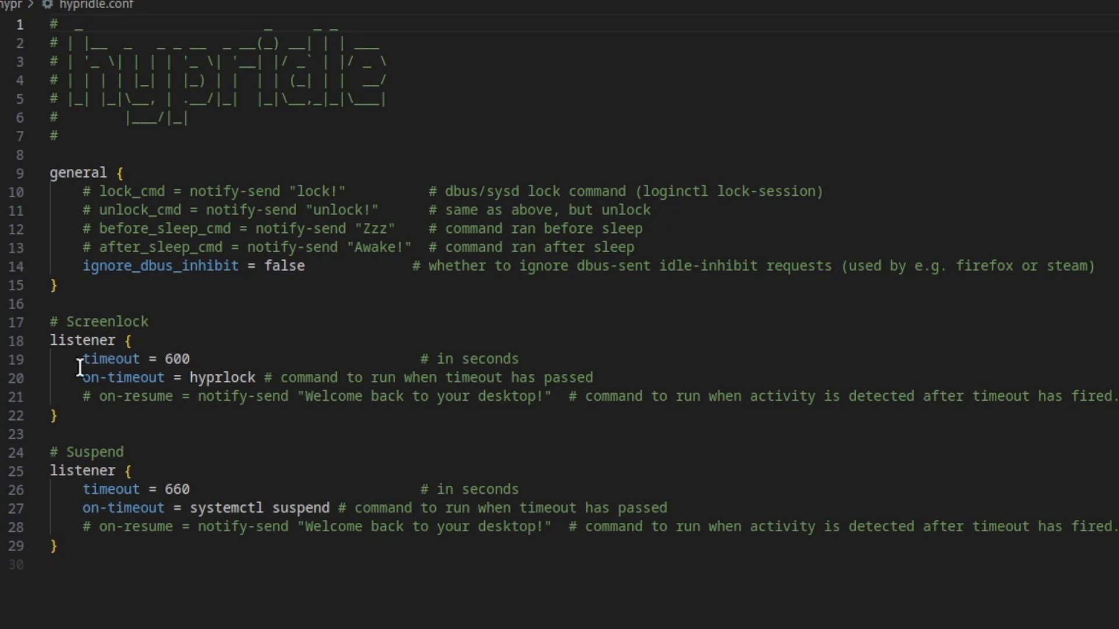
pyautogui.moveTo(208, 358)
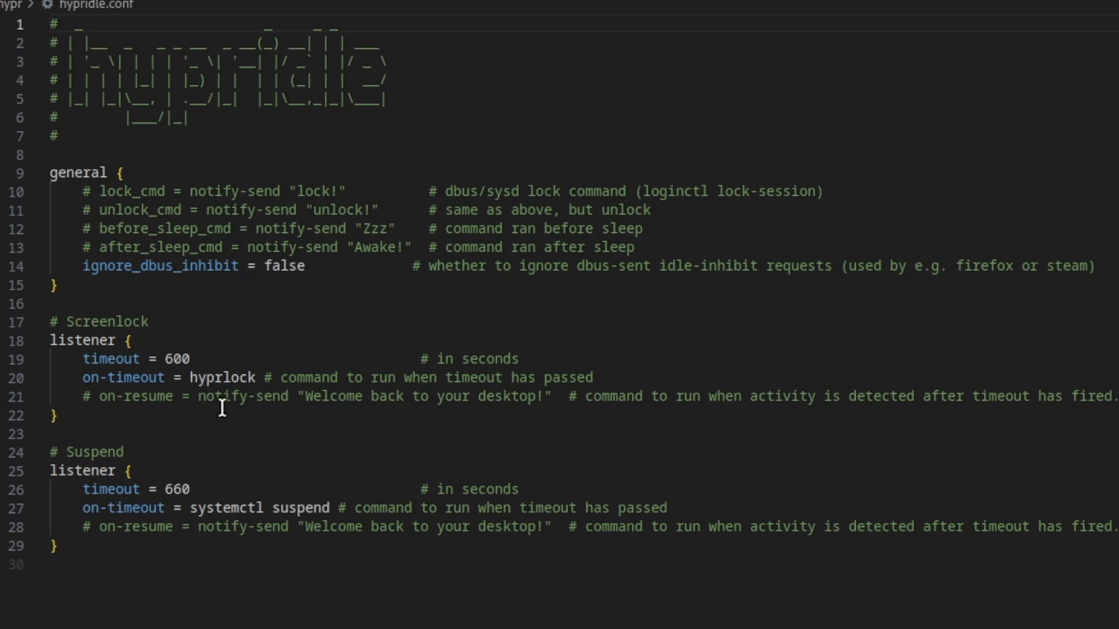
pyautogui.moveTo(183, 470)
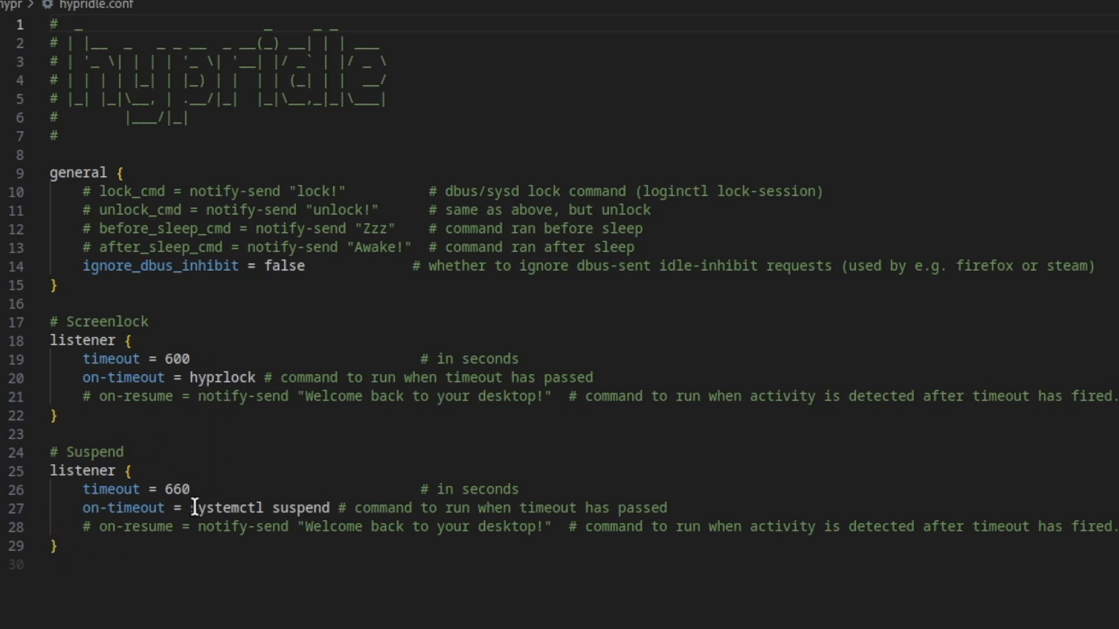
pyautogui.moveTo(176, 490)
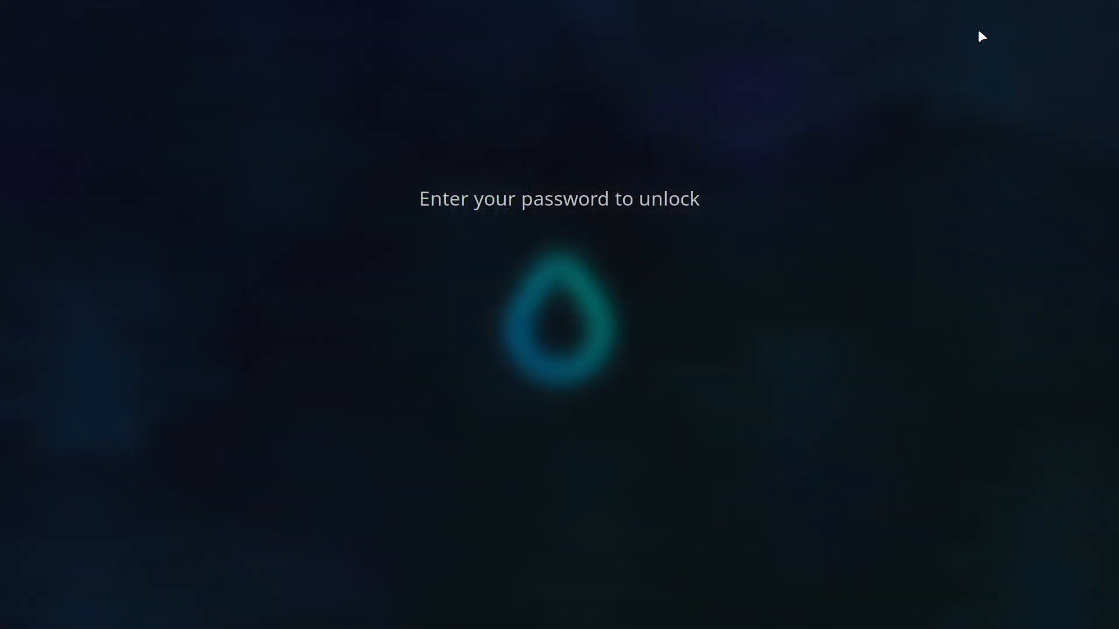
pyautogui.moveTo(939, 66)
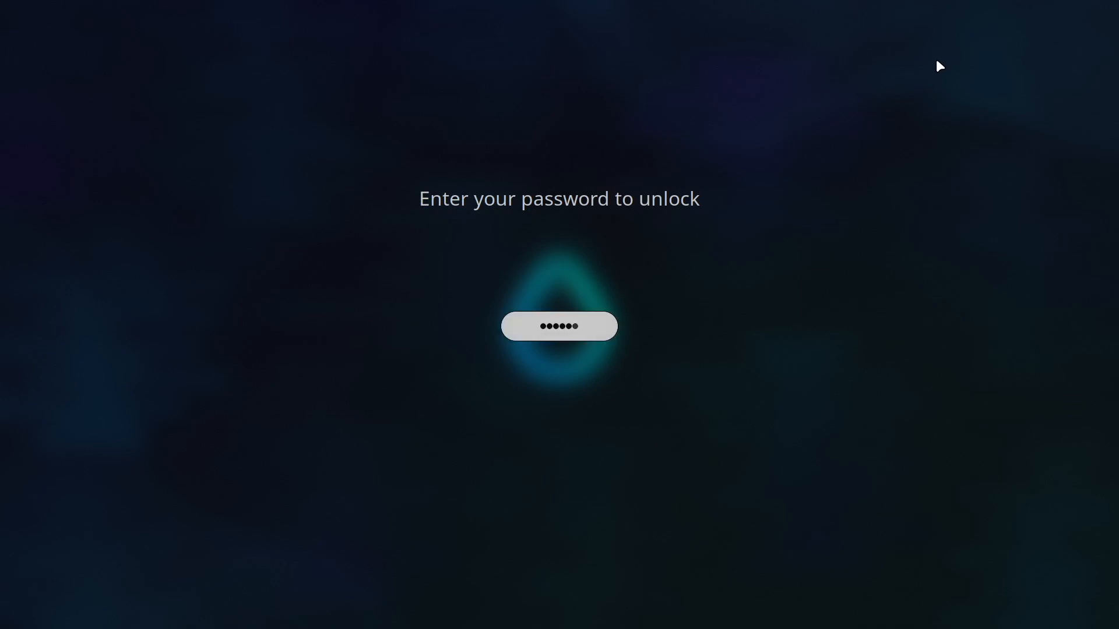
# Step: Submit the password on the hyprlock screen to return to the desktop
pyautogui.press('Return')
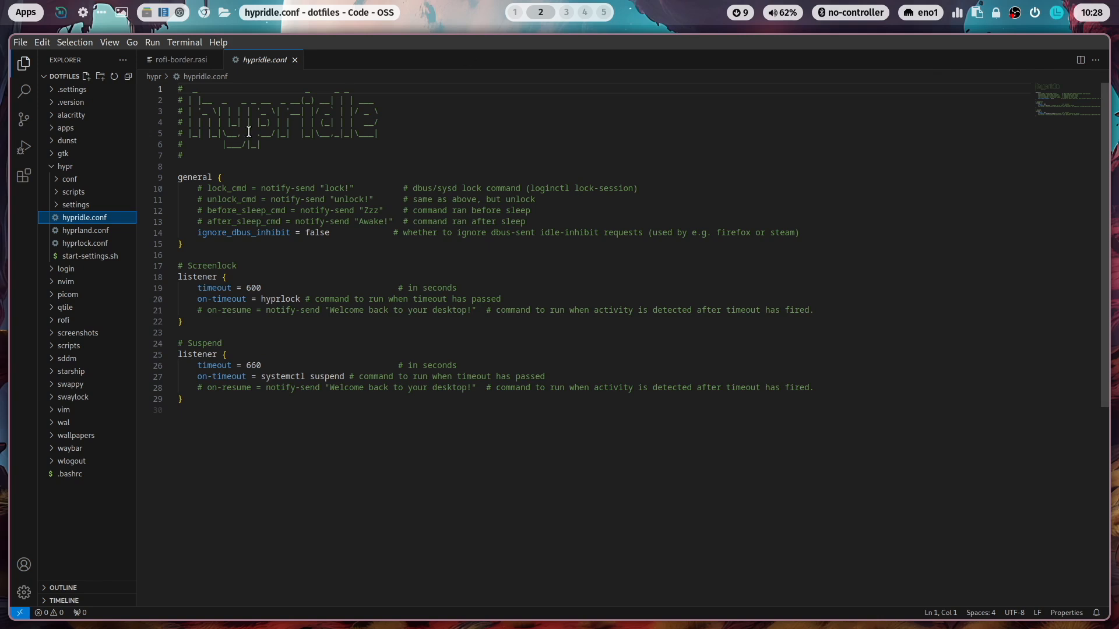
pyautogui.moveTo(281, 376)
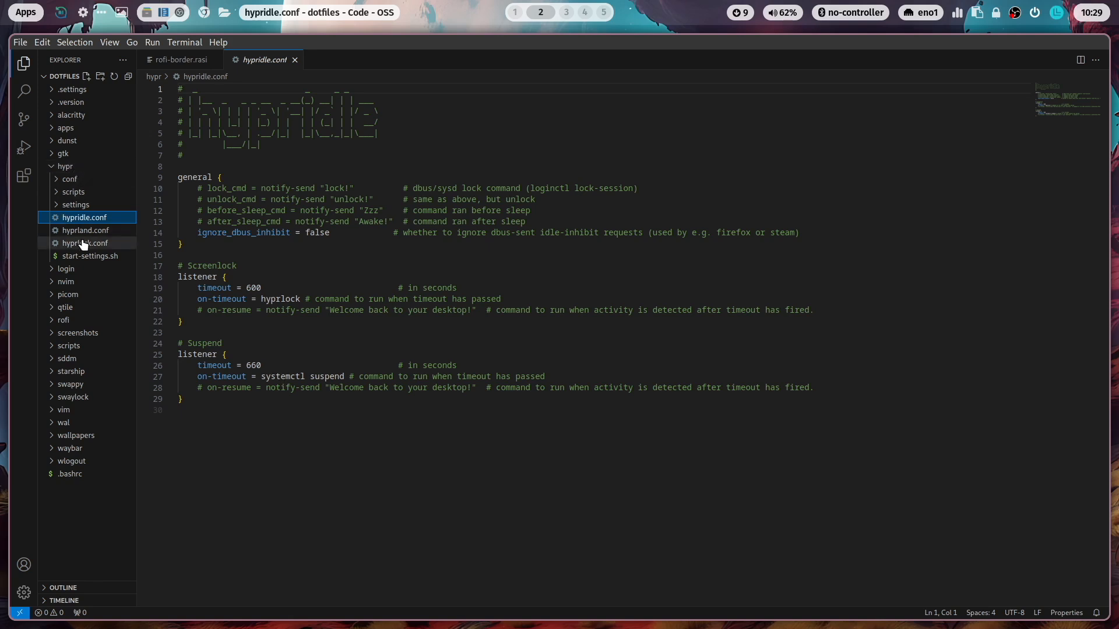
# Step: View hyprland.conf, expand hypr > conf and its animations presets, then collapse conf again
pyautogui.click(85, 230)
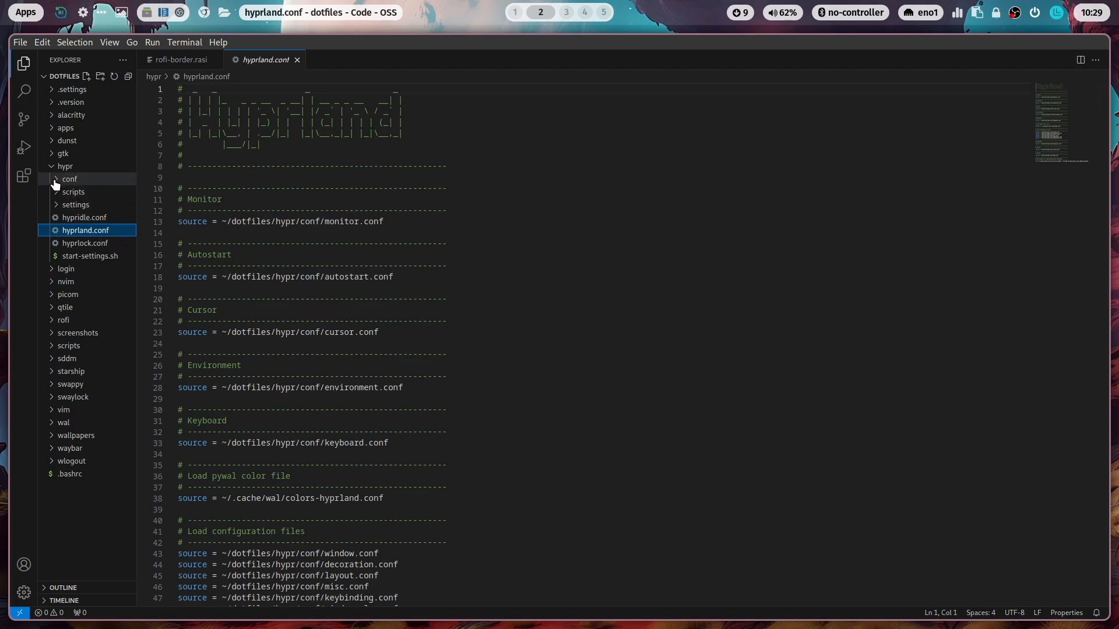
pyautogui.click(69, 179)
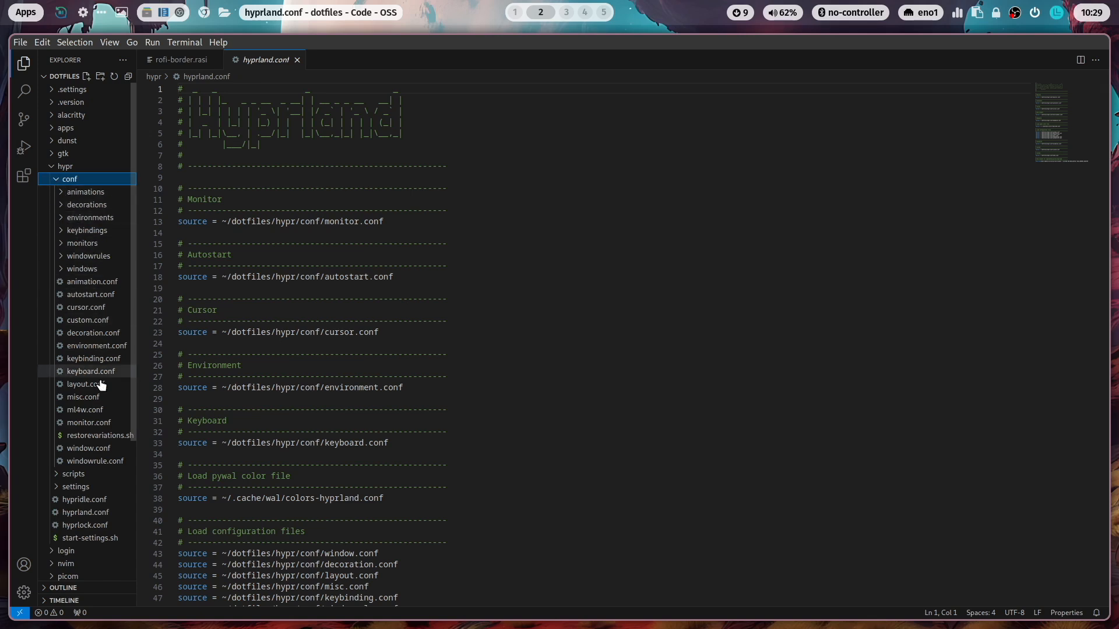
pyautogui.moveTo(89, 218)
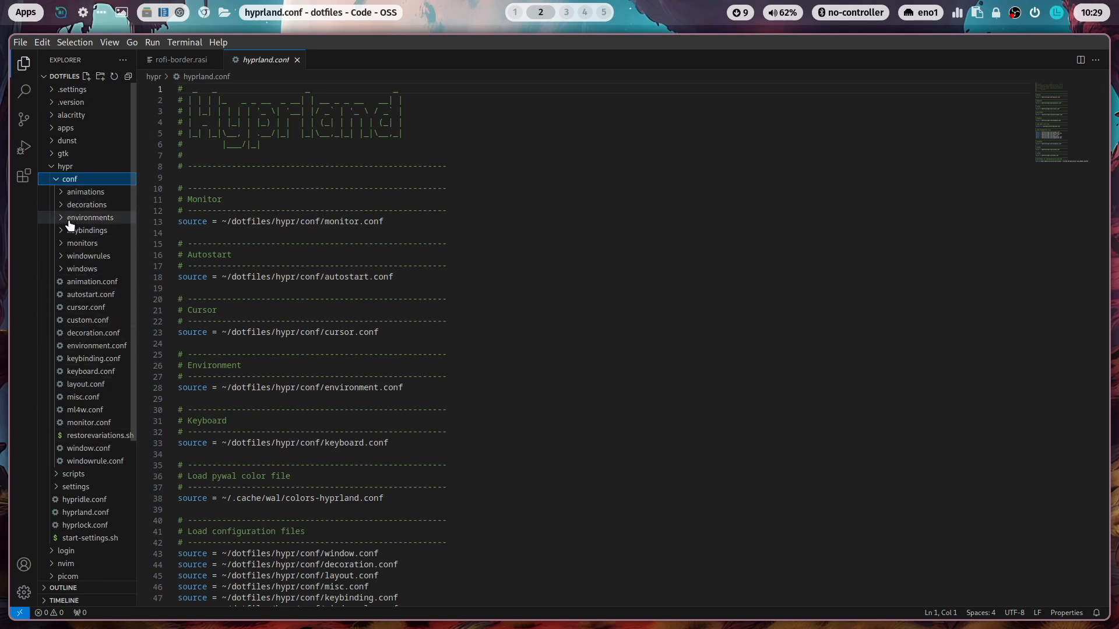
pyautogui.moveTo(64, 207)
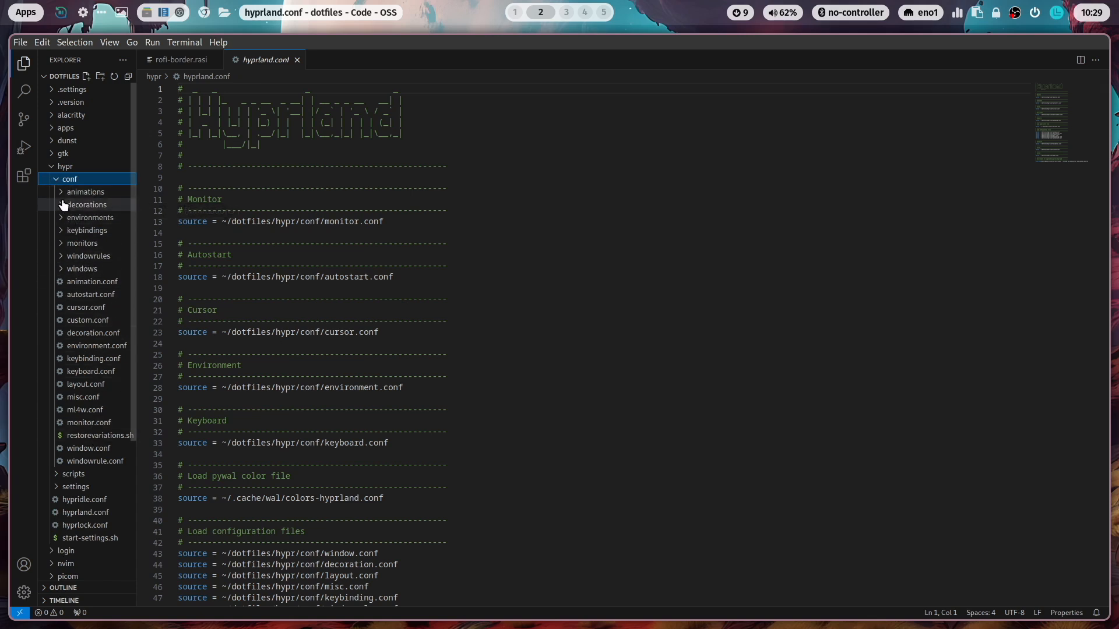
pyautogui.click(85, 191)
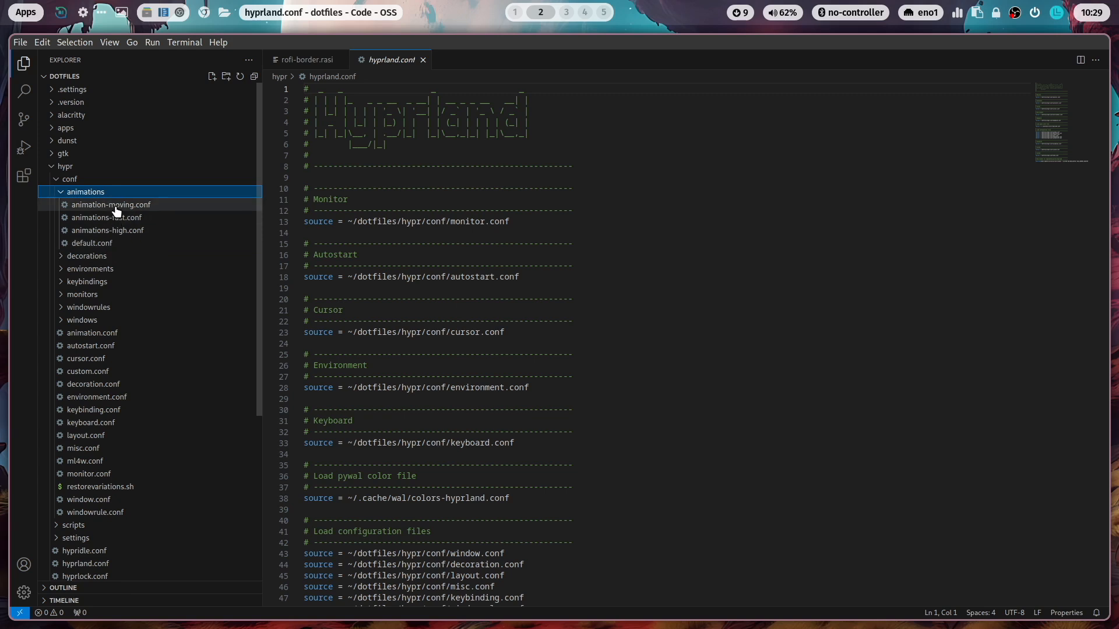
pyautogui.moveTo(121, 230)
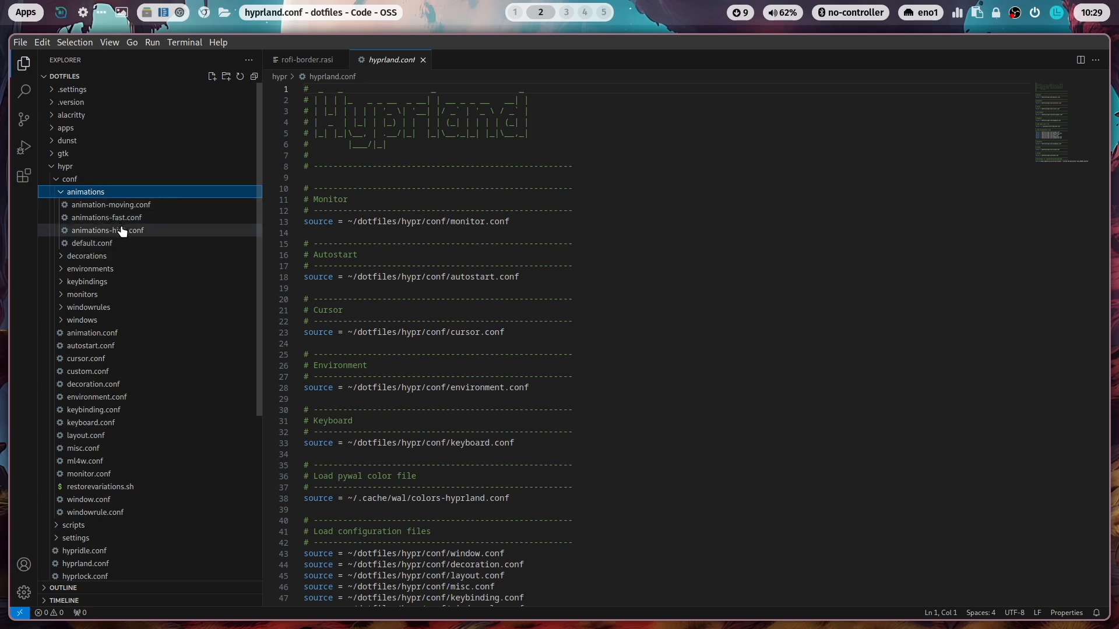
pyautogui.moveTo(70, 191)
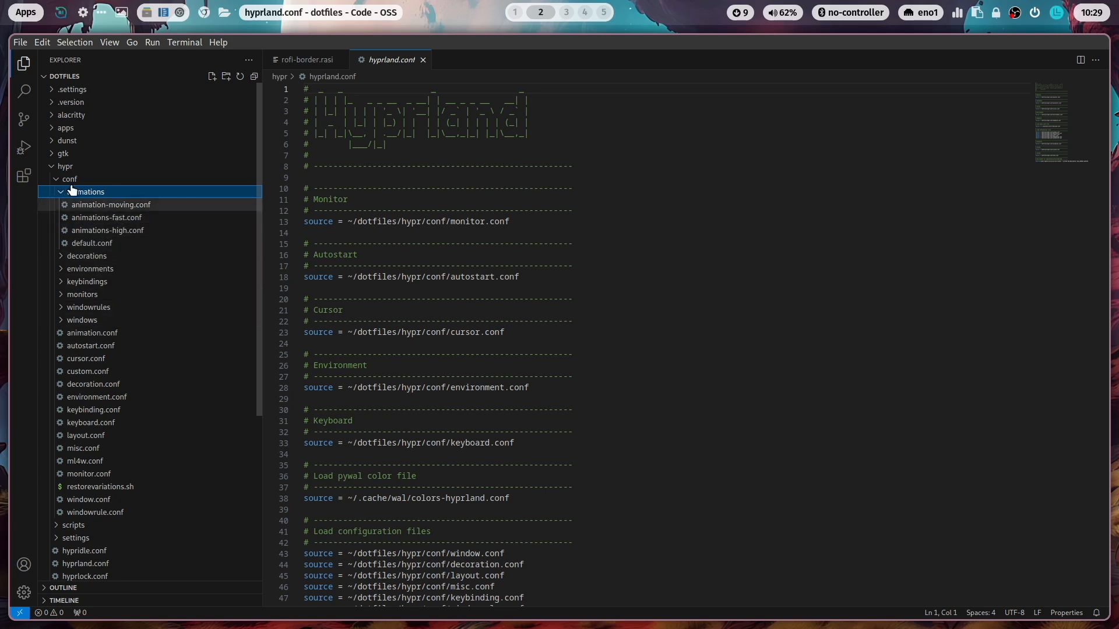
pyautogui.click(70, 179)
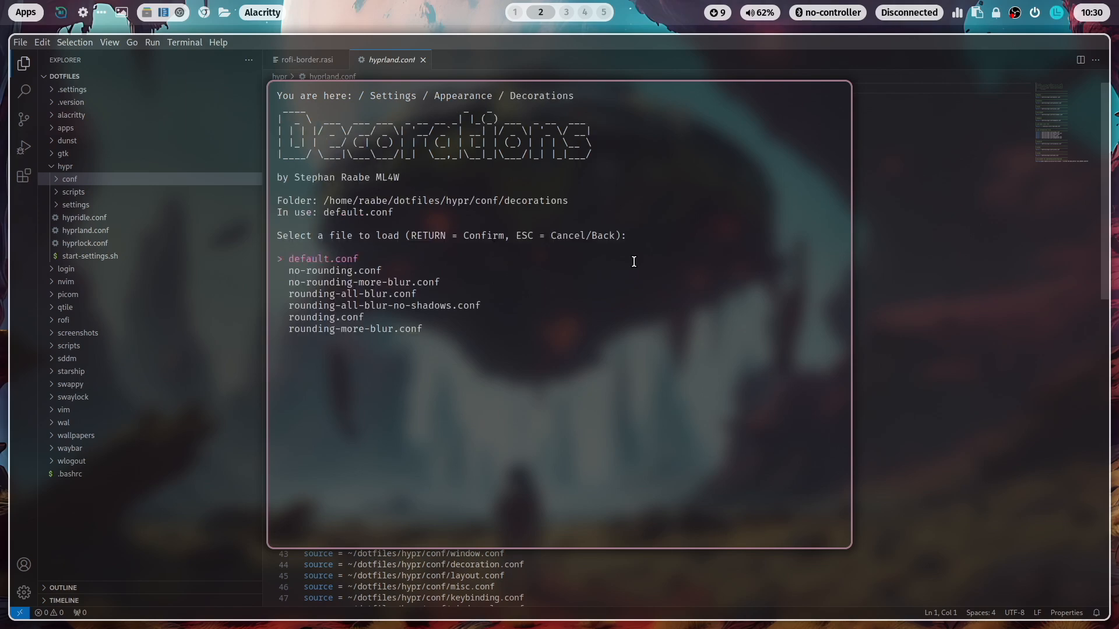
# Step: Back out of Decorations, view the Windows border presets under Appearance, and leave without loading one
pyautogui.press('Up')
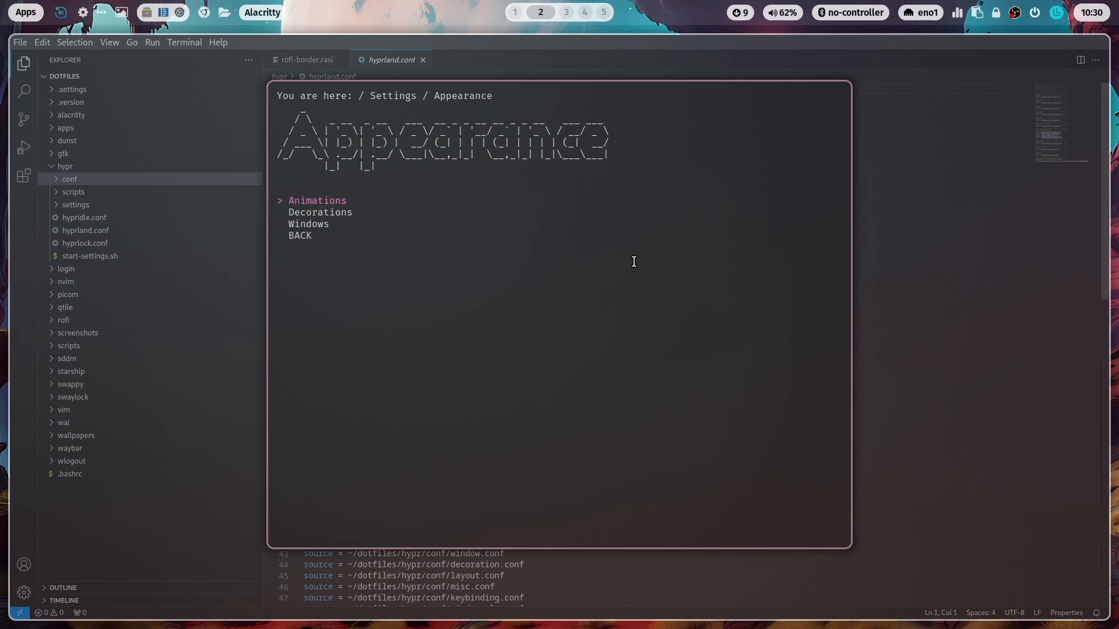
pyautogui.click(308, 223)
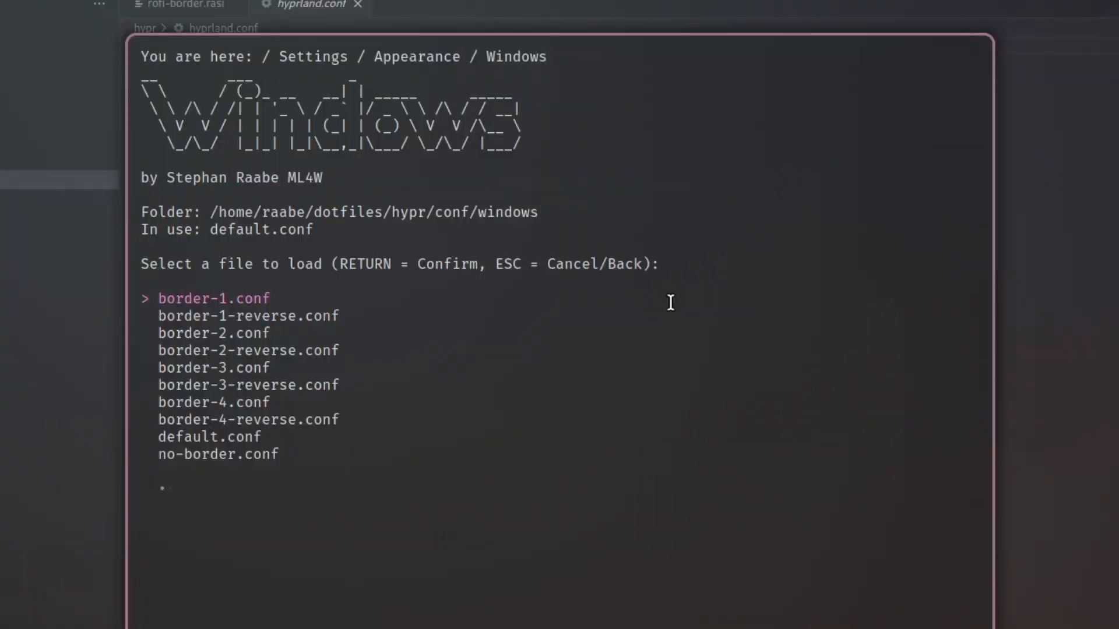
pyautogui.press('Return')
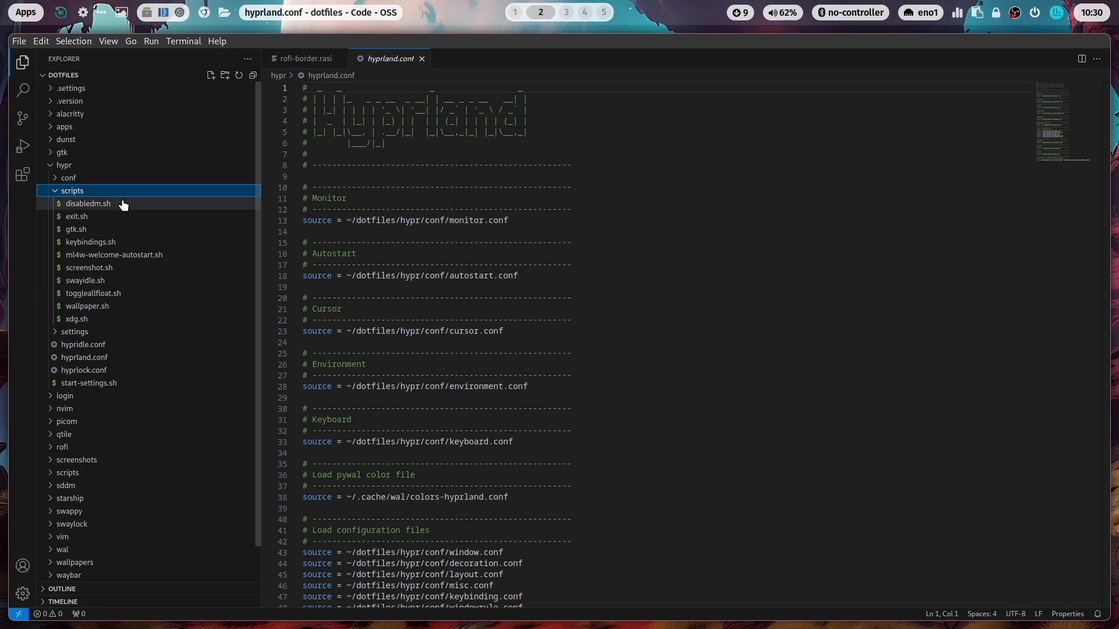
# Step: View exit.sh and gtk.sh from hypr scripts, then expand the nvim and picom folders
pyautogui.click(77, 217)
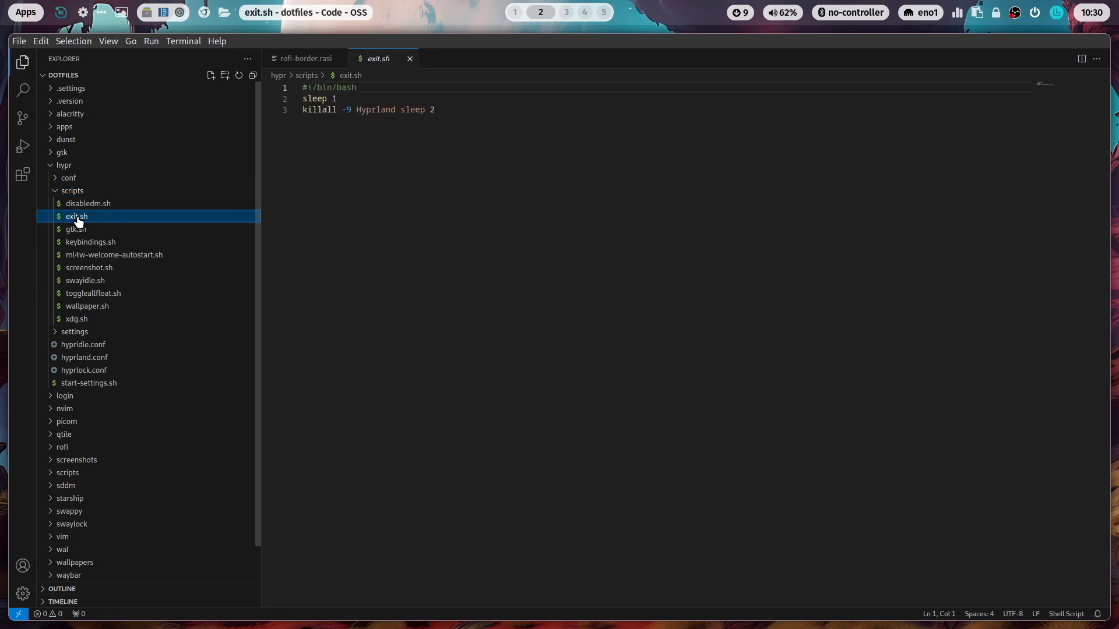
pyautogui.moveTo(89, 234)
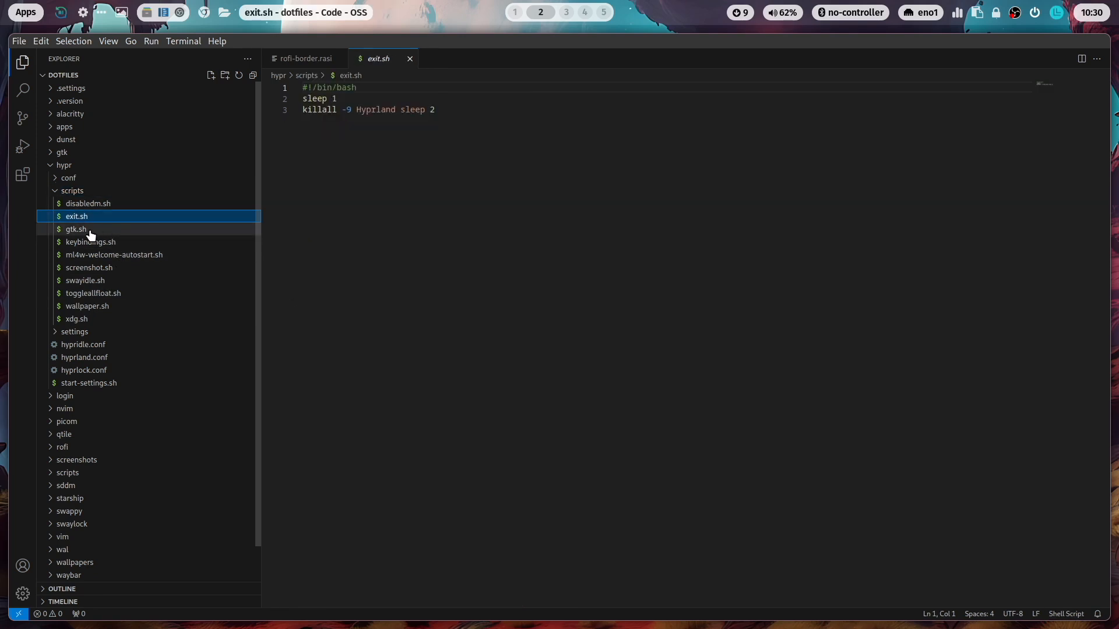
pyautogui.click(75, 229)
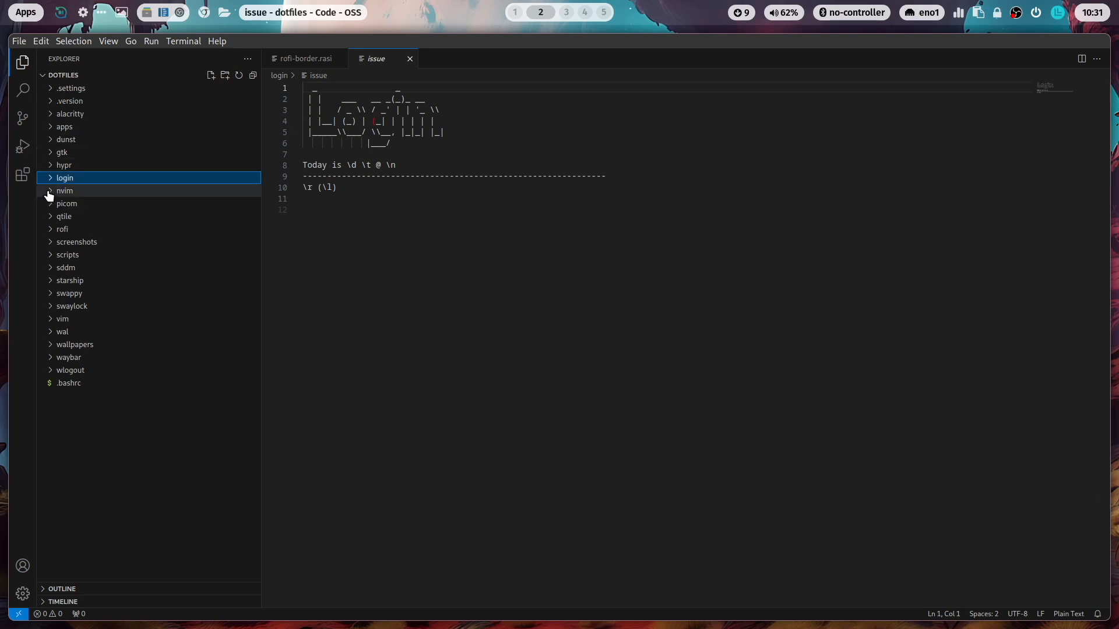
pyautogui.click(64, 190)
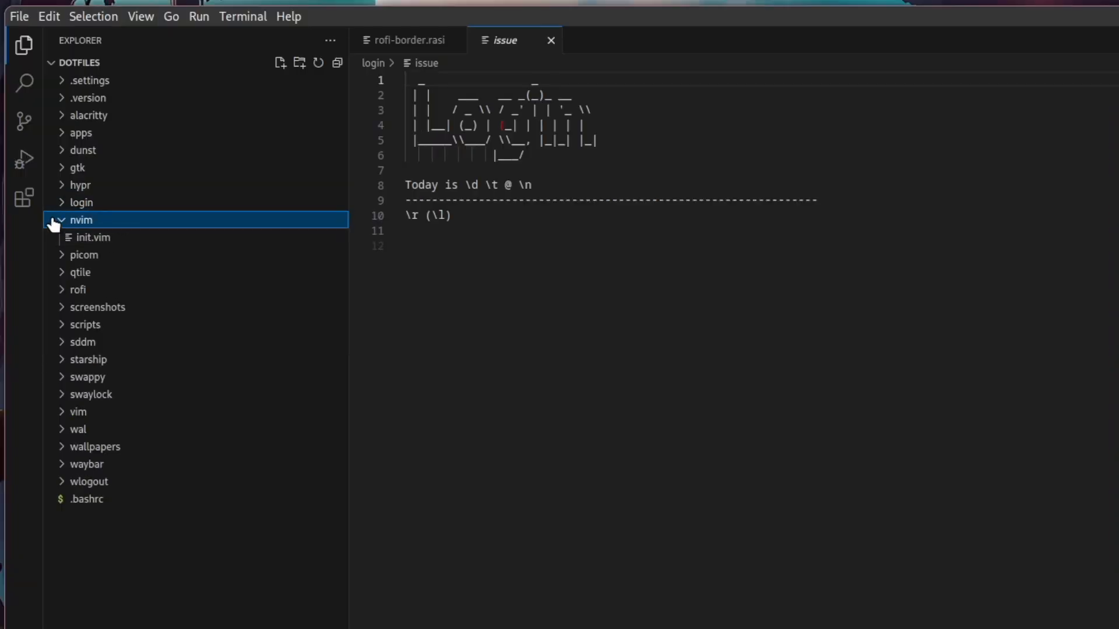
pyautogui.click(84, 236)
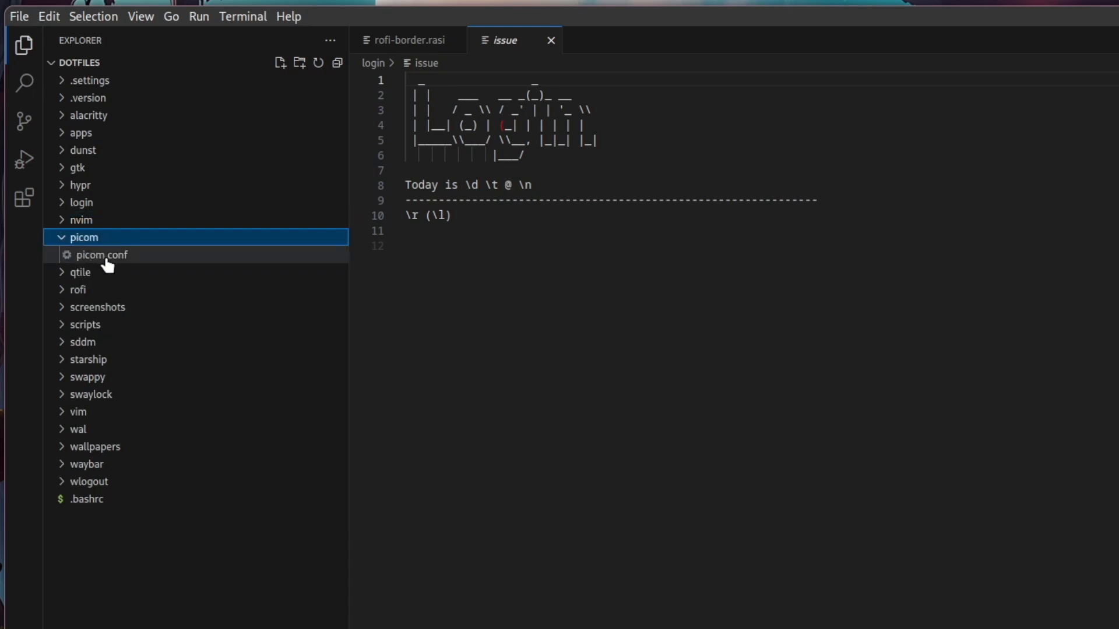
pyautogui.moveTo(100, 255)
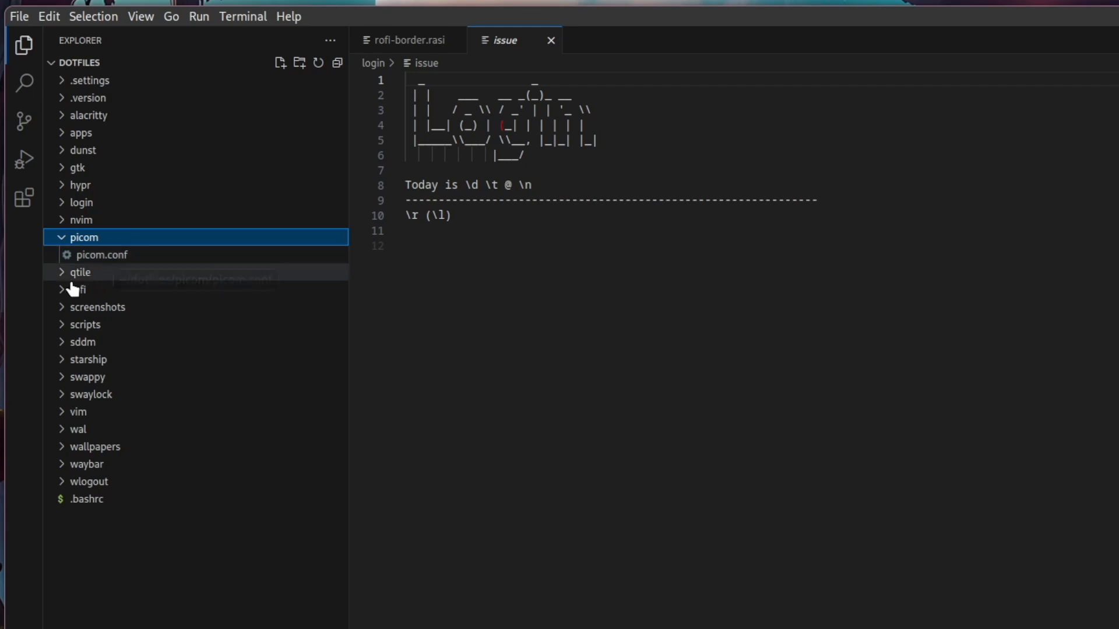
# Step: Expand qtile and view autostart.sh and config.py, scrolling to the keybindings
pyautogui.click(81, 271)
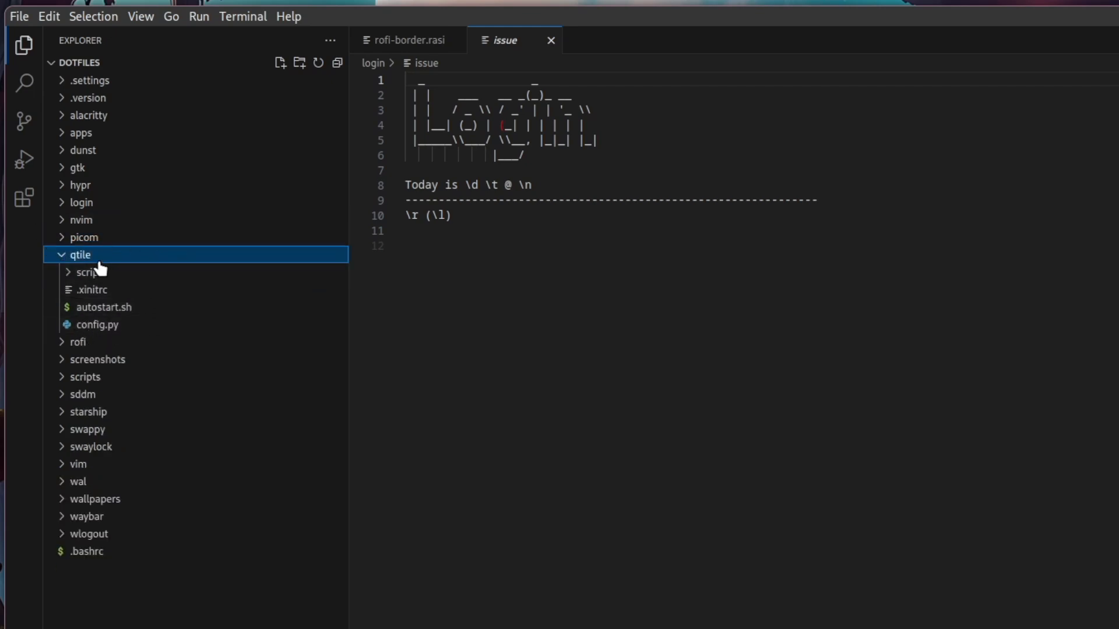
pyautogui.click(106, 307)
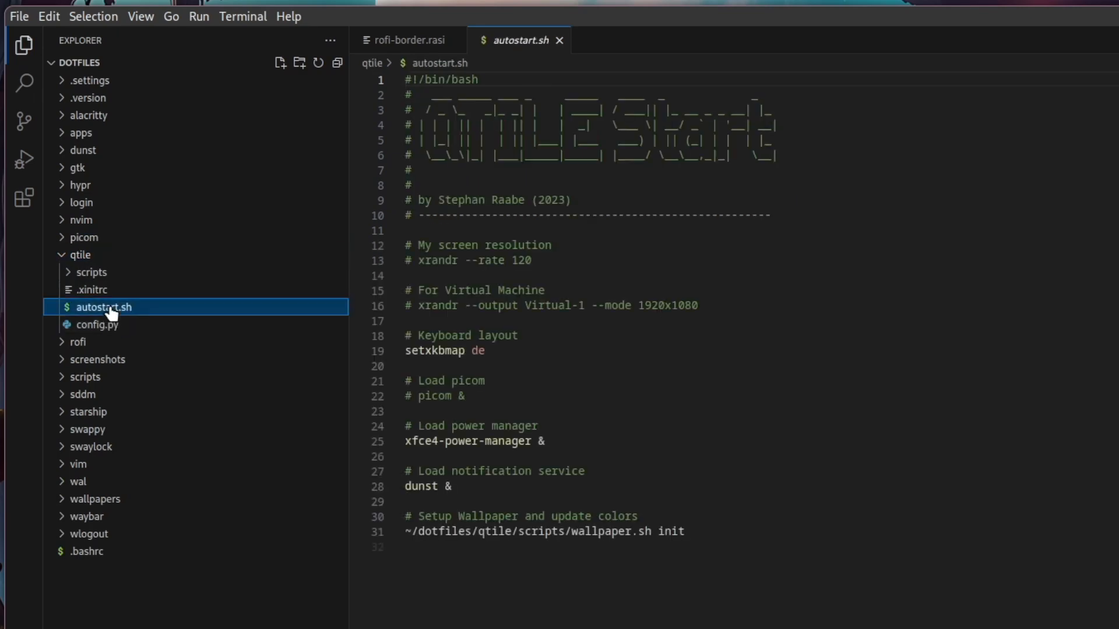
pyautogui.click(97, 325)
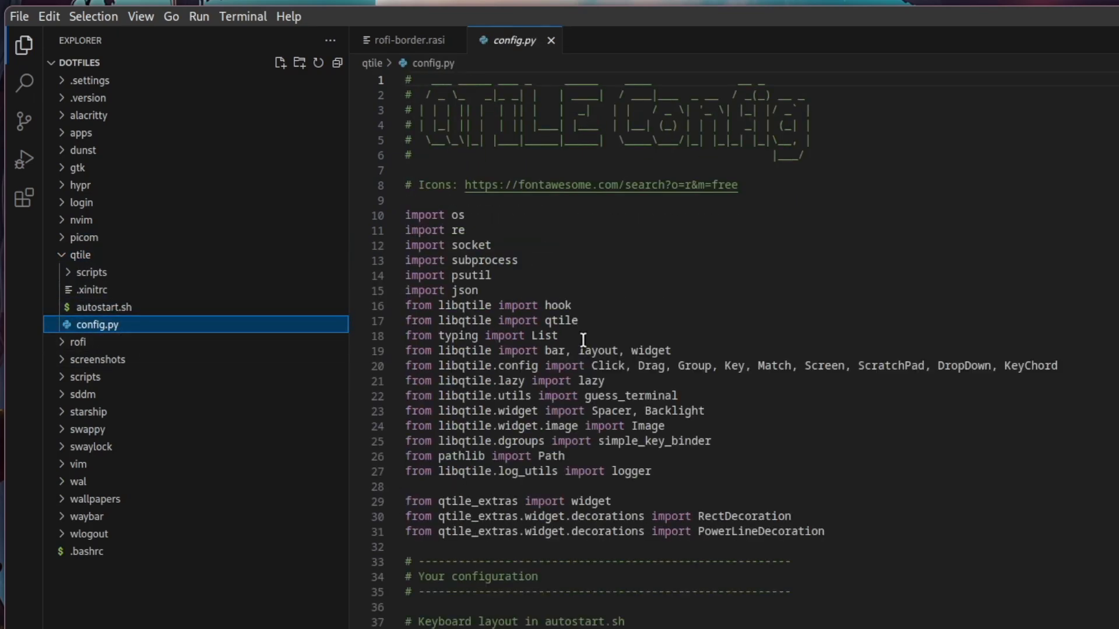
pyautogui.scroll(-3)
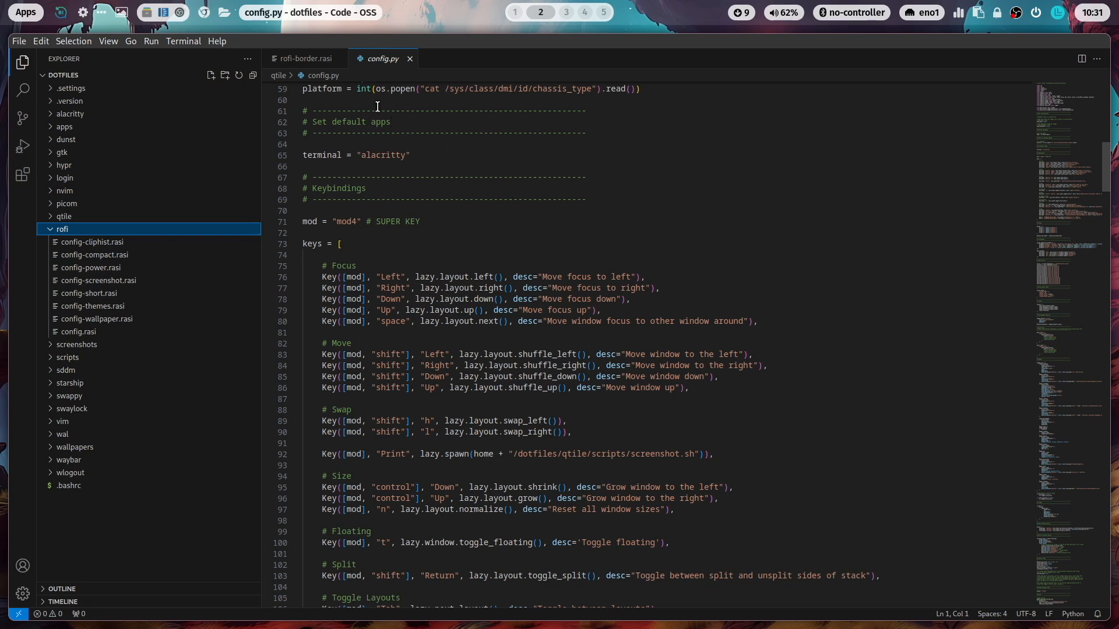
pyautogui.moveTo(127, 15)
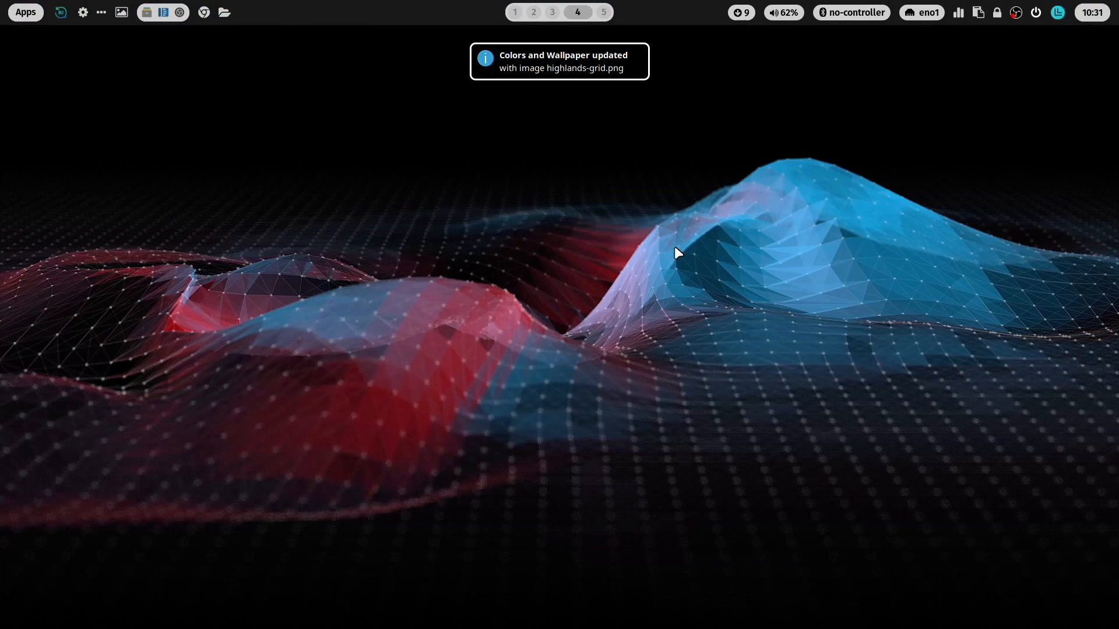
# Step: Return to the editor workspace, peek into screenshots, and expand the top-level scripts folder
pyautogui.click(533, 12)
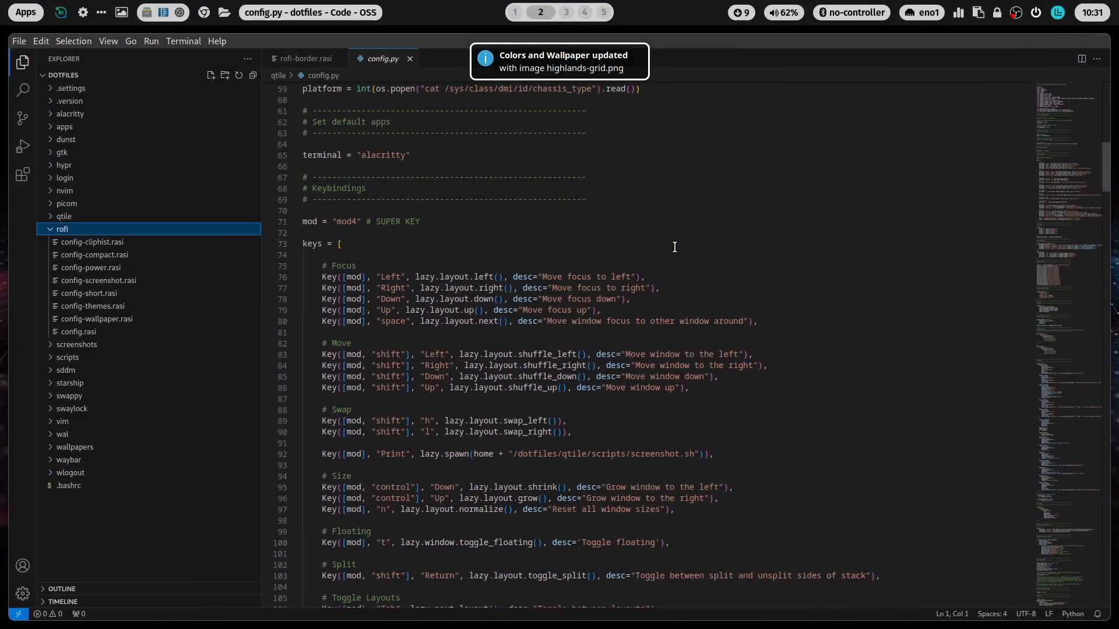
pyautogui.click(76, 242)
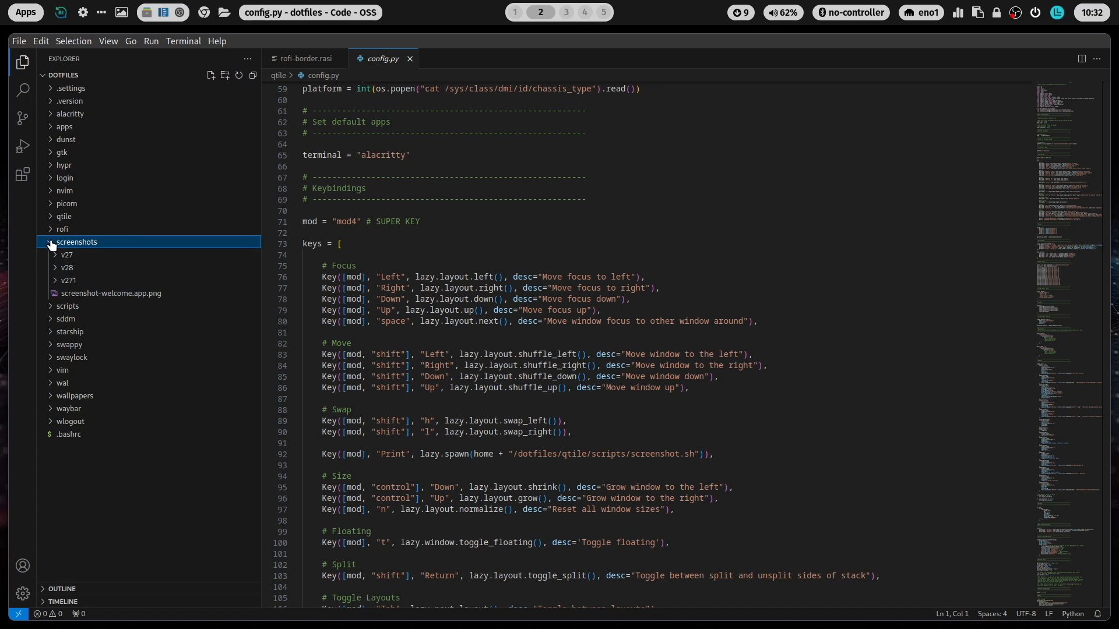
pyautogui.click(77, 243)
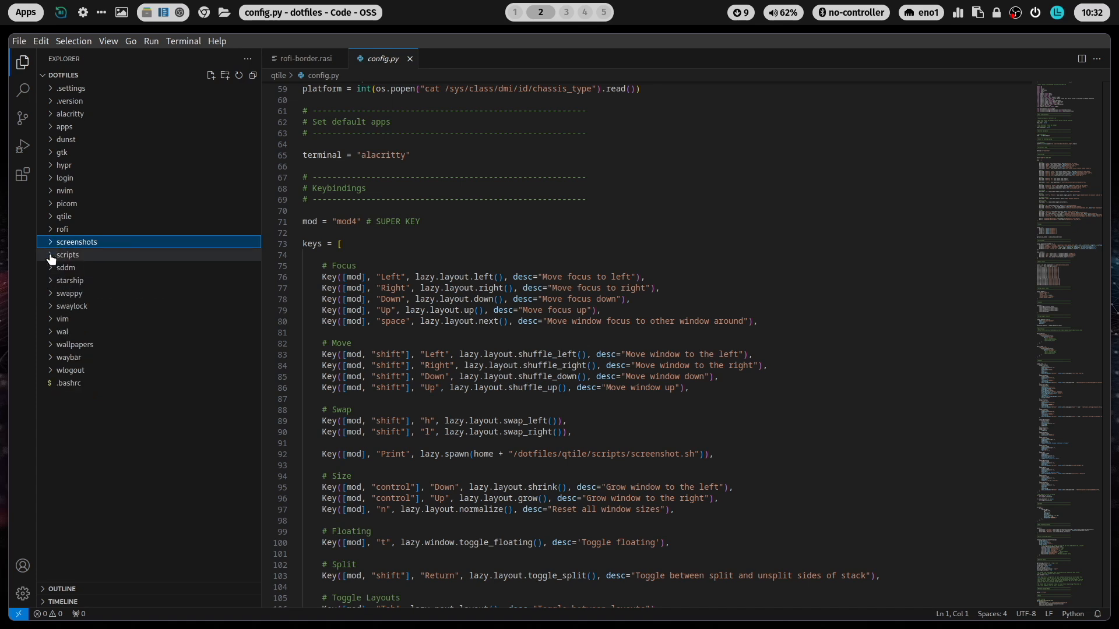
pyautogui.click(68, 255)
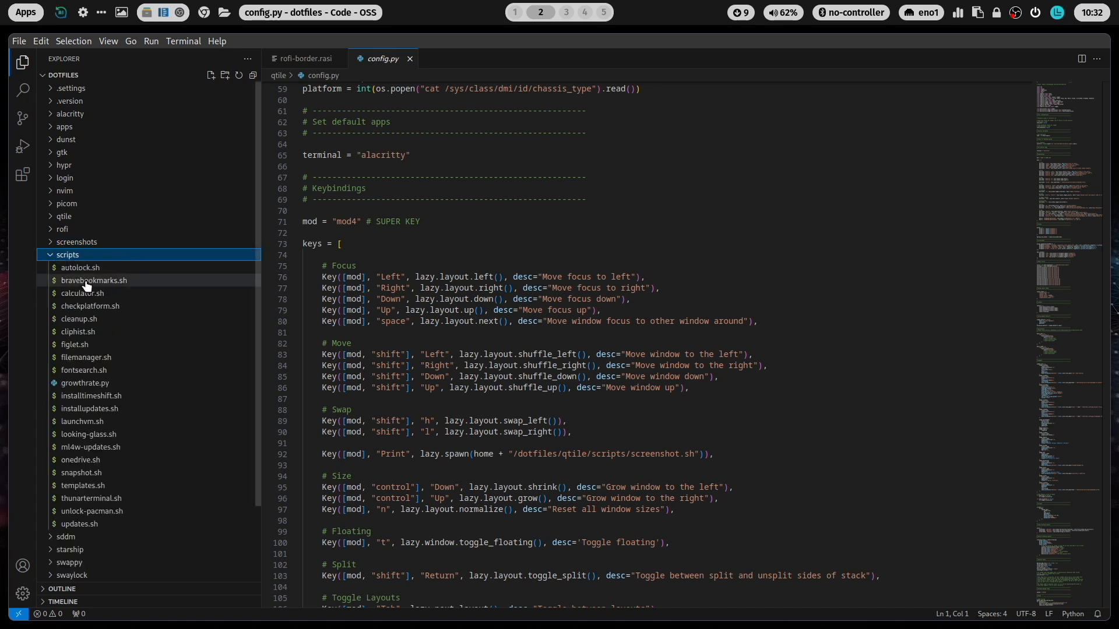
pyautogui.moveTo(94, 279)
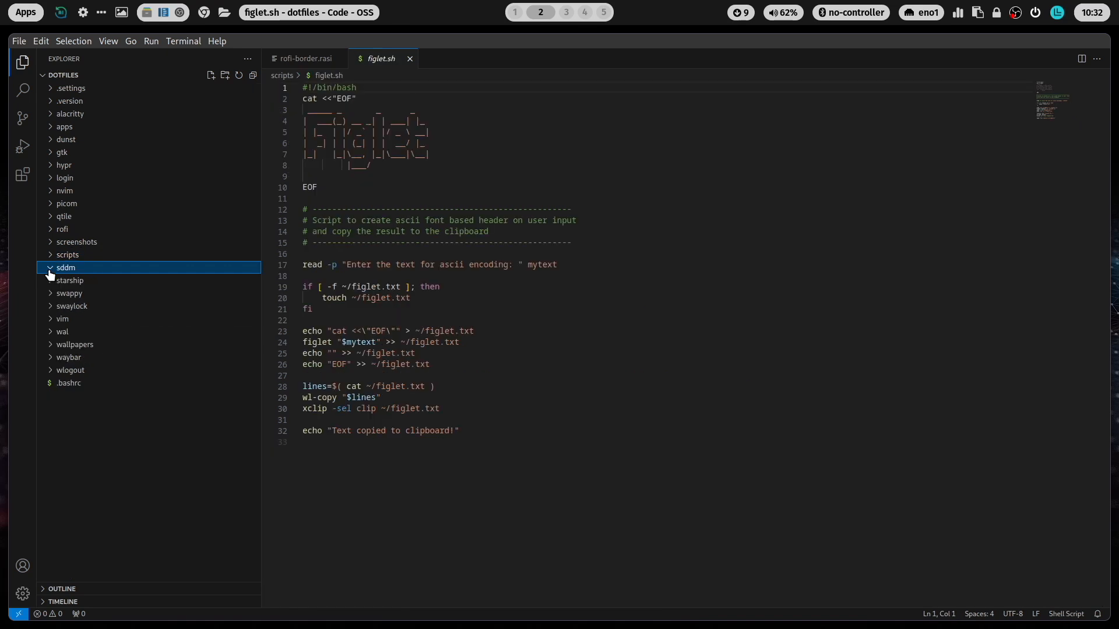
# Step: Expand sddm and its scripts subfolder, collapse sddm, then expand the starship folder
pyautogui.click(65, 267)
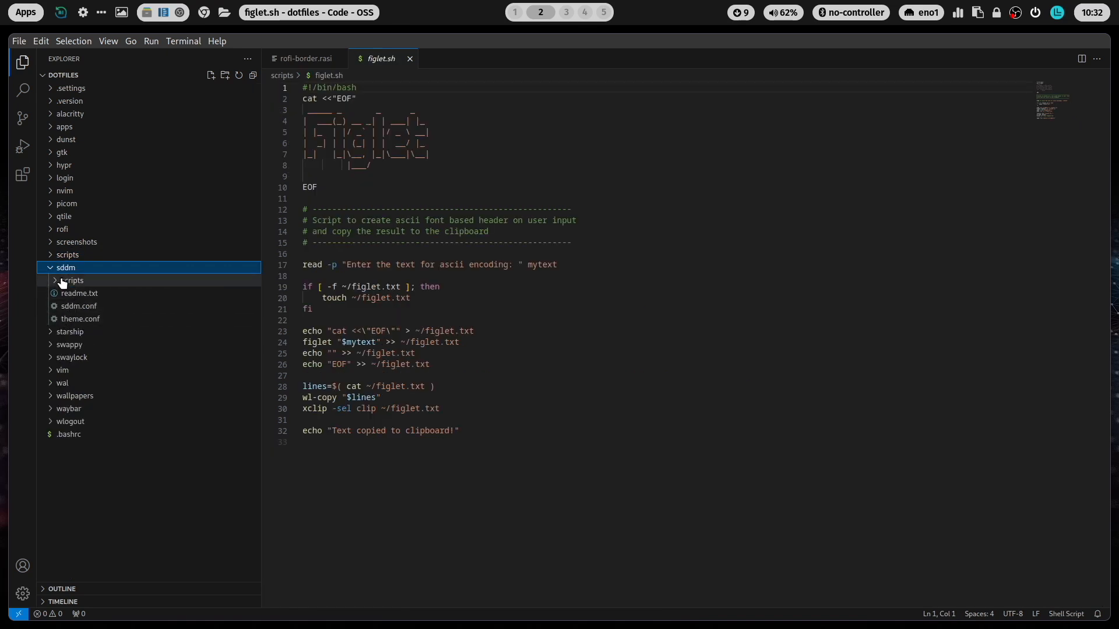
pyautogui.click(71, 280)
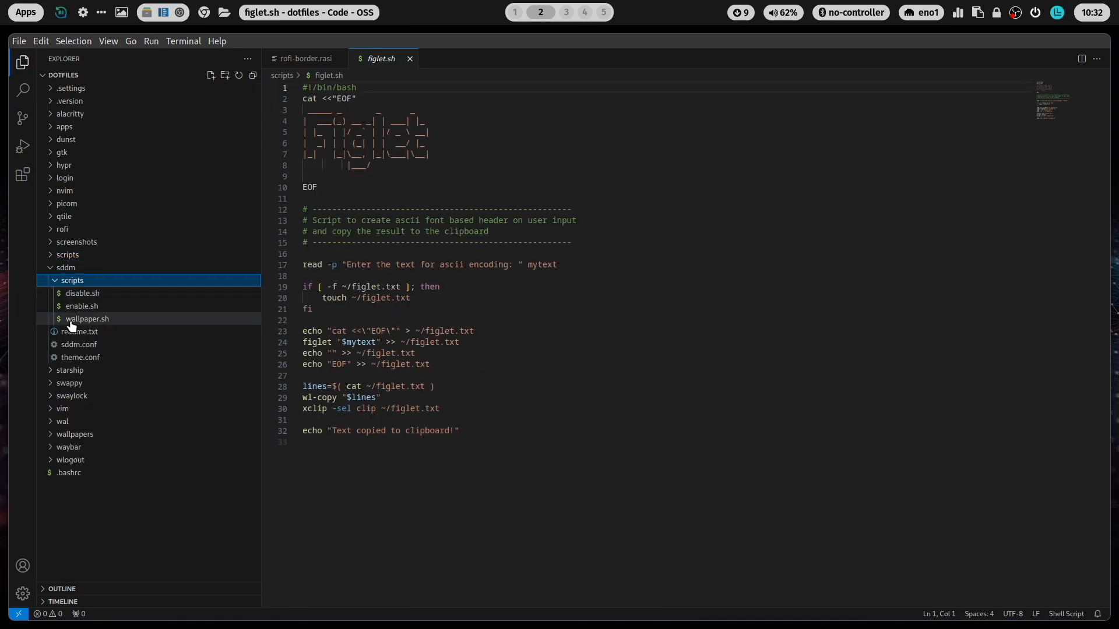
pyautogui.moveTo(87, 318)
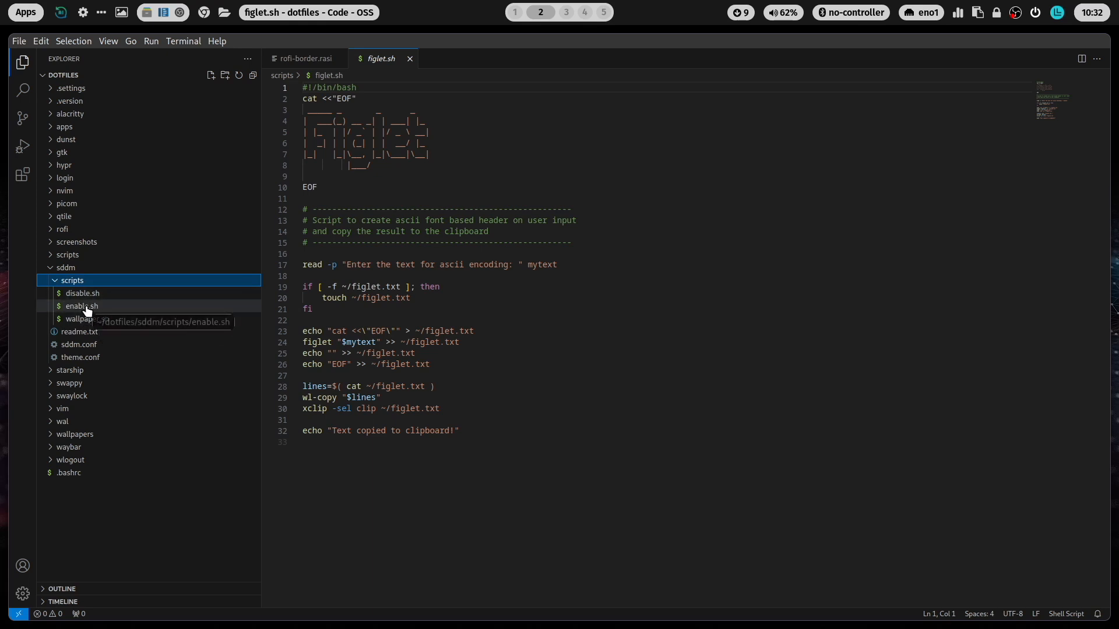
pyautogui.click(65, 268)
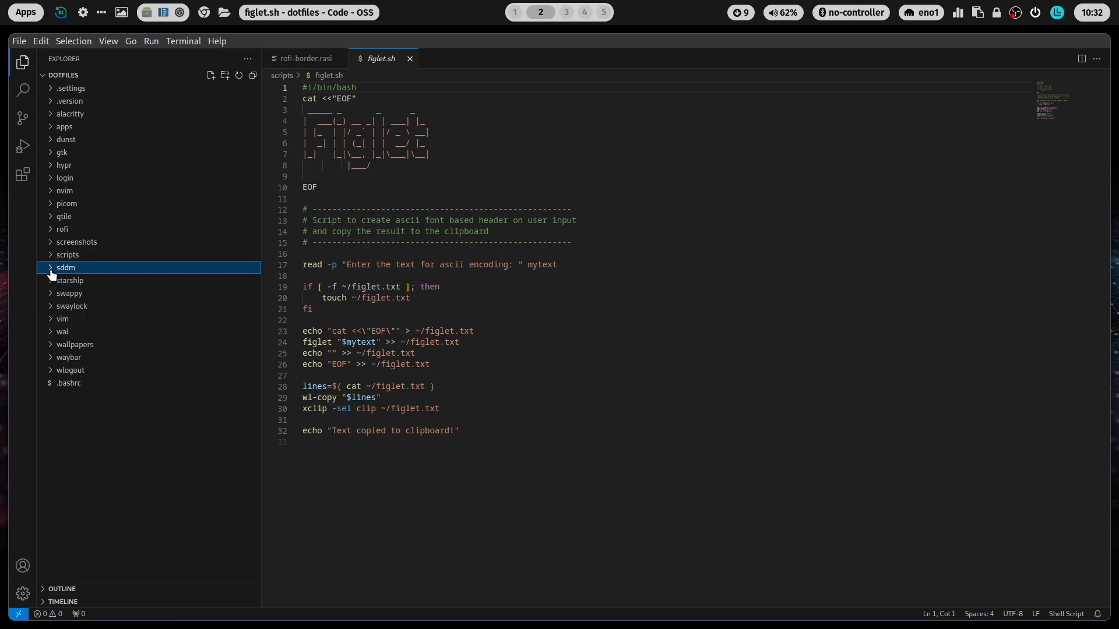
pyautogui.click(70, 279)
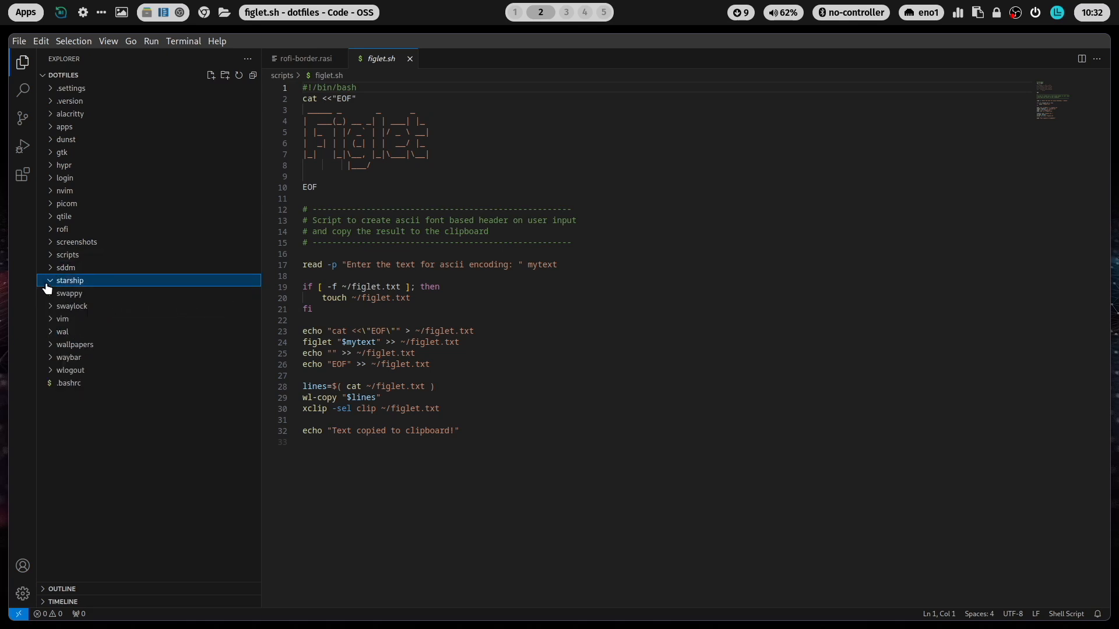
pyautogui.click(83, 292)
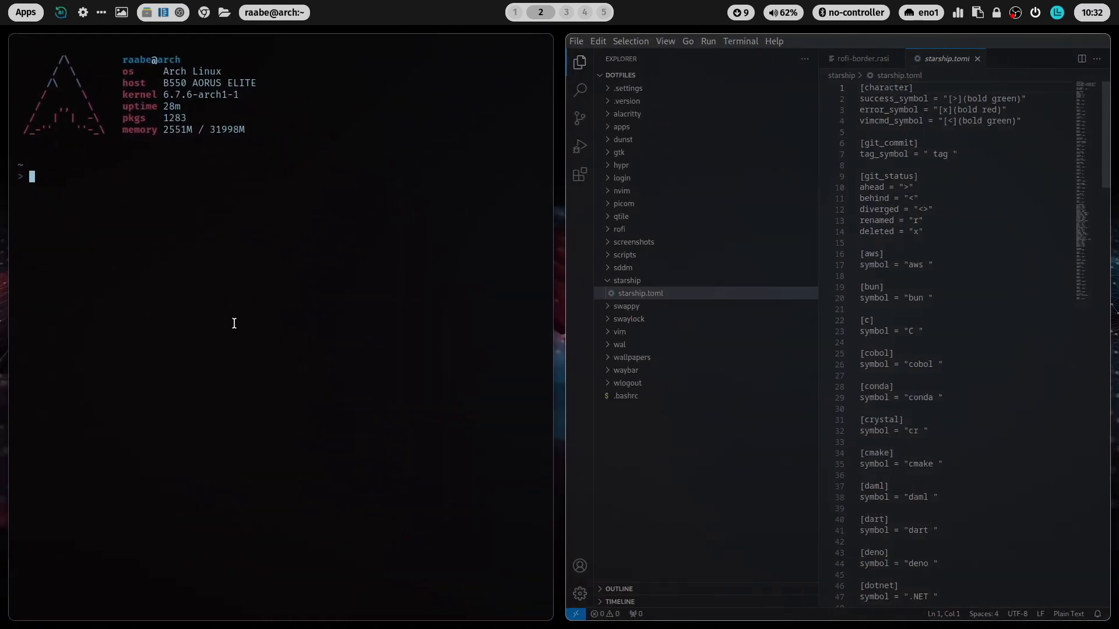
# Step: Run ls in the terminal and expand swappy to view its config file
pyautogui.write('ls')
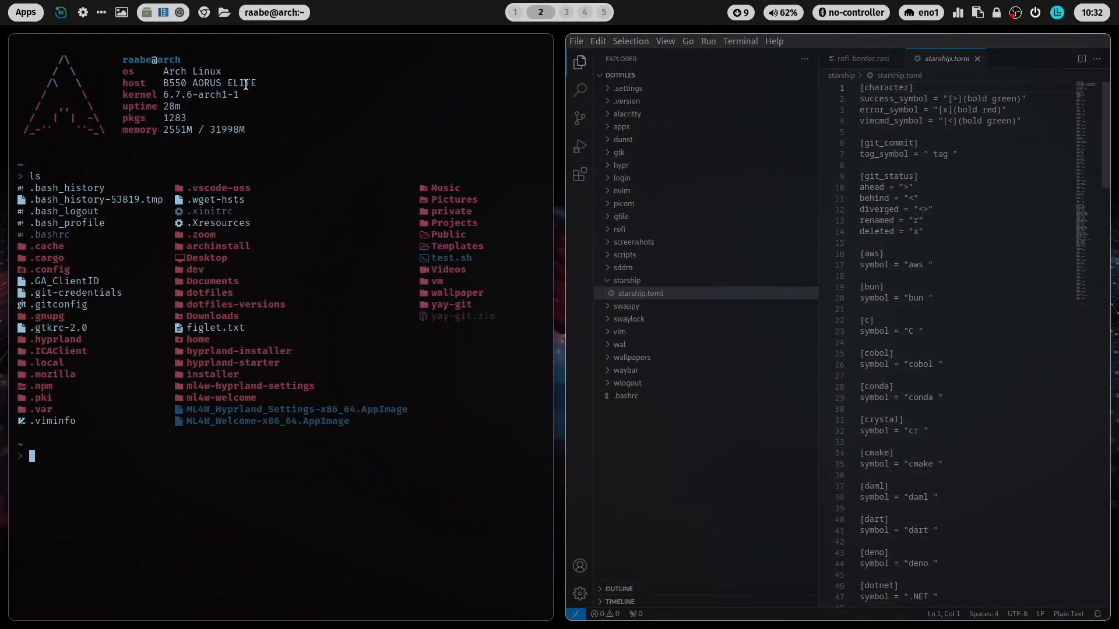
pyautogui.click(626, 280)
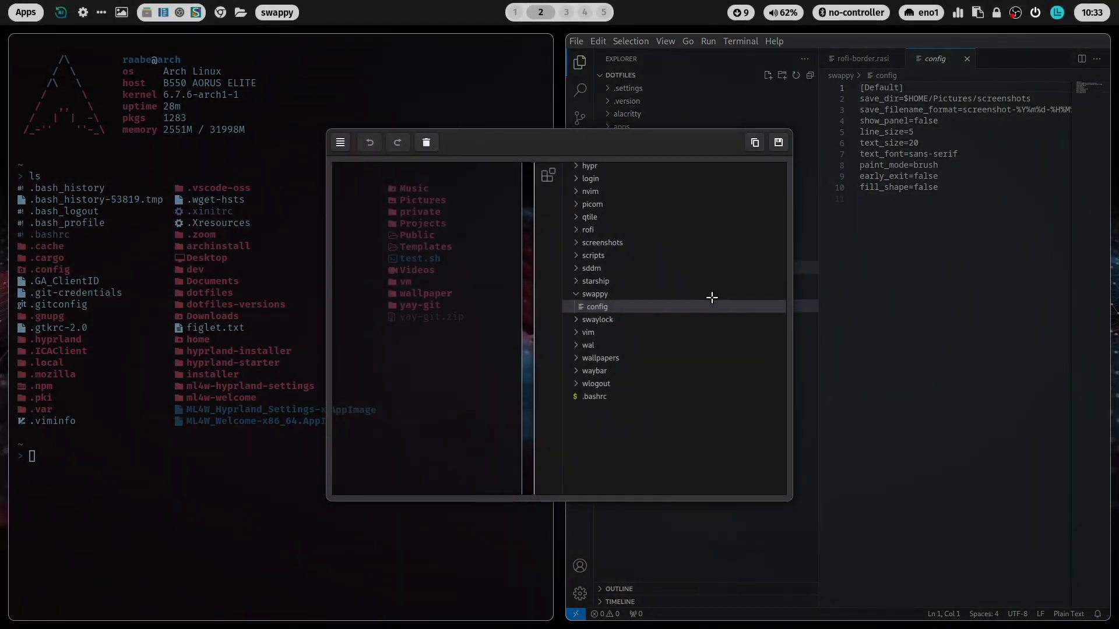
pyautogui.moveTo(584, 152)
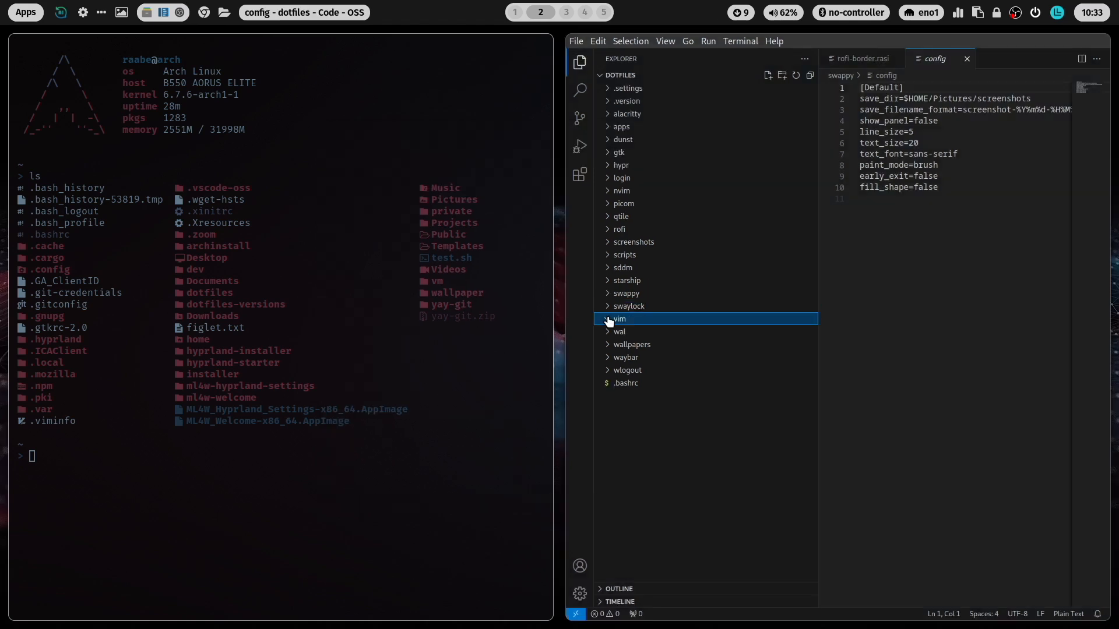
# Step: View the vim folder's .vimrc and expand wal > templates to list the colour template files
pyautogui.click(619, 318)
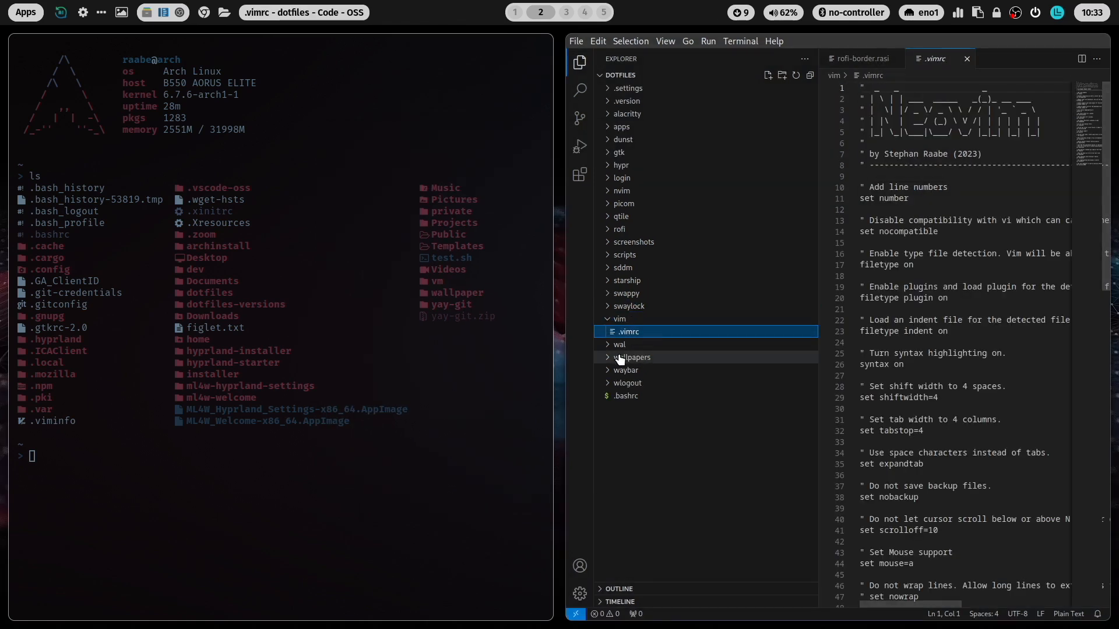
pyautogui.click(619, 345)
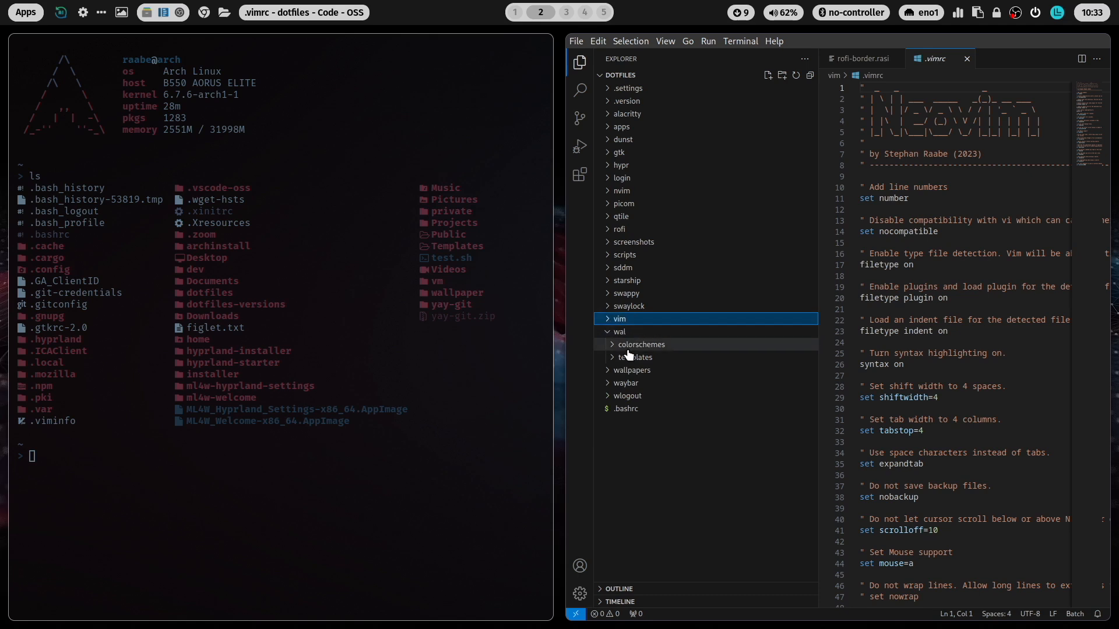
pyautogui.click(636, 357)
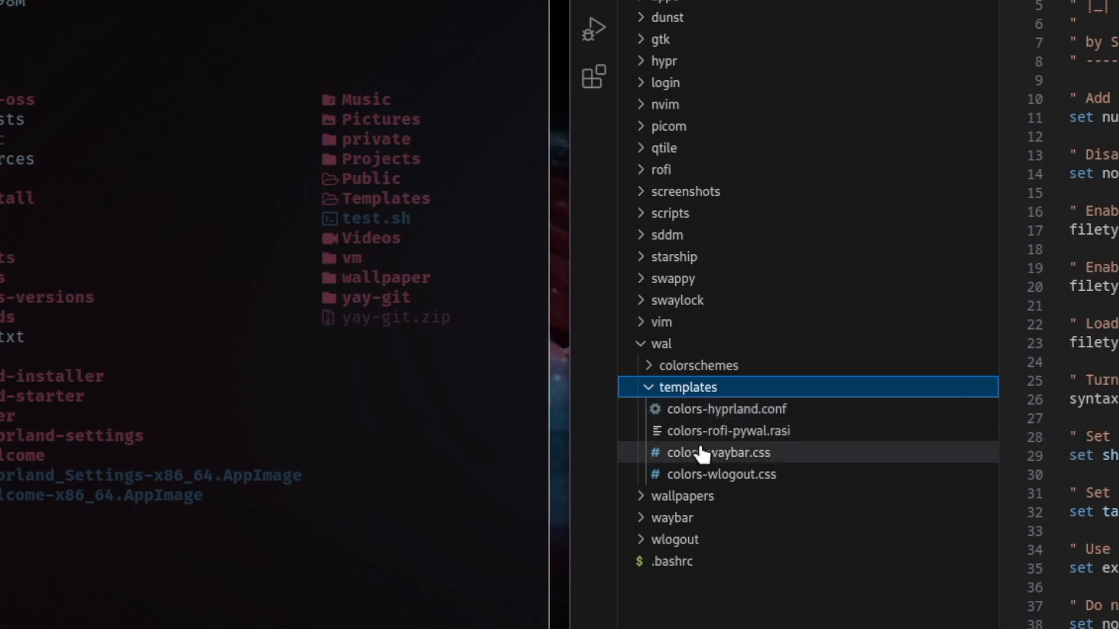
pyautogui.moveTo(676, 459)
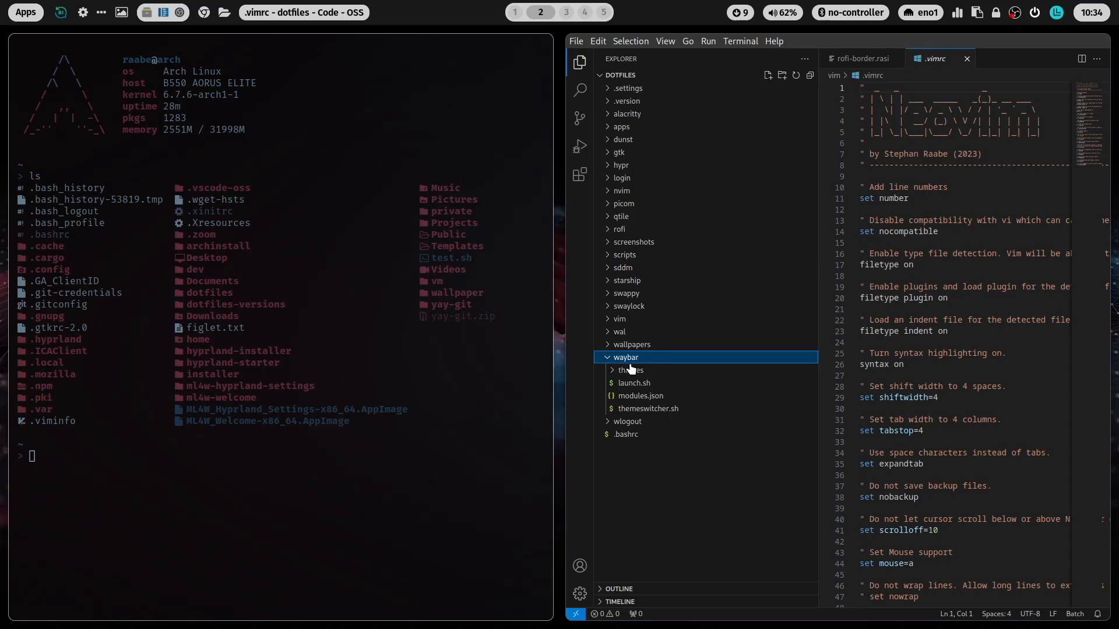
pyautogui.moveTo(645, 408)
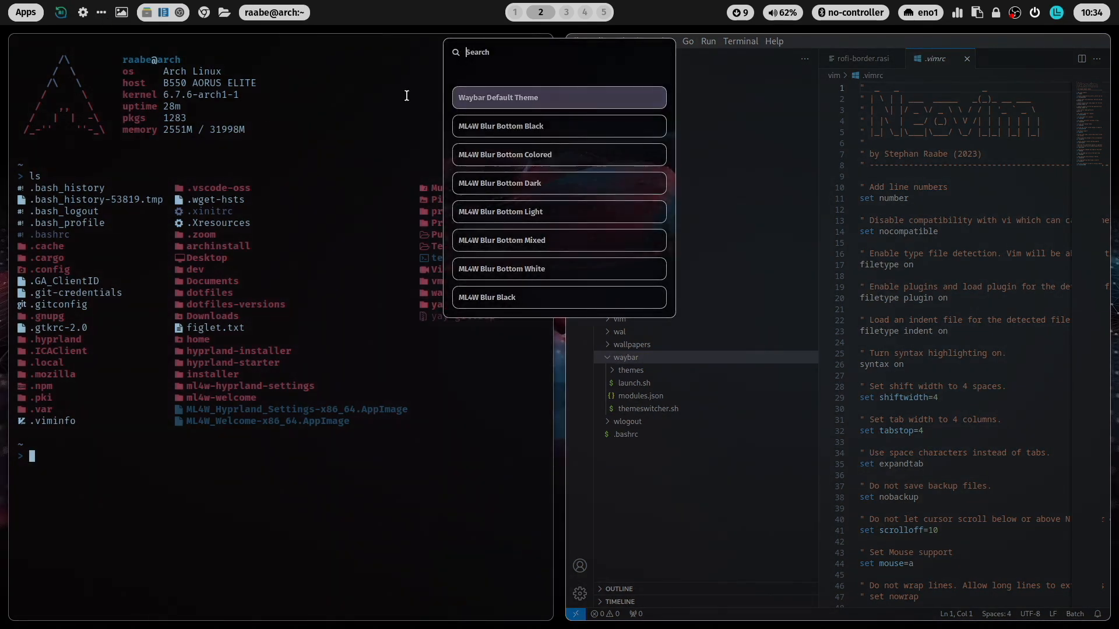
# Step: Filter the Waybar theme switcher with 'mini' and apply the minimal theme
pyautogui.write('mini')
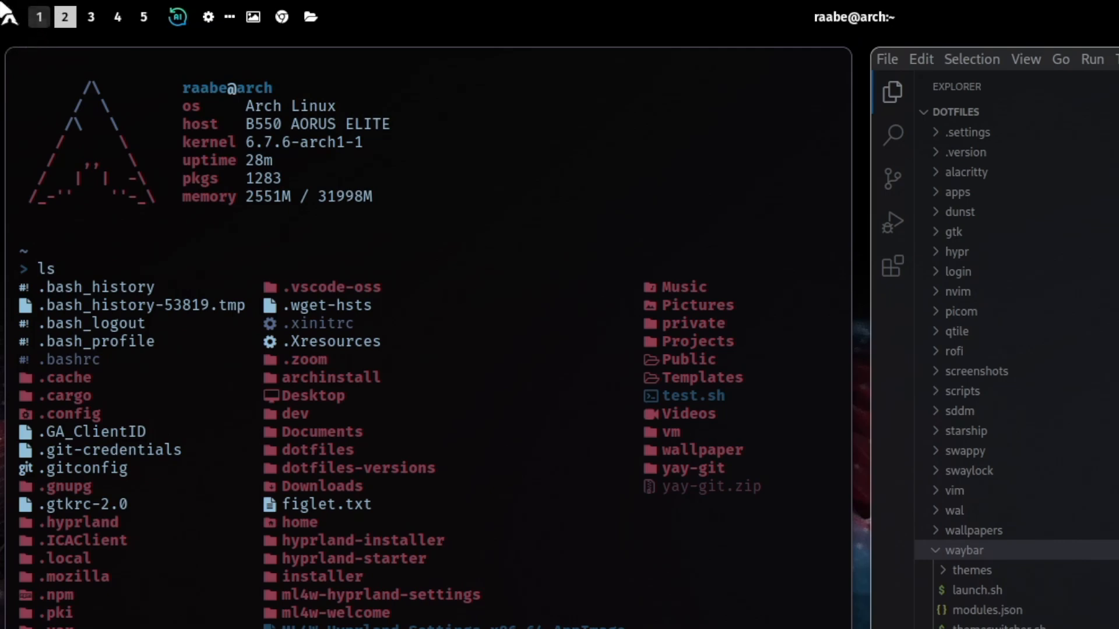
pyautogui.moveTo(813, 425)
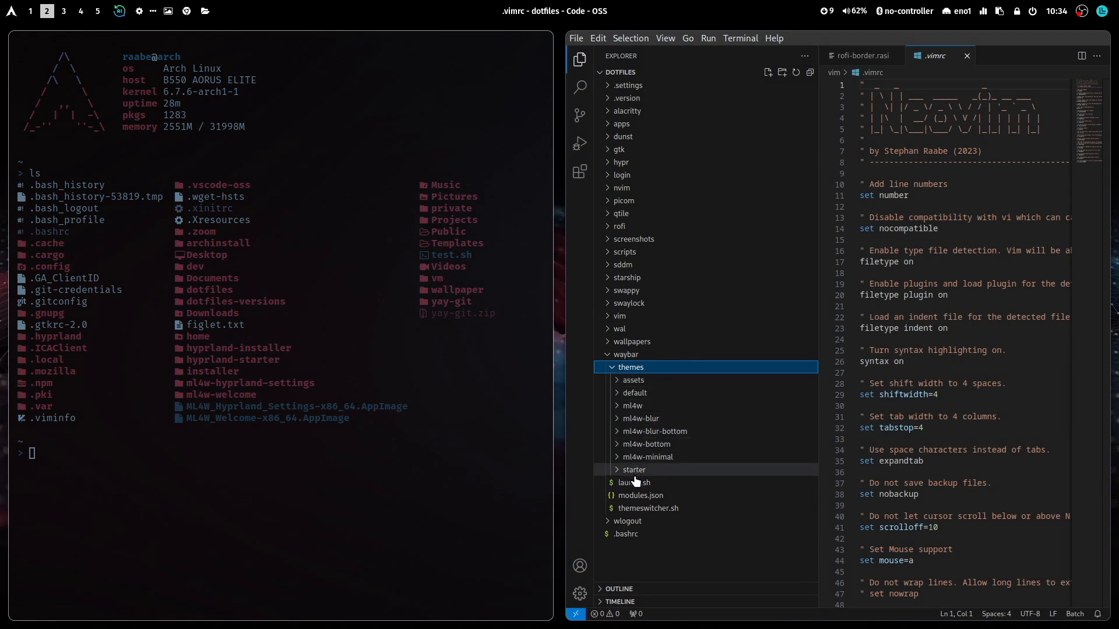
pyautogui.moveTo(643, 456)
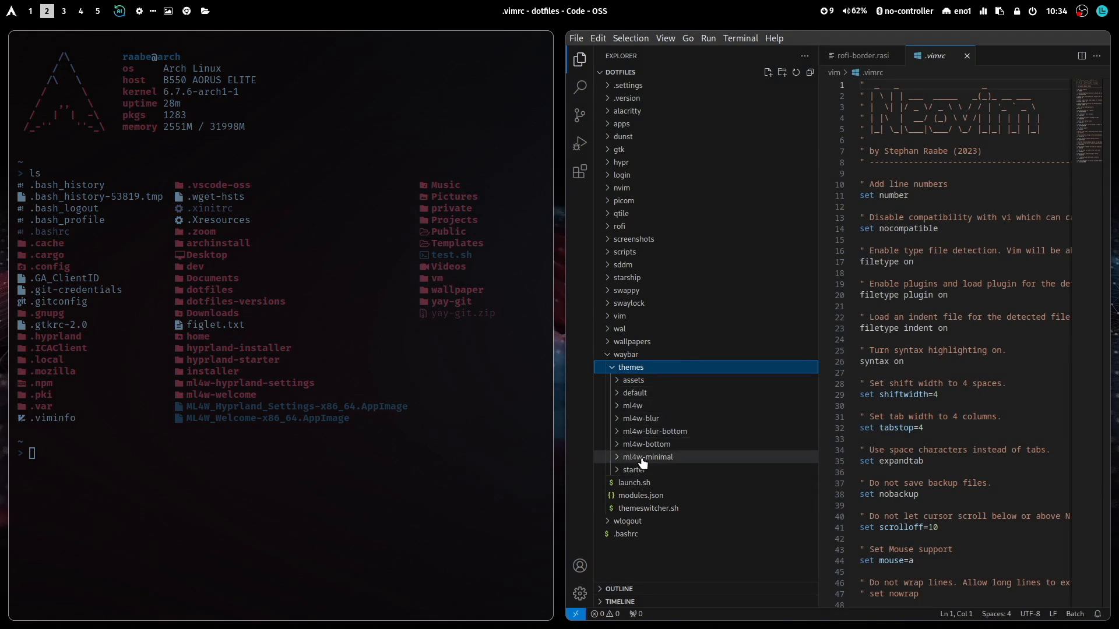
# Step: Expand the ml4w-minimal theme, collapse waybar, view the wlogout layout file, then collapse wlogout
pyautogui.click(647, 456)
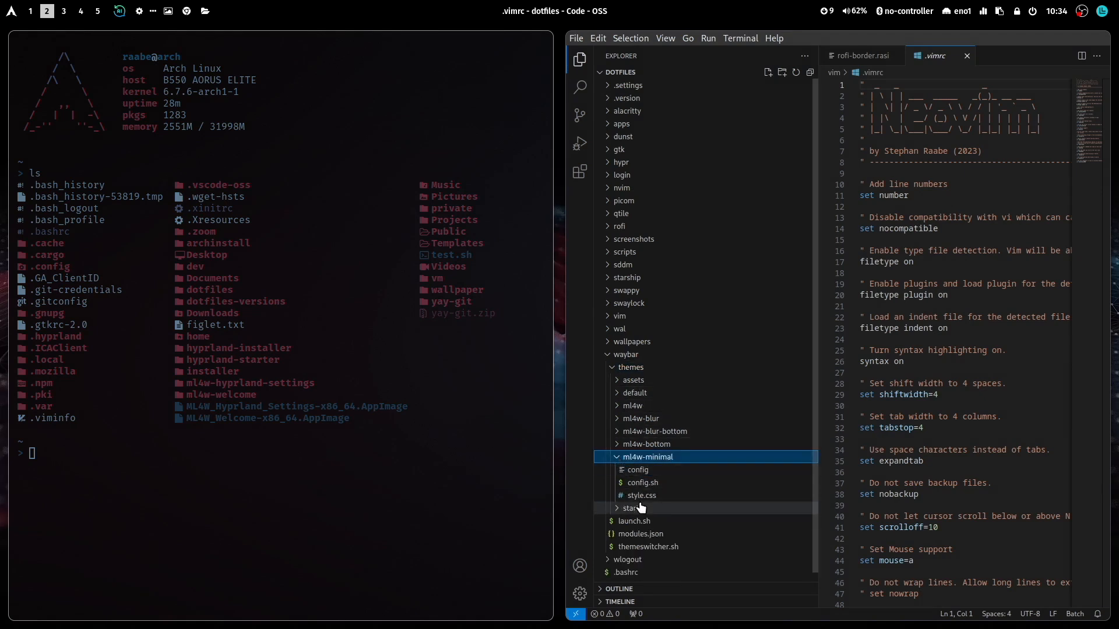
pyautogui.click(623, 354)
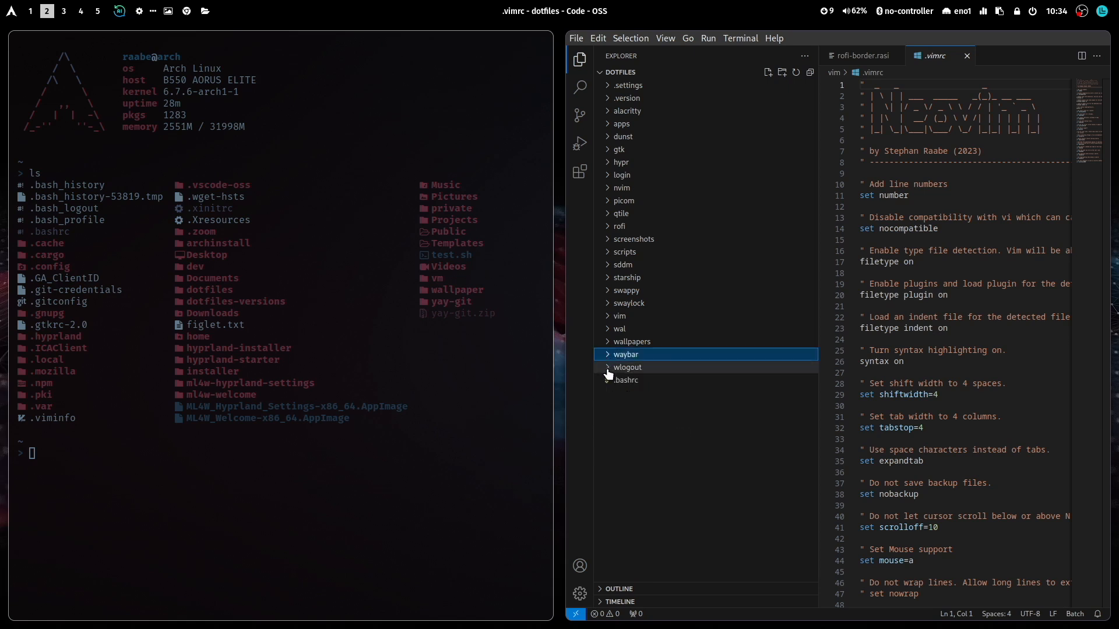
pyautogui.click(627, 367)
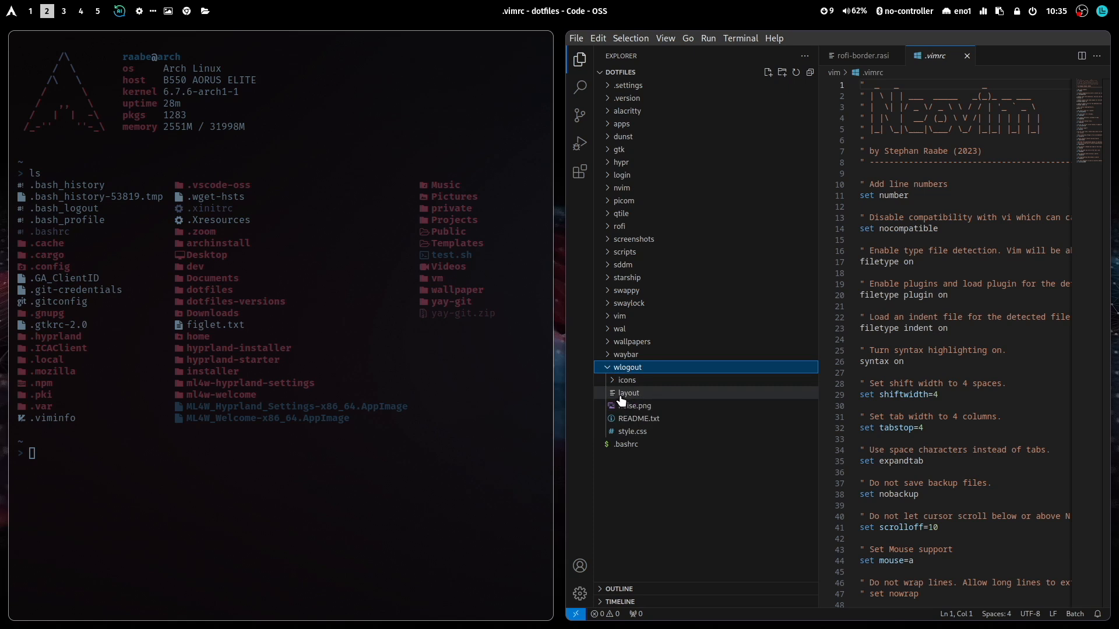
pyautogui.click(628, 393)
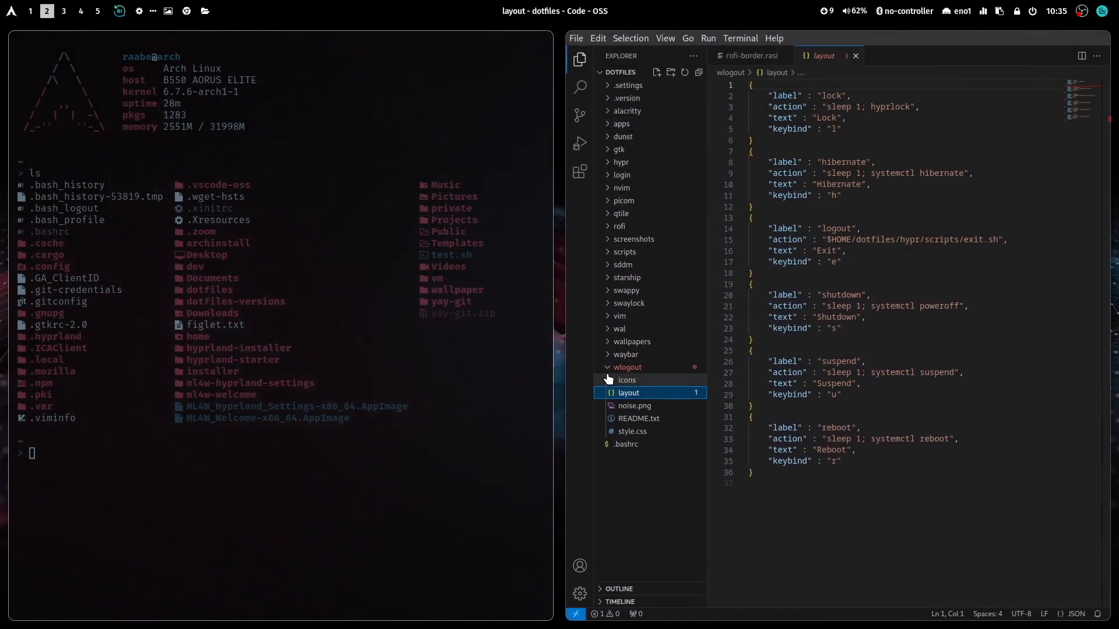
pyautogui.click(628, 367)
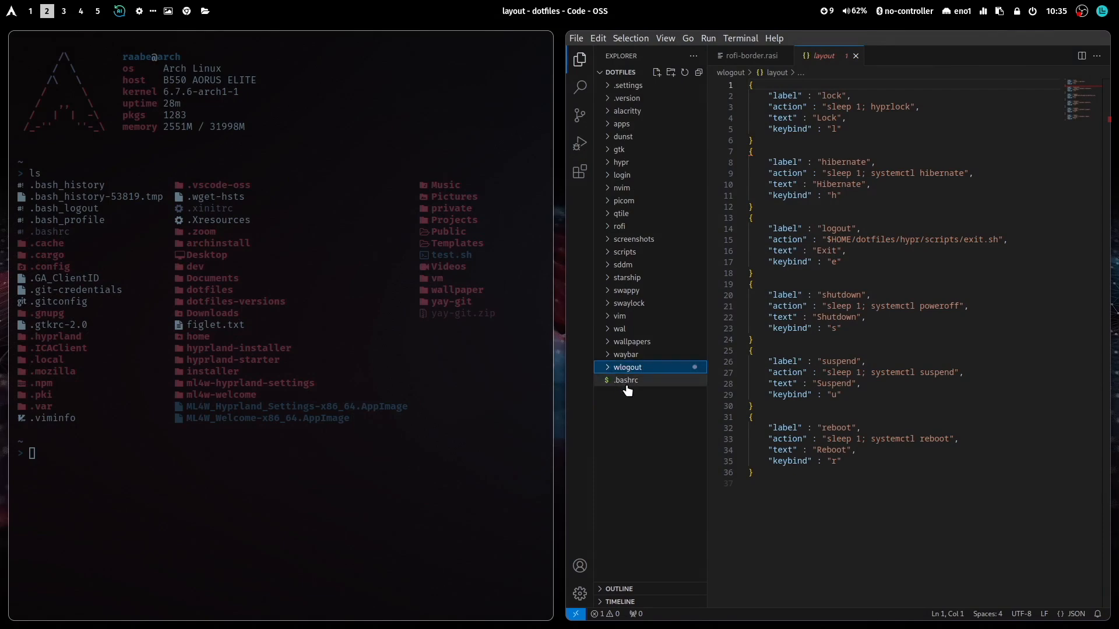
# Step: Review the .bashrc aliases for git, scripts and virtual machines in the editor
pyautogui.click(624, 380)
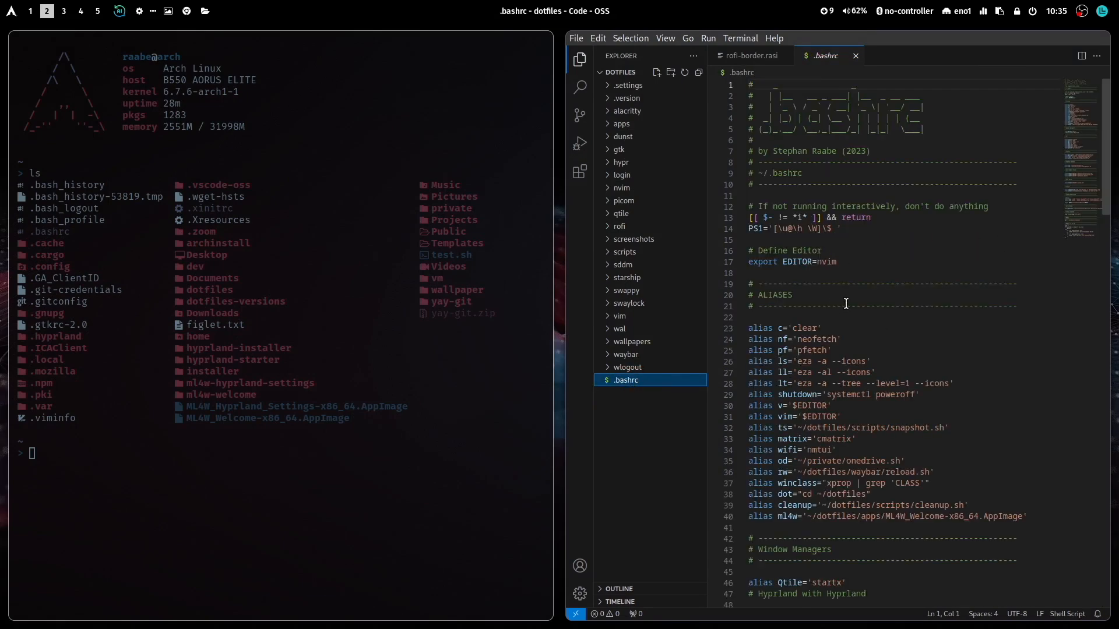
pyautogui.scroll(-3)
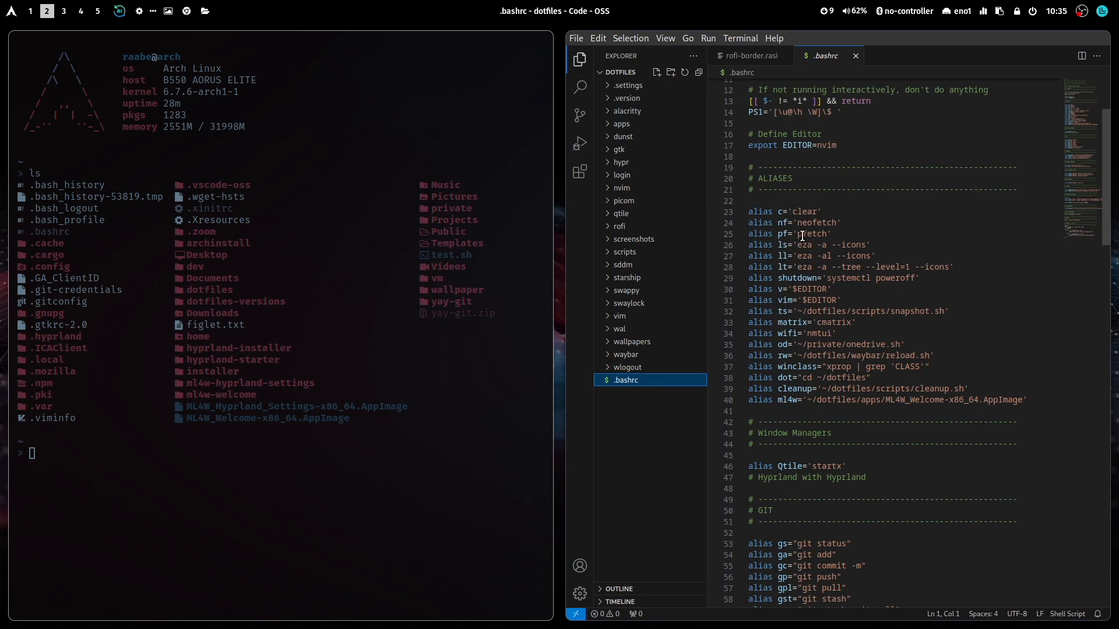
pyautogui.scroll(-3)
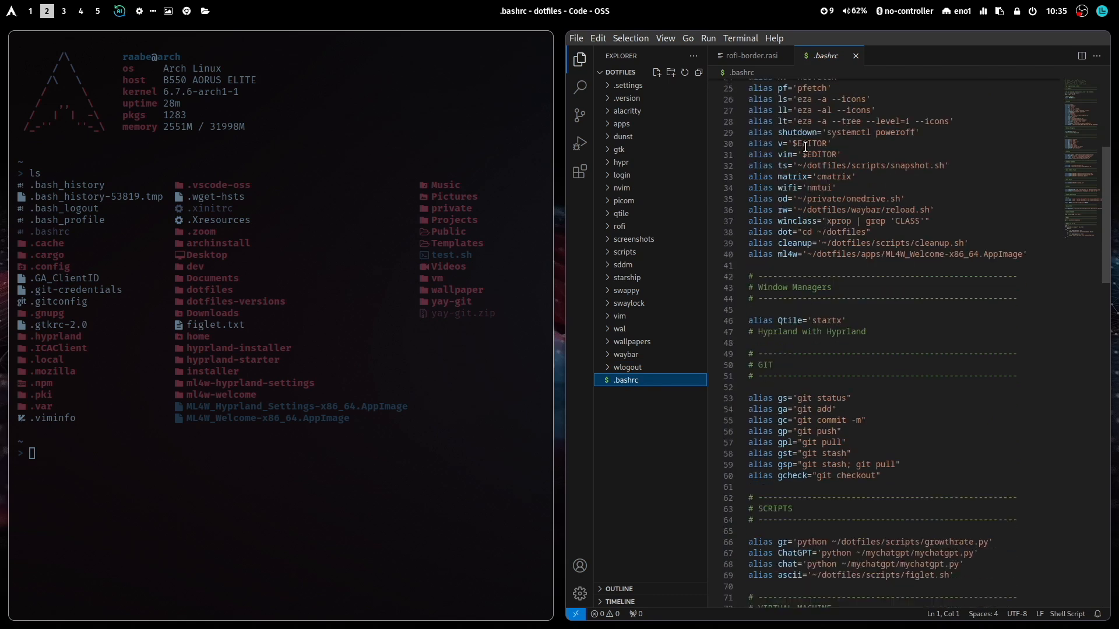
pyautogui.scroll(-3)
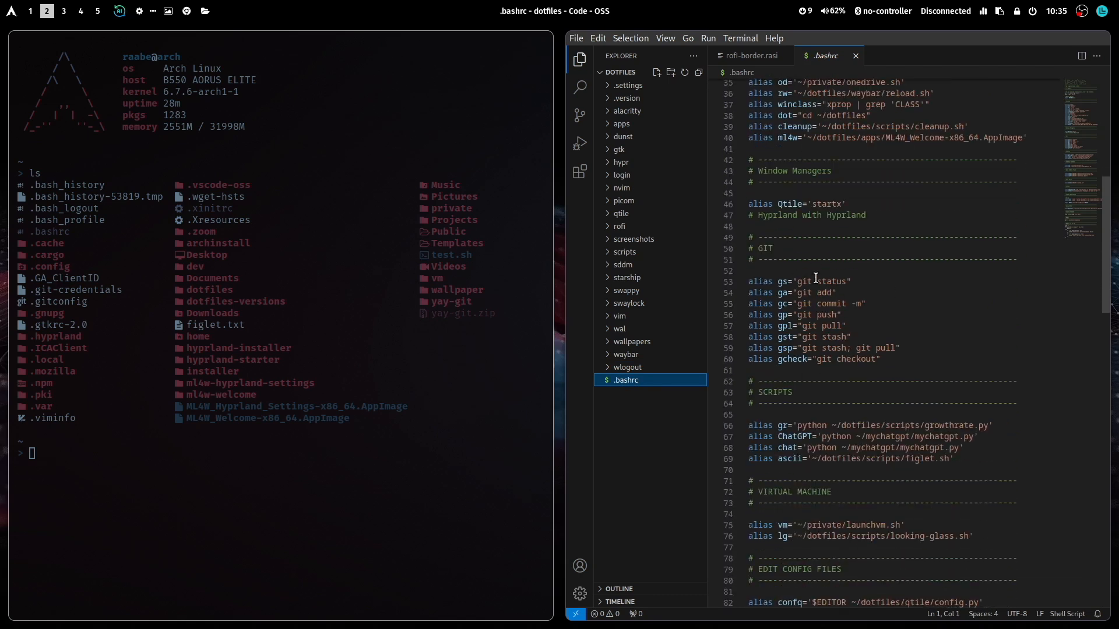
pyautogui.scroll(-3)
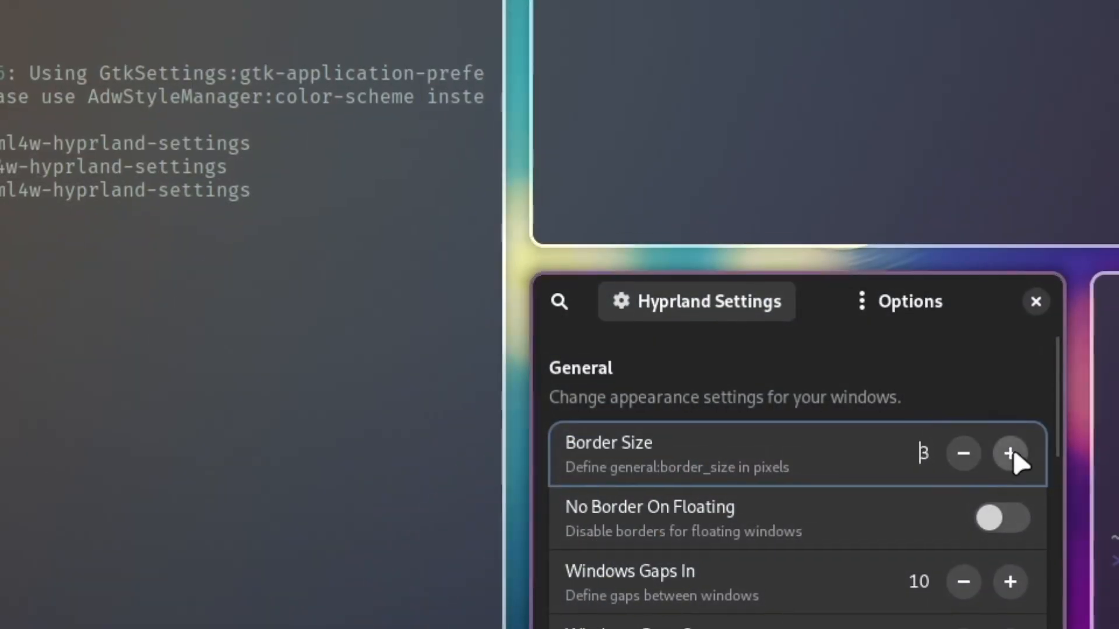
# Step: Increase the window Border Size to 7 pixels with the + control
pyautogui.click(1010, 453)
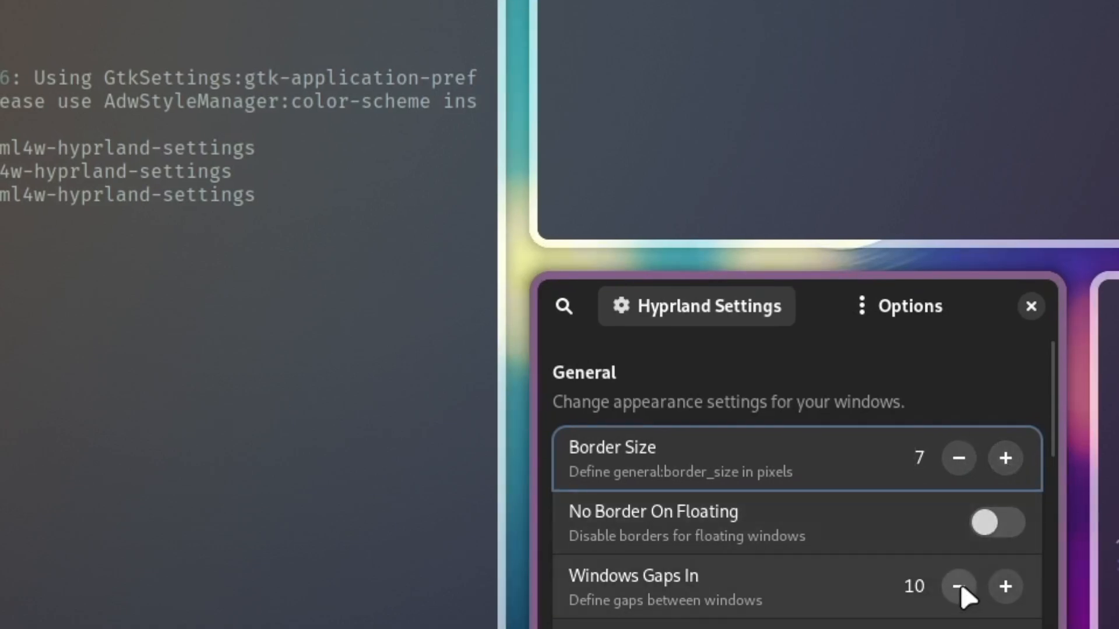